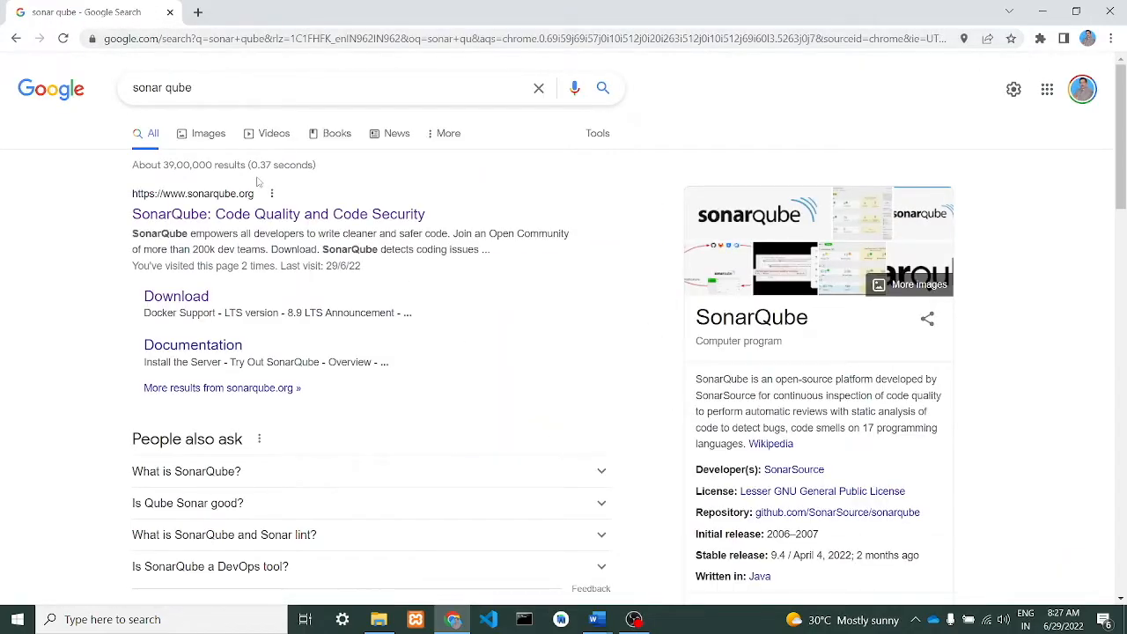
- From sonarqube.org's Download page, start the free Community Edition zip download
{"action": "left_click", "coordinate": [278, 215]}
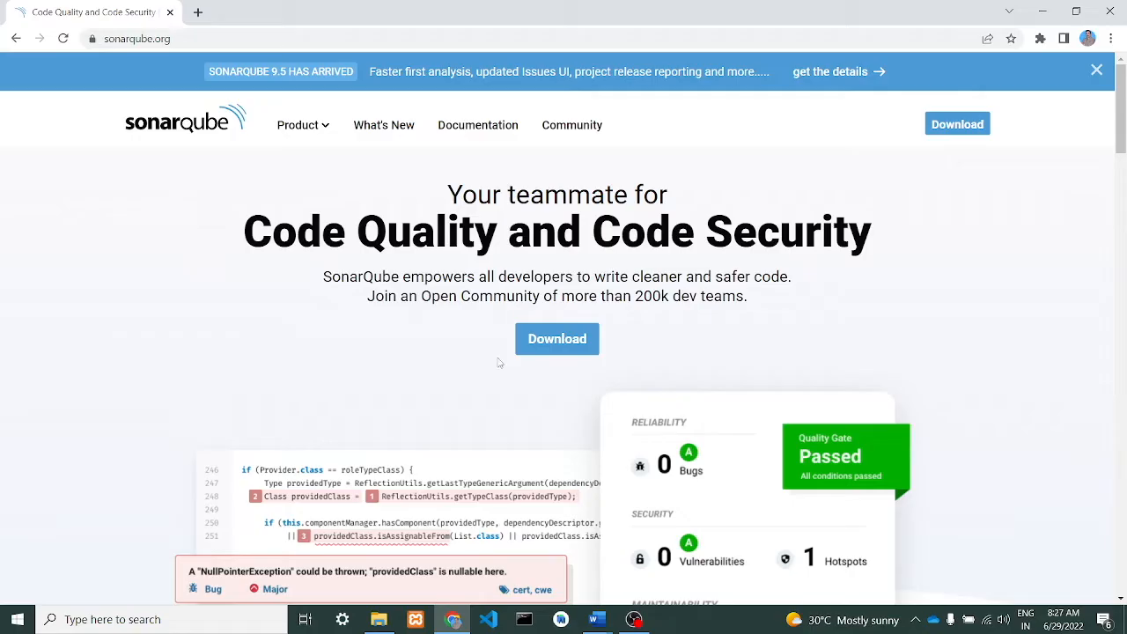
{"action": "left_click", "coordinate": [556, 338]}
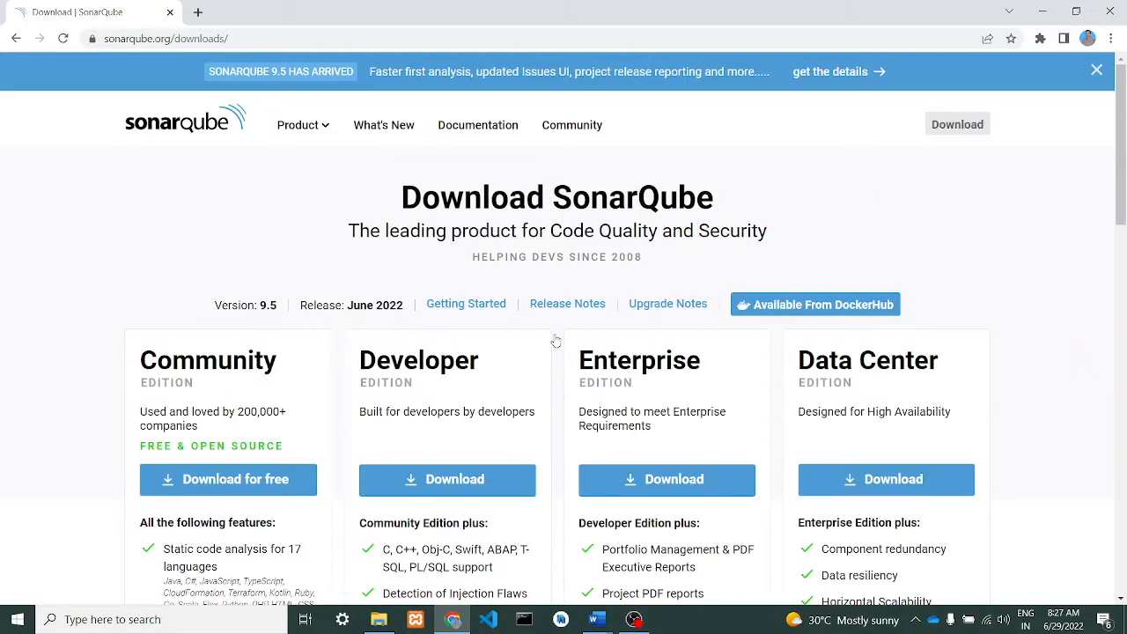
{"action": "mouse_move", "coordinate": [255, 387]}
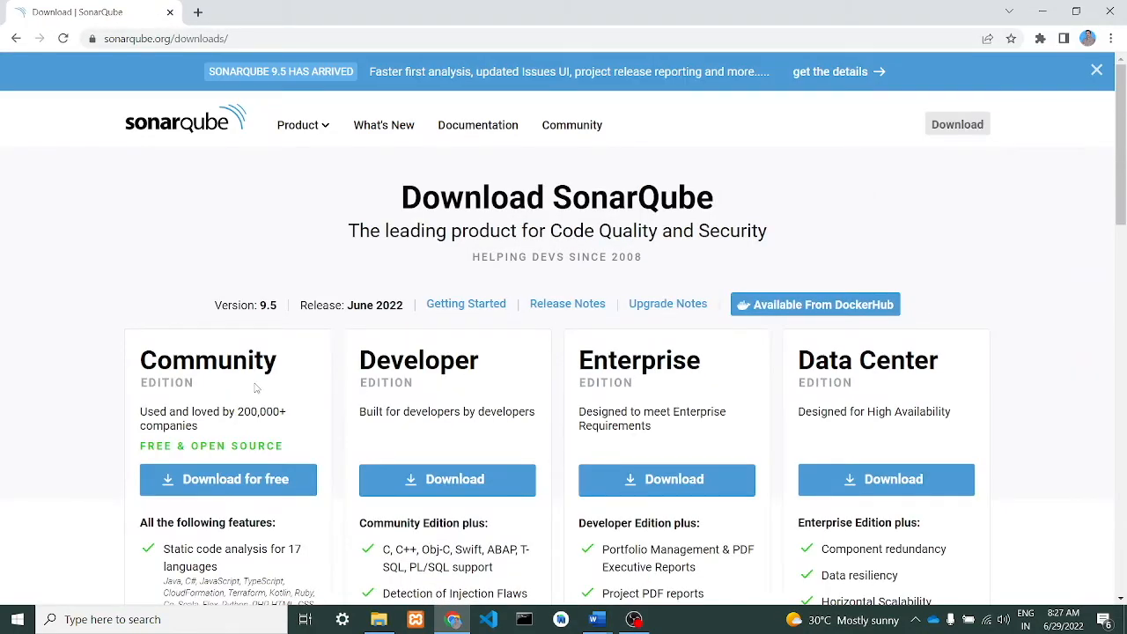
{"action": "scroll", "scroll_direction": "down", "scroll_amount": 3}
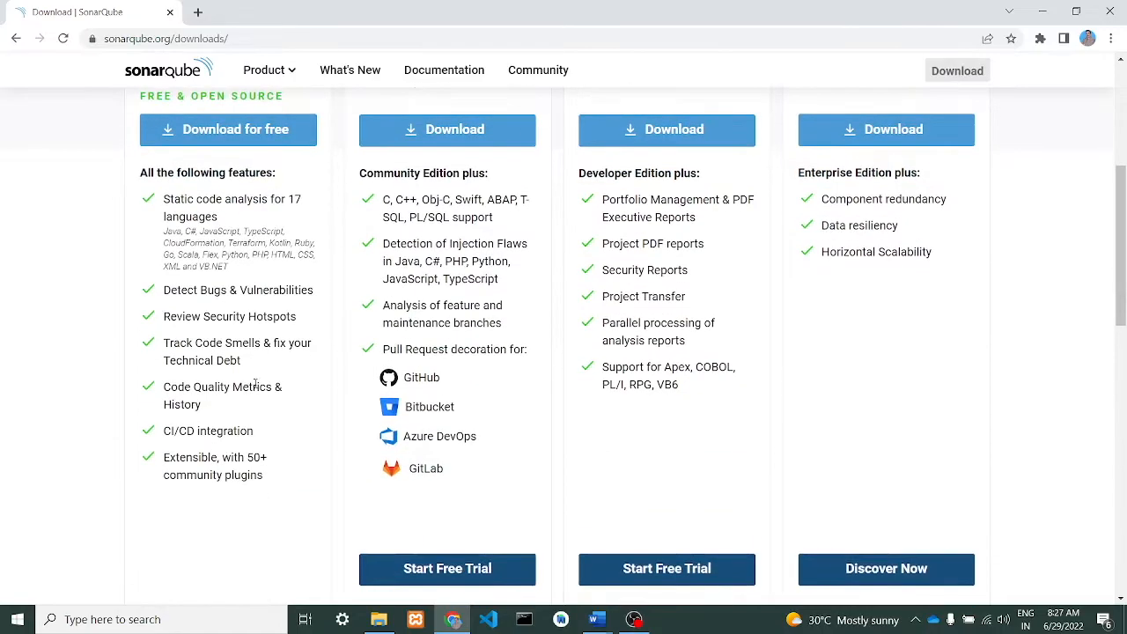
{"action": "left_click", "coordinate": [229, 130]}
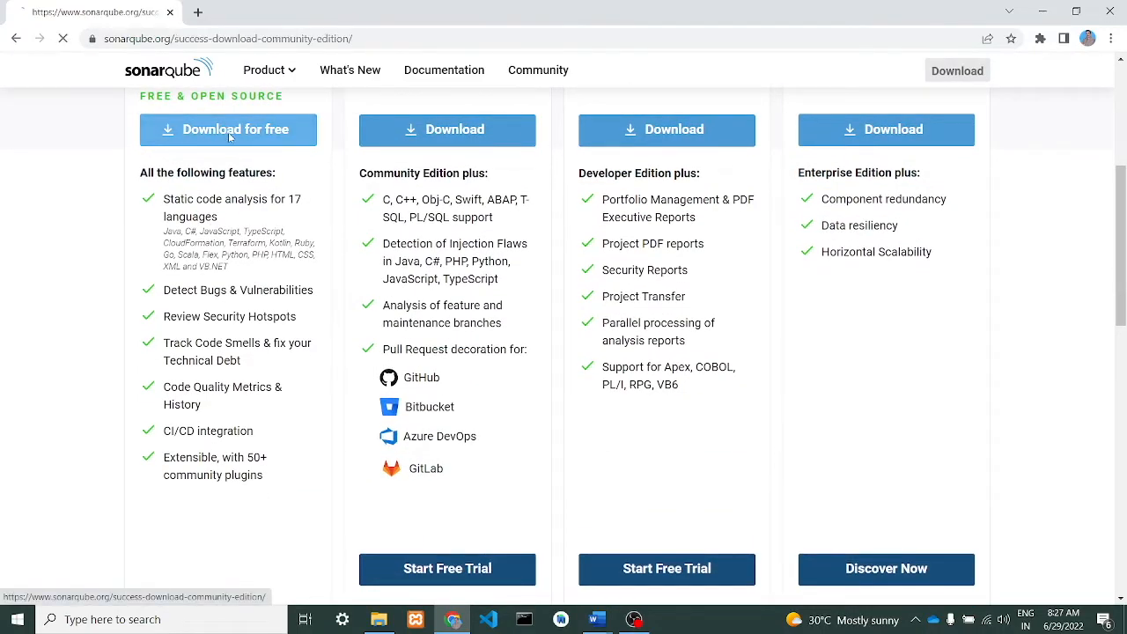
{"action": "left_click", "coordinate": [229, 130]}
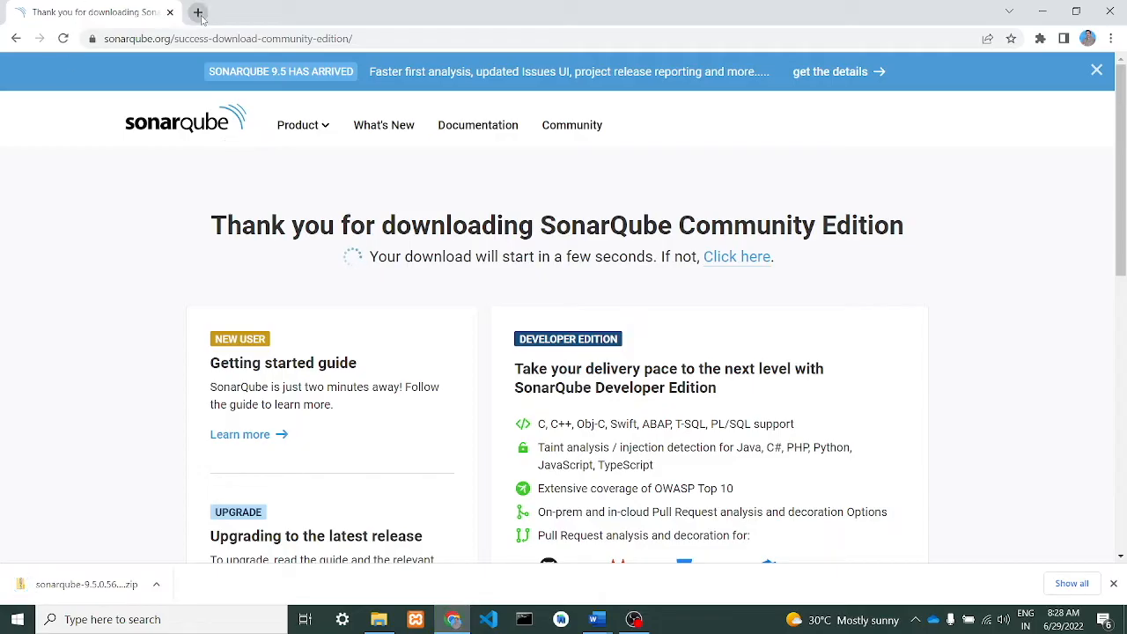
- From the SonarScanner docs page in a new tab, download the Windows 64-bit scanner zip
{"action": "left_click", "coordinate": [197, 14]}
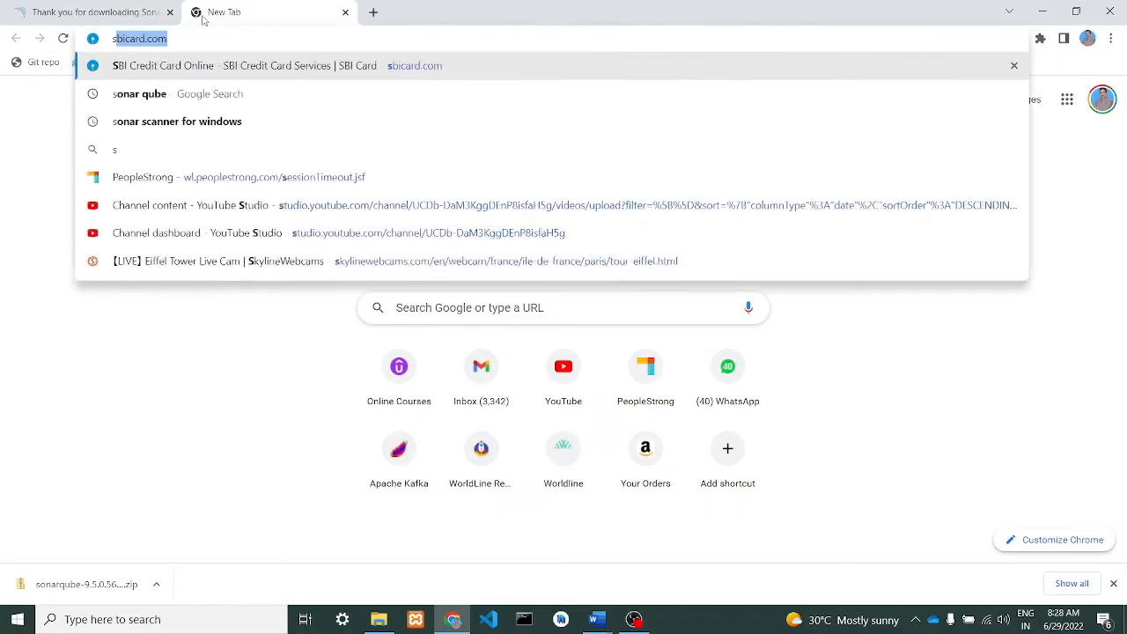
{"action": "type", "text": "sonar qube"}
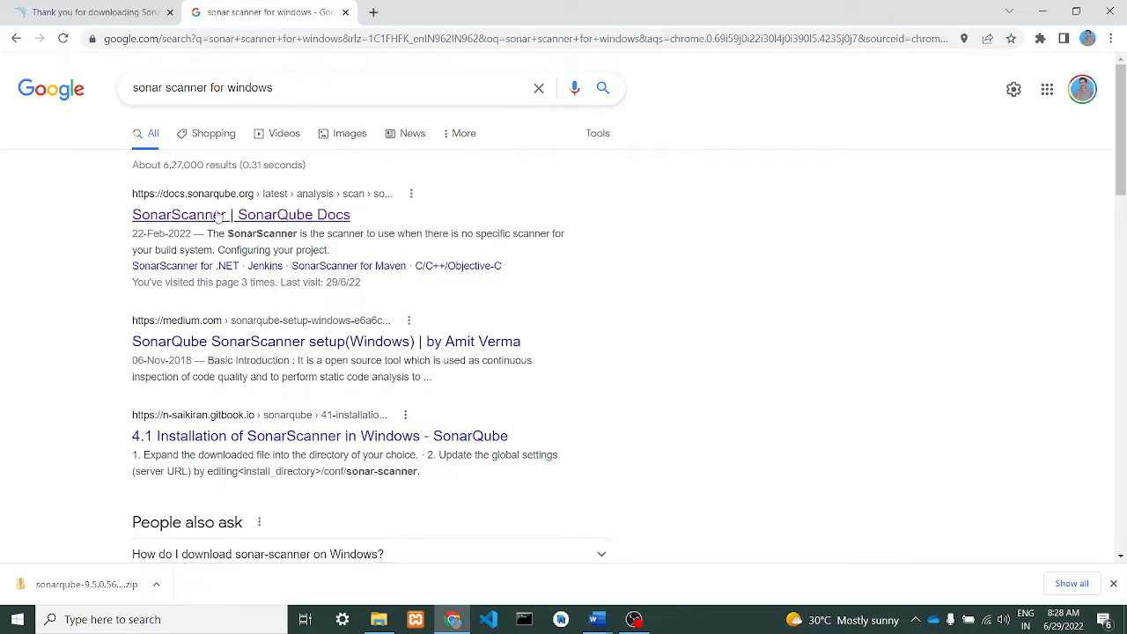
{"action": "mouse_move", "coordinate": [240, 215]}
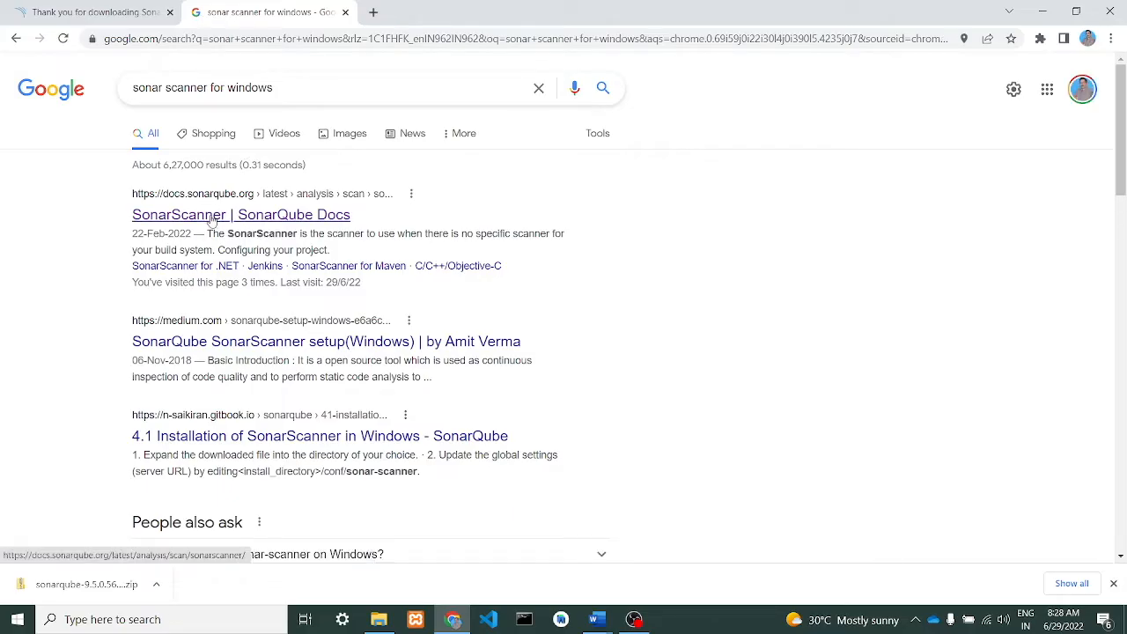
{"action": "left_click", "coordinate": [239, 215]}
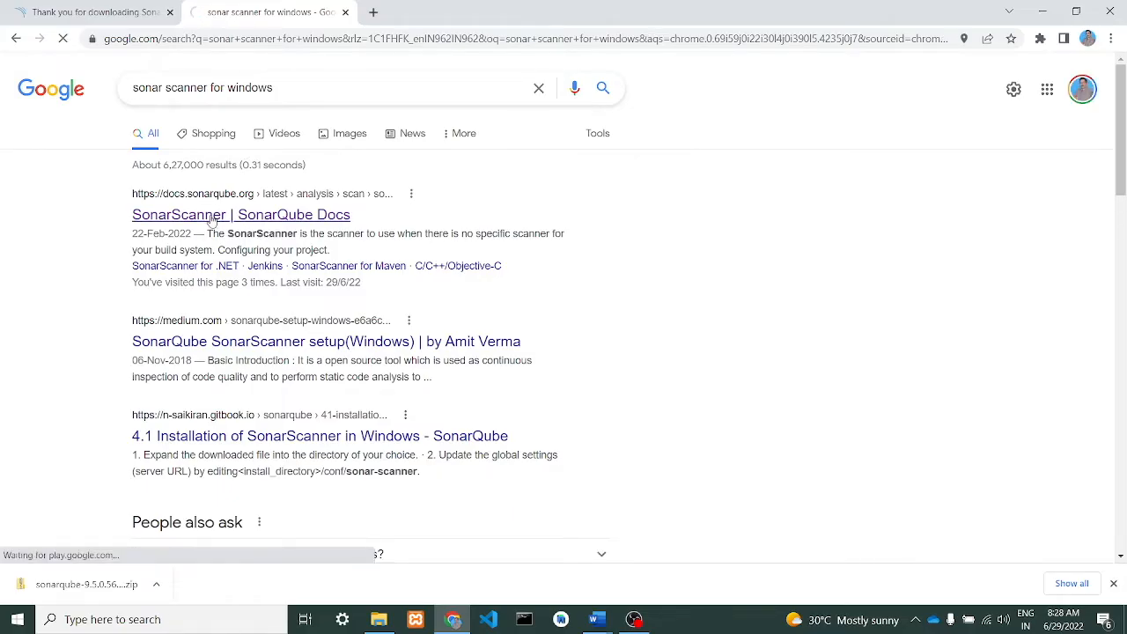
{"action": "left_click", "coordinate": [239, 215]}
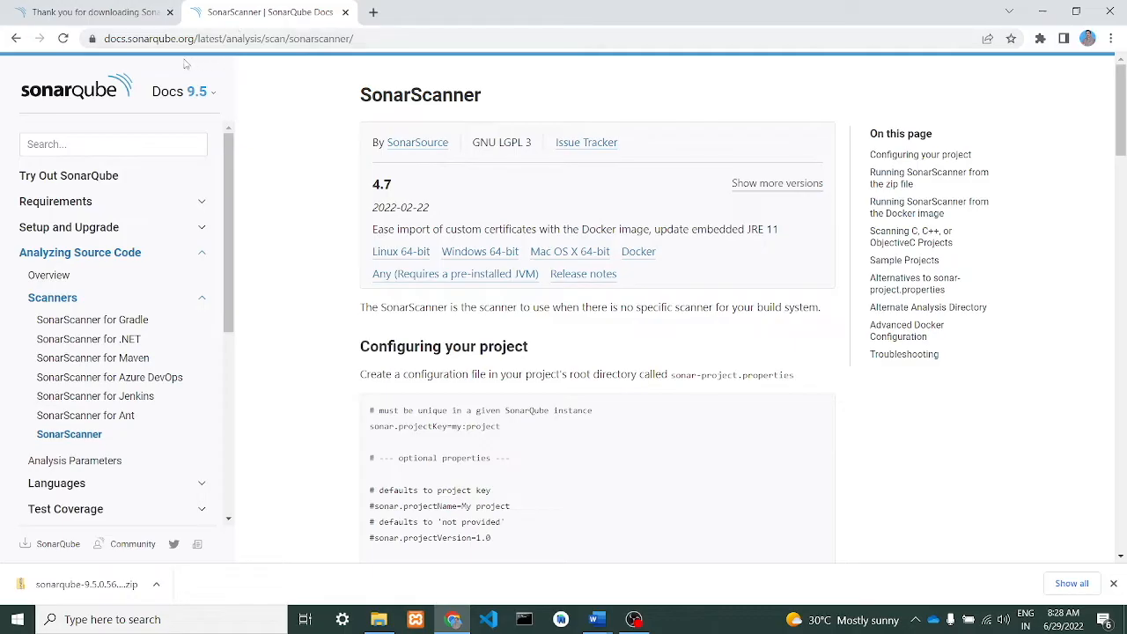
{"action": "mouse_move", "coordinate": [478, 250]}
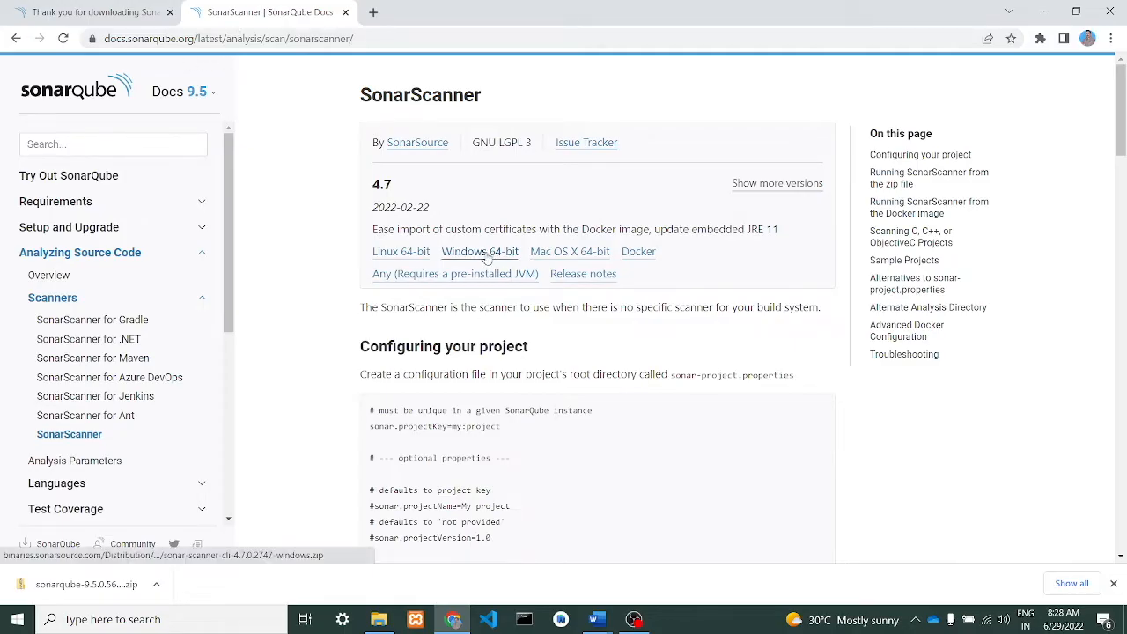
{"action": "mouse_move", "coordinate": [479, 250]}
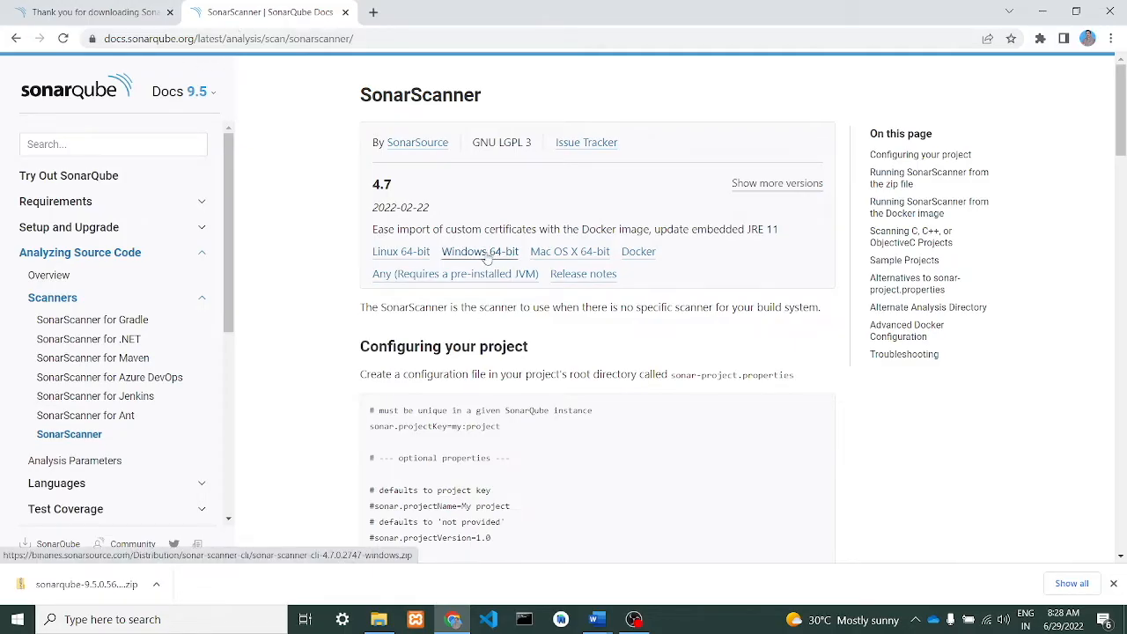
{"action": "left_click", "coordinate": [479, 250]}
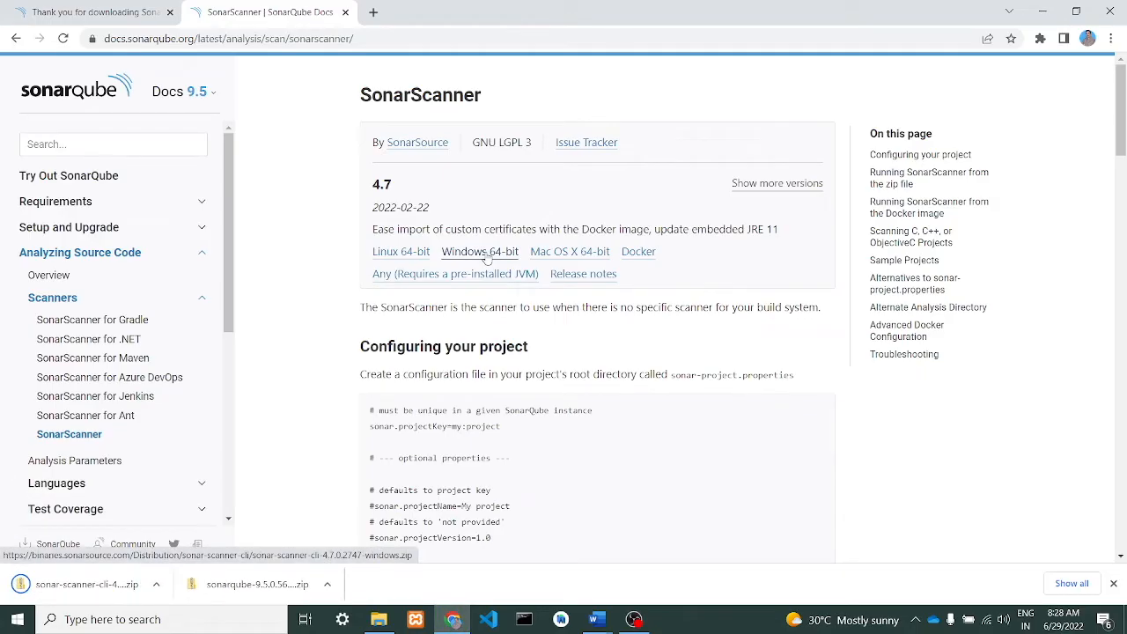
{"action": "mouse_move", "coordinate": [468, 302]}
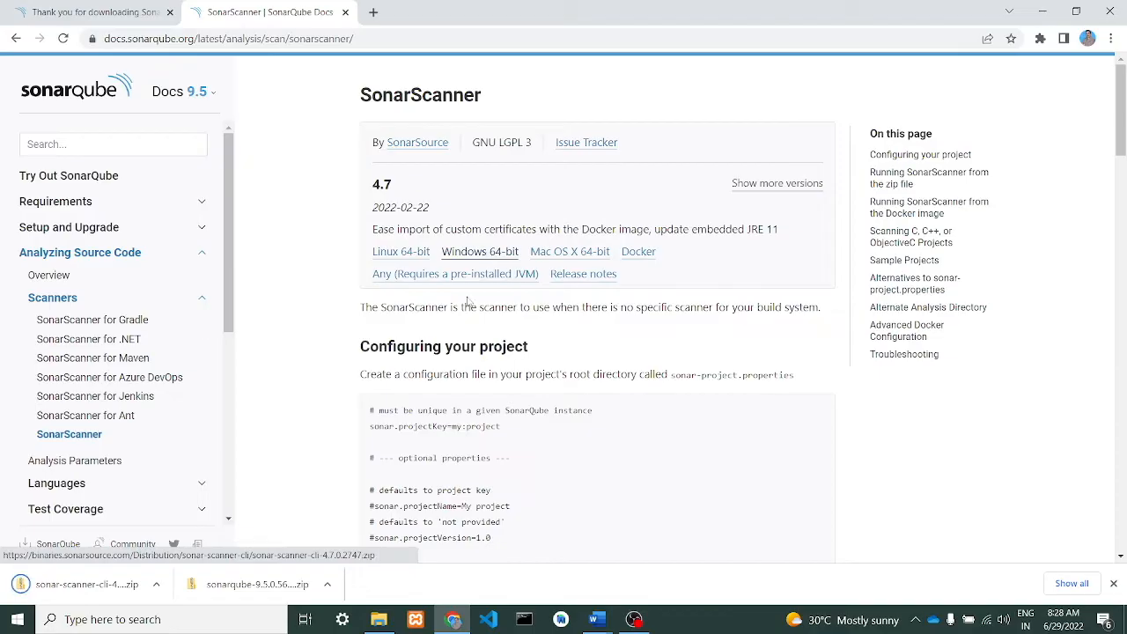
- Extract the SonarQube zip in Downloads into a Downloads\sonarqube folder via Extract All
{"action": "left_click", "coordinate": [379, 620]}
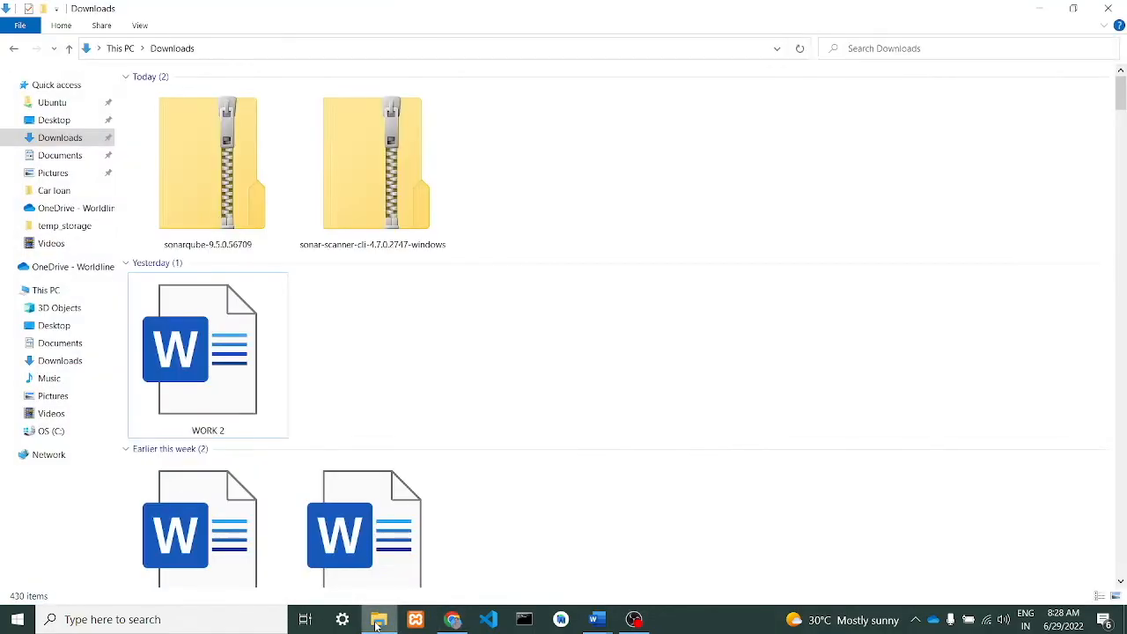
{"action": "left_click", "coordinate": [372, 162]}
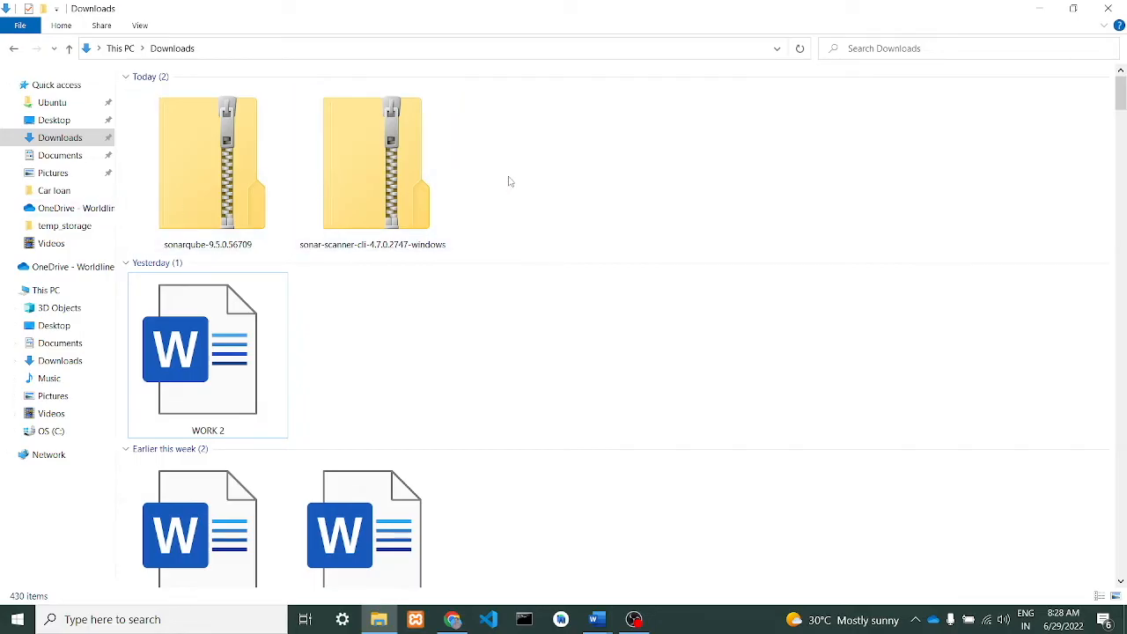
{"action": "left_click", "coordinate": [207, 167]}
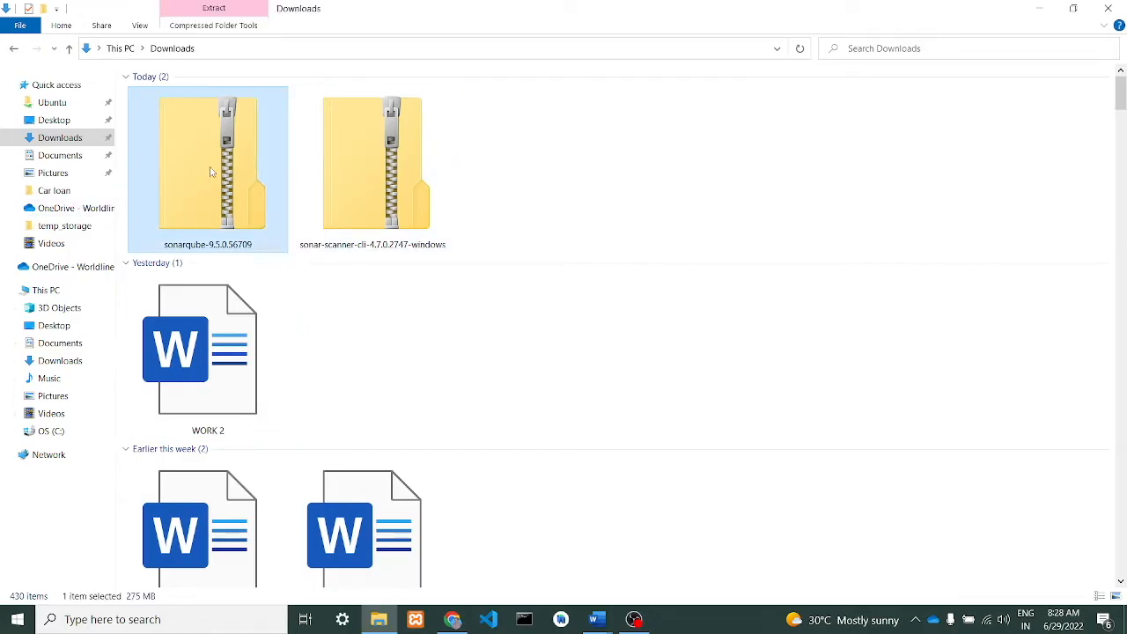
{"action": "right_click", "coordinate": [207, 173]}
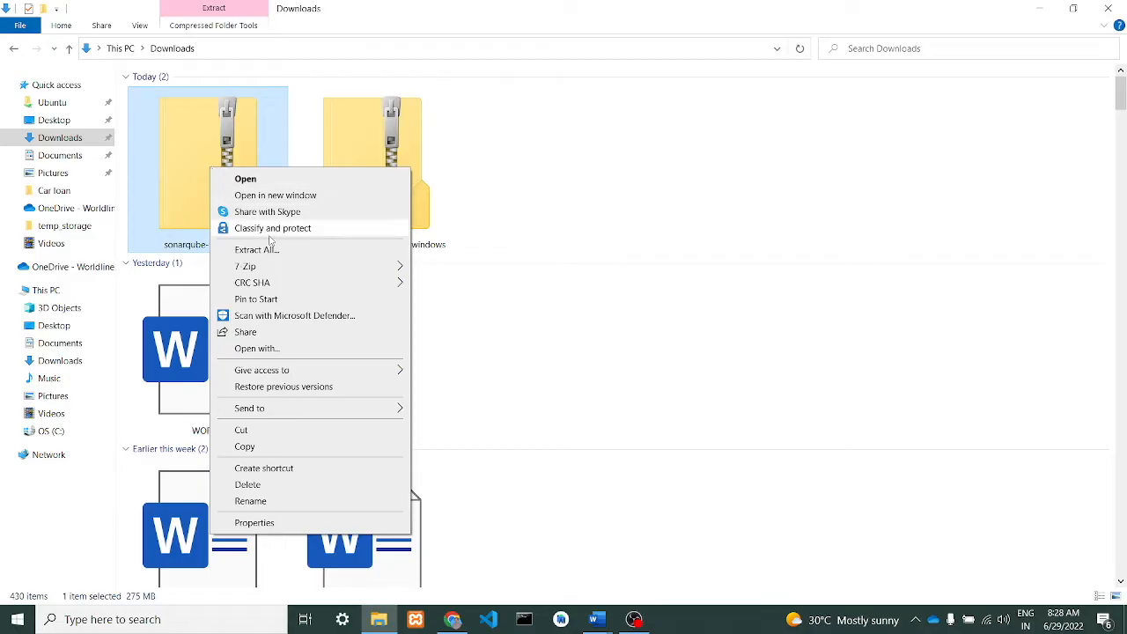
{"action": "mouse_move", "coordinate": [252, 281]}
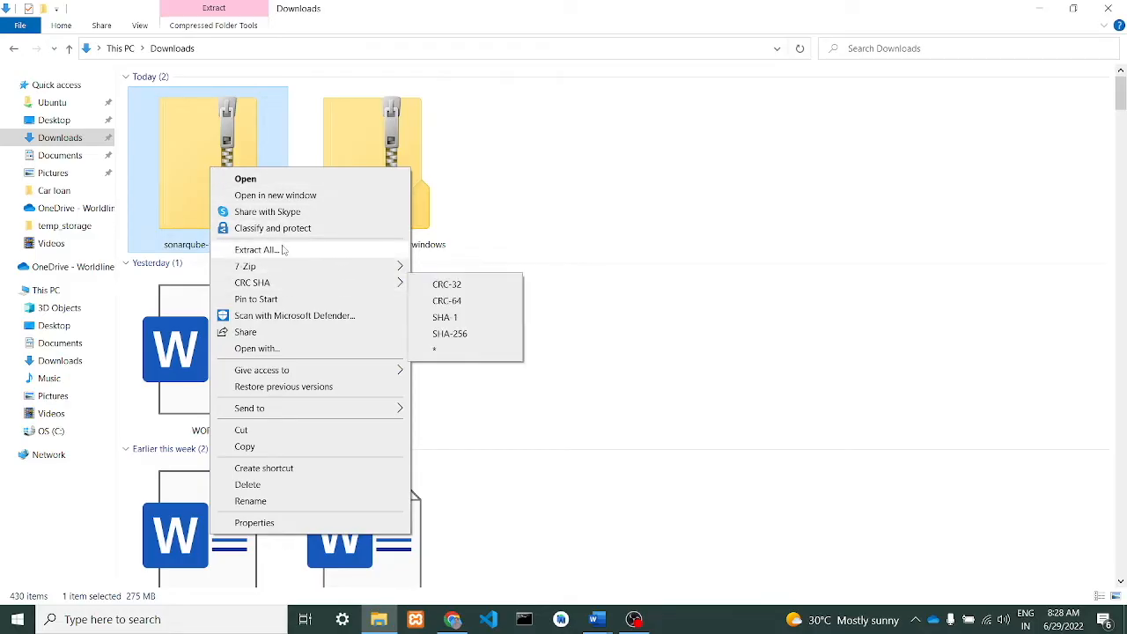
{"action": "left_click", "coordinate": [257, 250]}
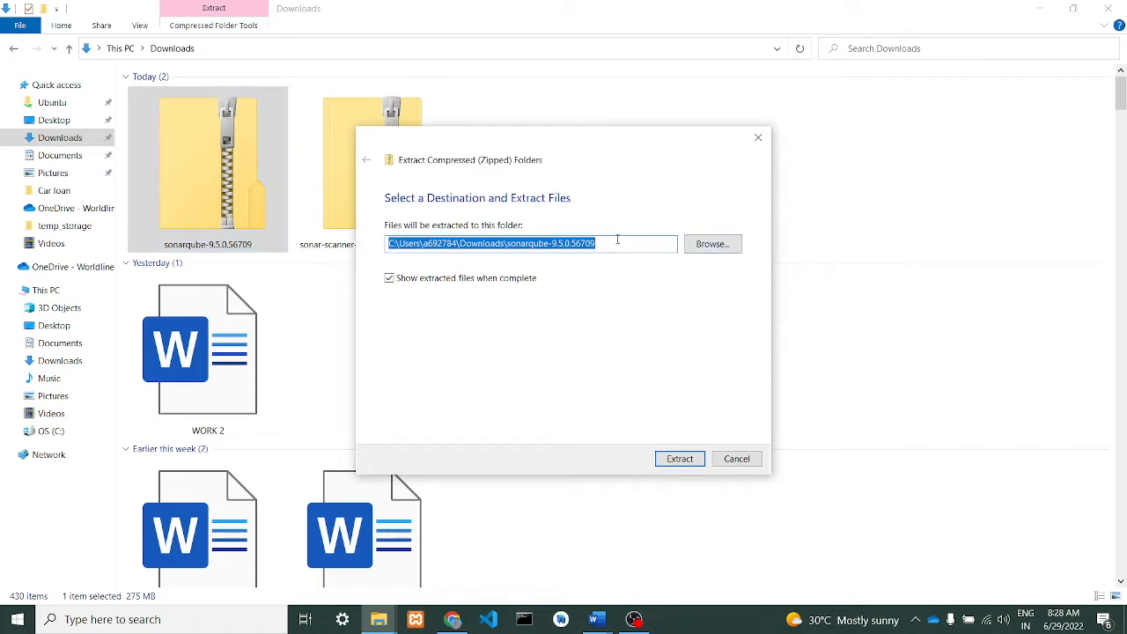
{"action": "left_click", "coordinate": [528, 243]}
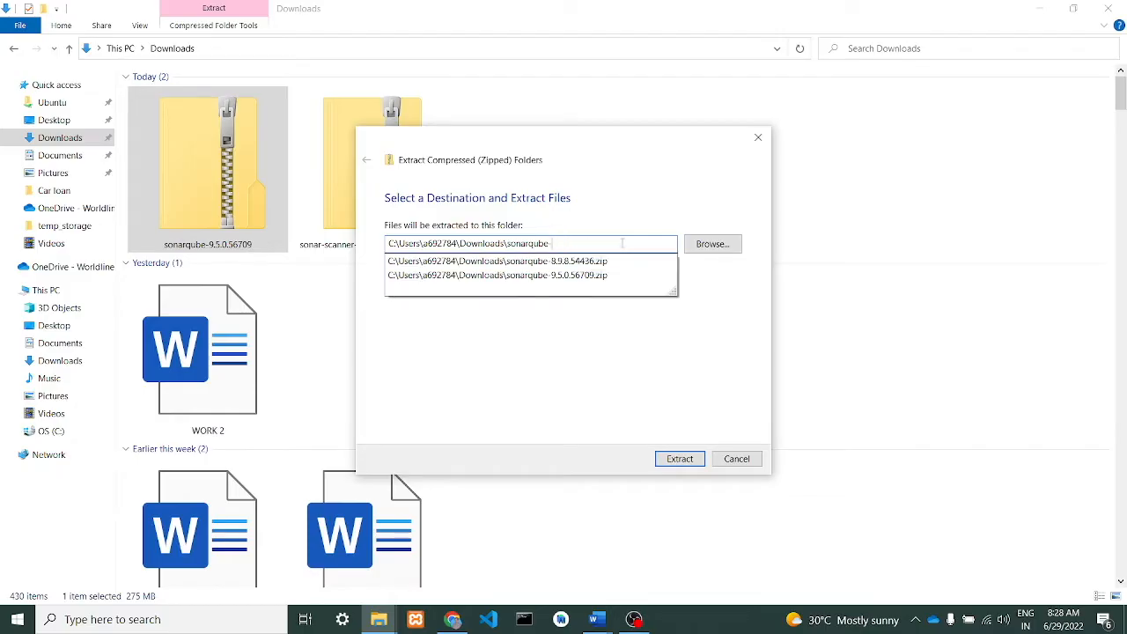
{"action": "mouse_move", "coordinate": [712, 243]}
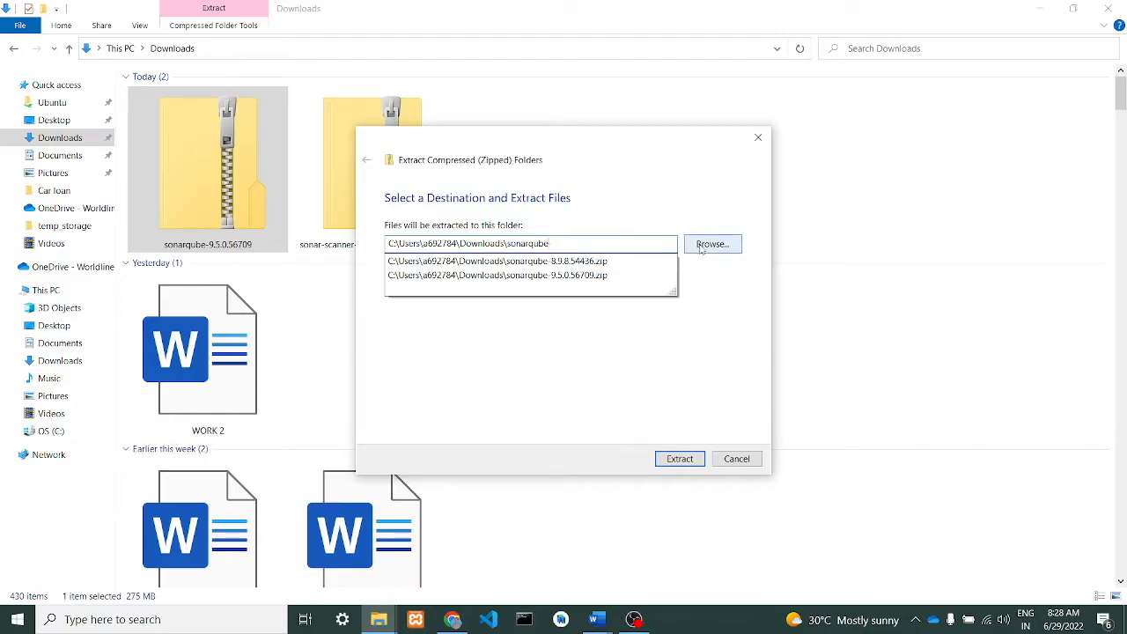
{"action": "mouse_move", "coordinate": [679, 457]}
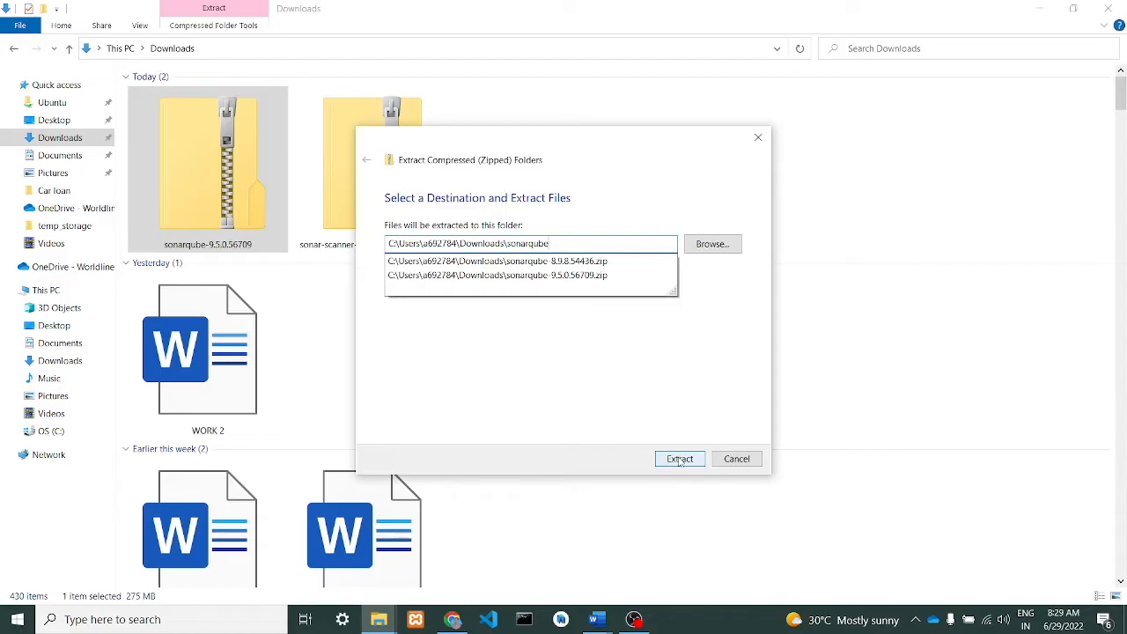
{"action": "left_click", "coordinate": [680, 457]}
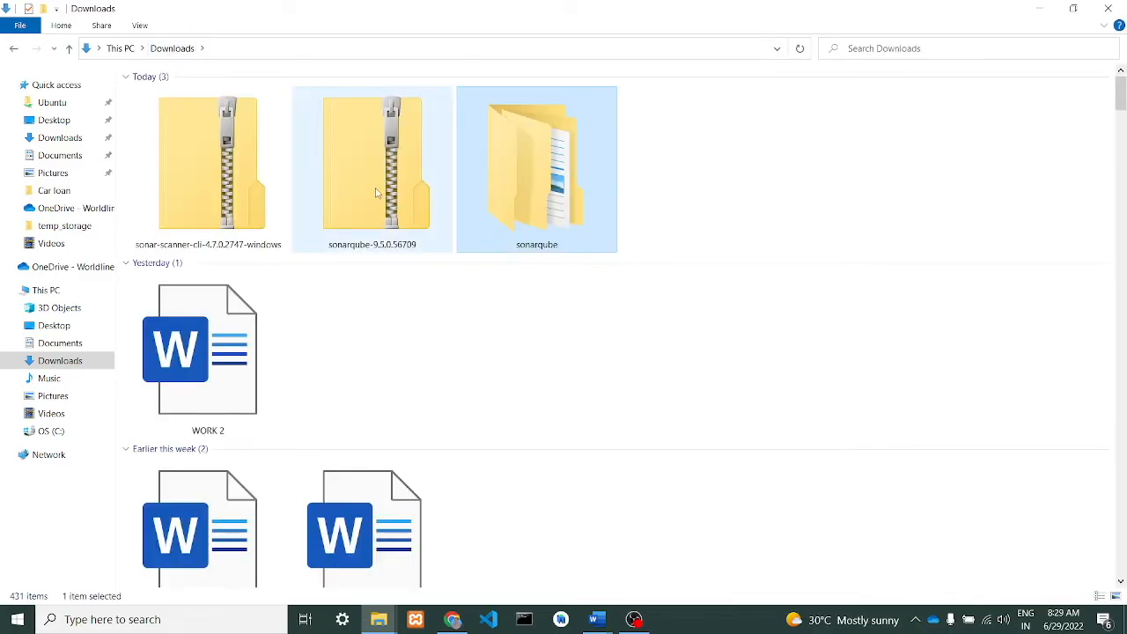
- Extract the sonar-scanner-cli zip into Downloads\sonar-scanner via Extract All
{"action": "right_click", "coordinate": [208, 162]}
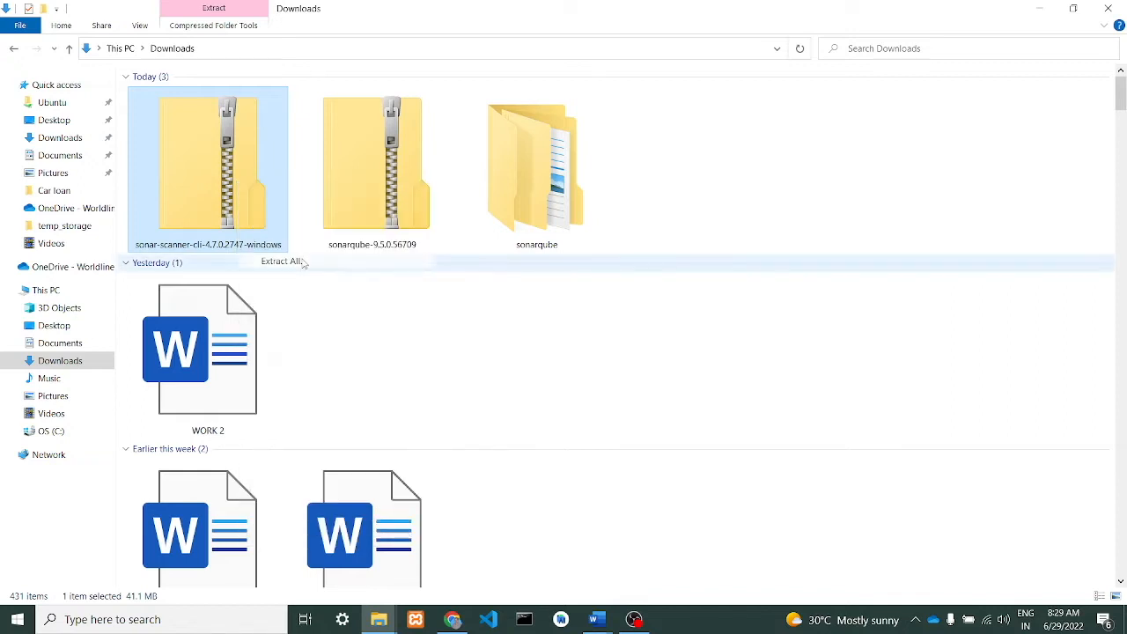
{"action": "left_click", "coordinate": [282, 260]}
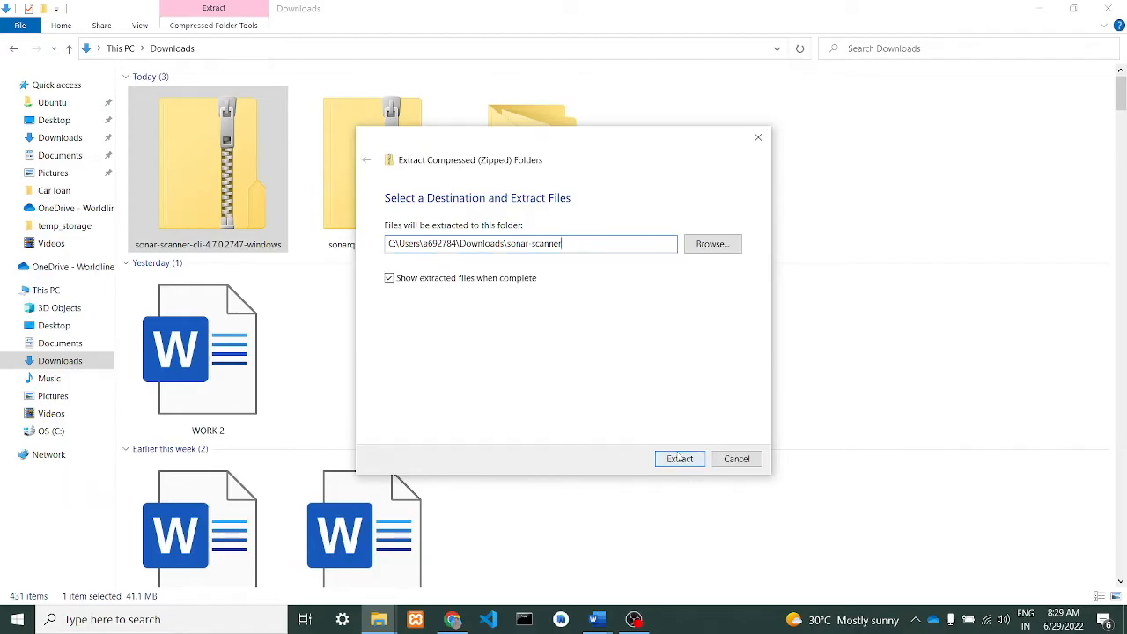
{"action": "left_click", "coordinate": [679, 457]}
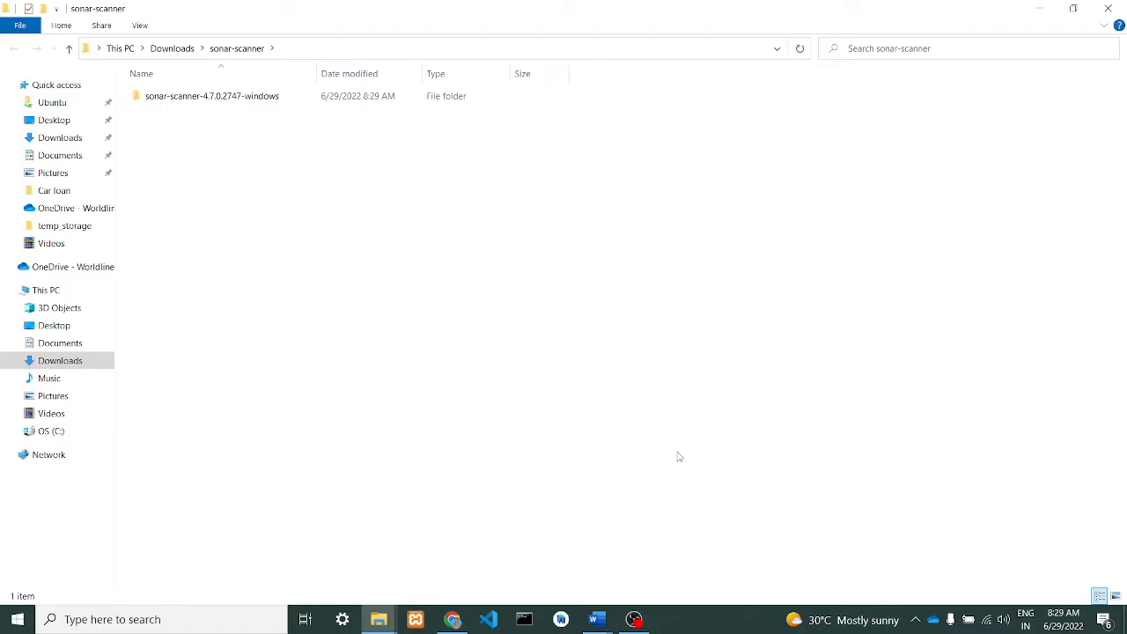
- Move the extracted sonarqube-9.5.0.56709 folder into C:\Software and select it there
{"action": "right_click", "coordinate": [190, 95]}
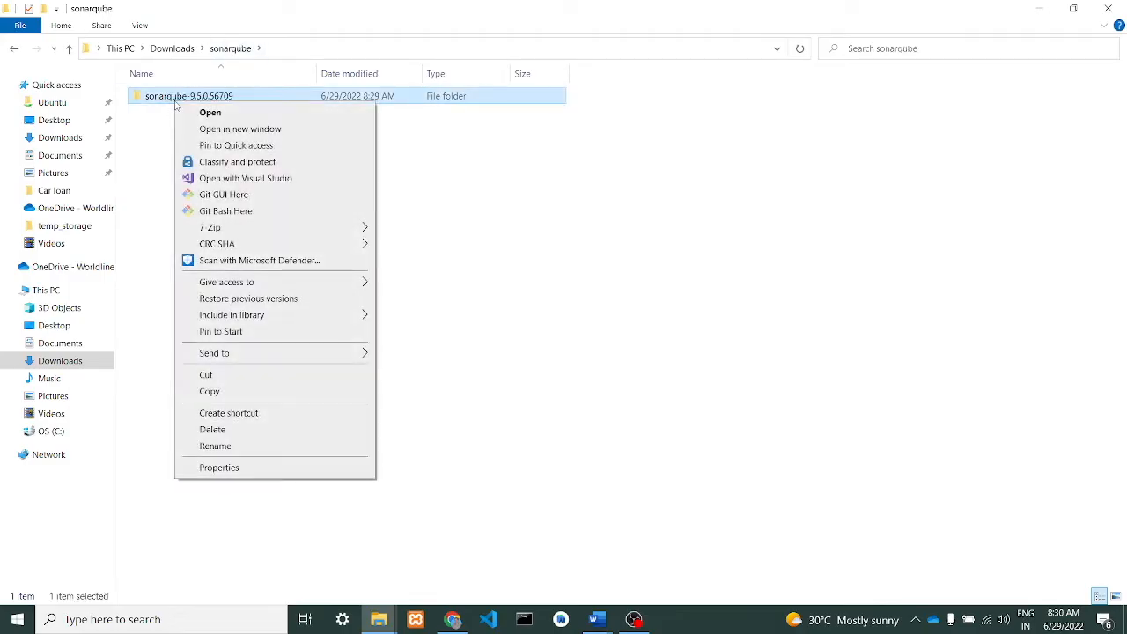
{"action": "left_click", "coordinate": [208, 391]}
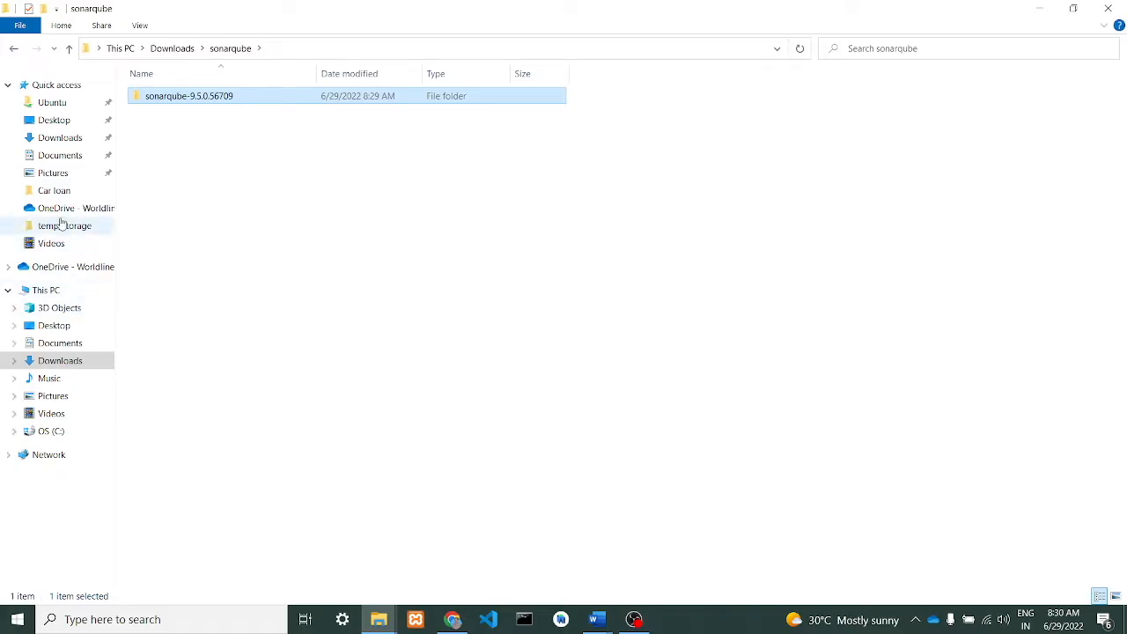
{"action": "mouse_move", "coordinate": [79, 444]}
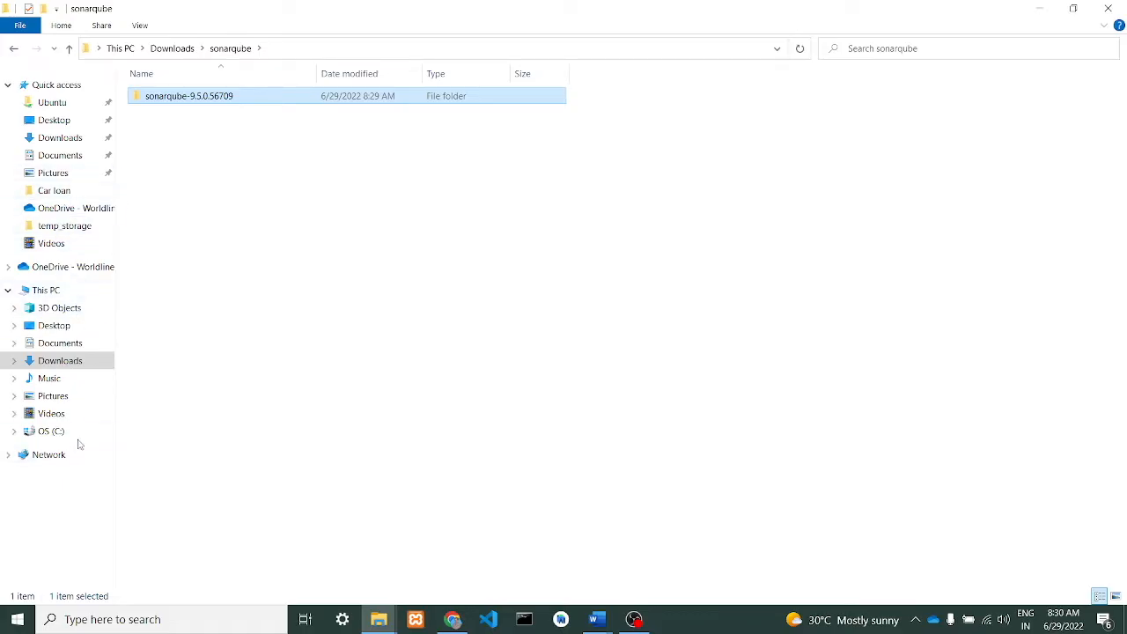
{"action": "left_click", "coordinate": [49, 429]}
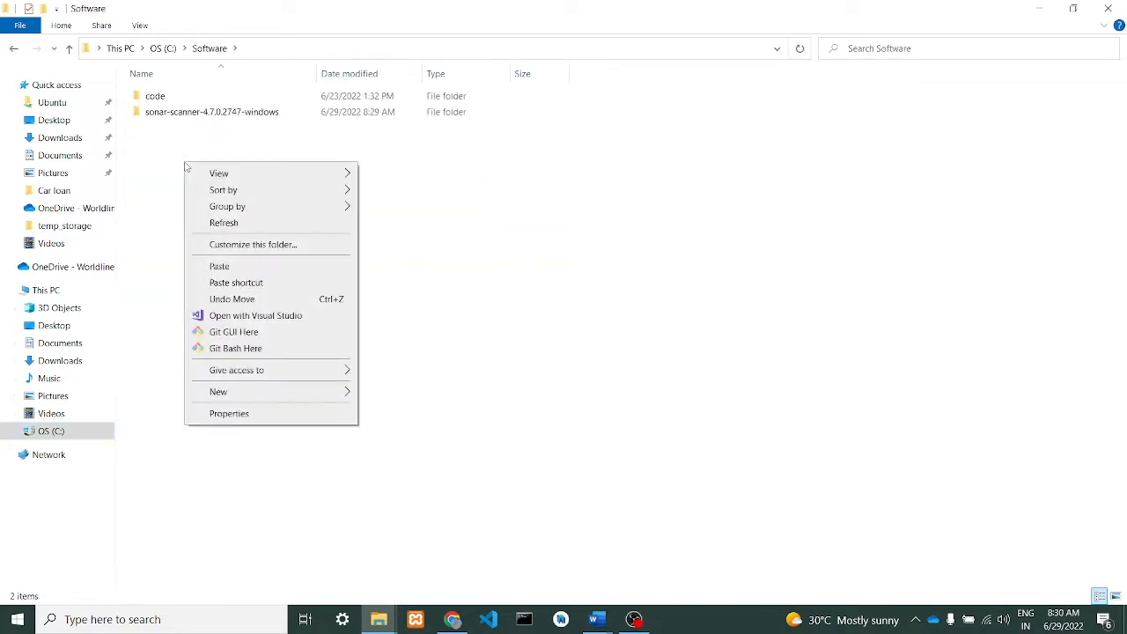
{"action": "left_click", "coordinate": [250, 271]}
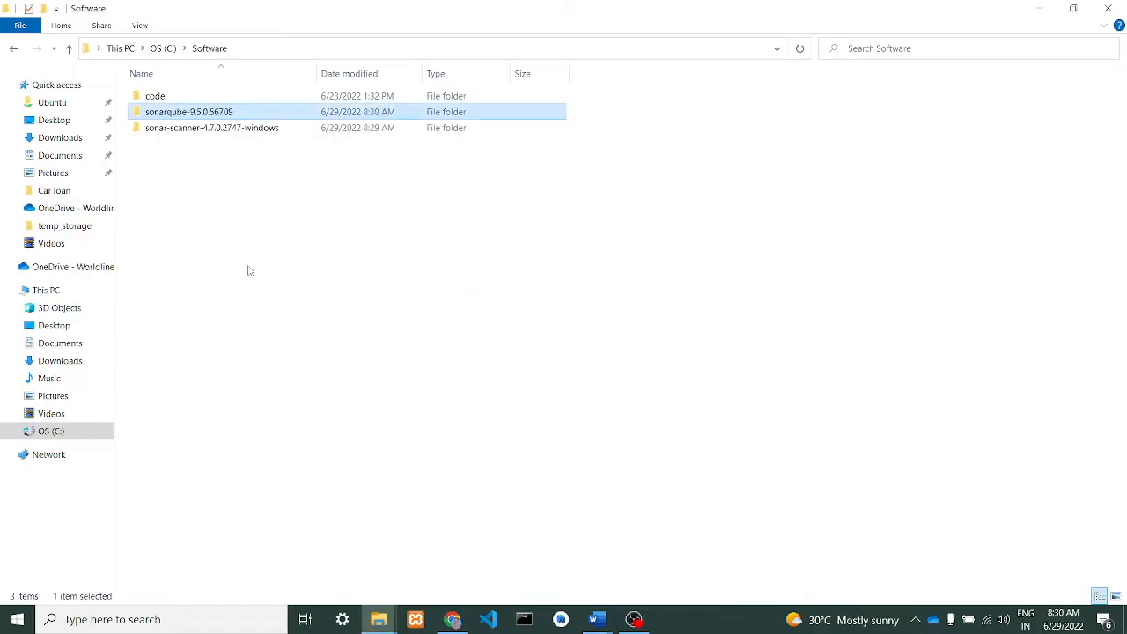
{"action": "mouse_move", "coordinate": [267, 206]}
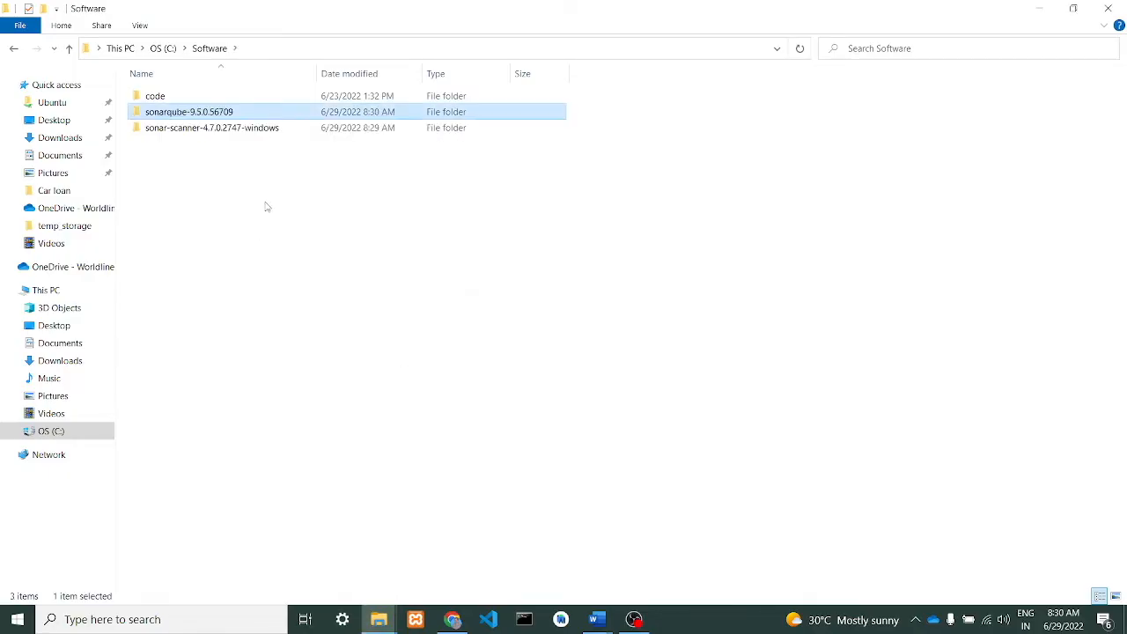
{"action": "left_click", "coordinate": [268, 208]}
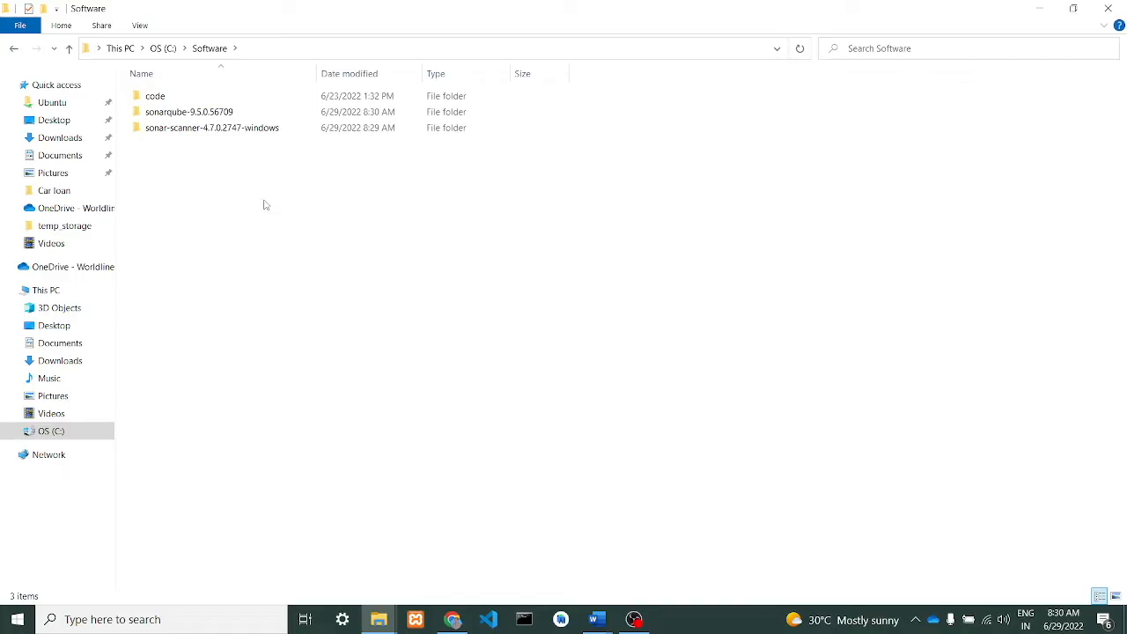
{"action": "left_click", "coordinate": [190, 113]}
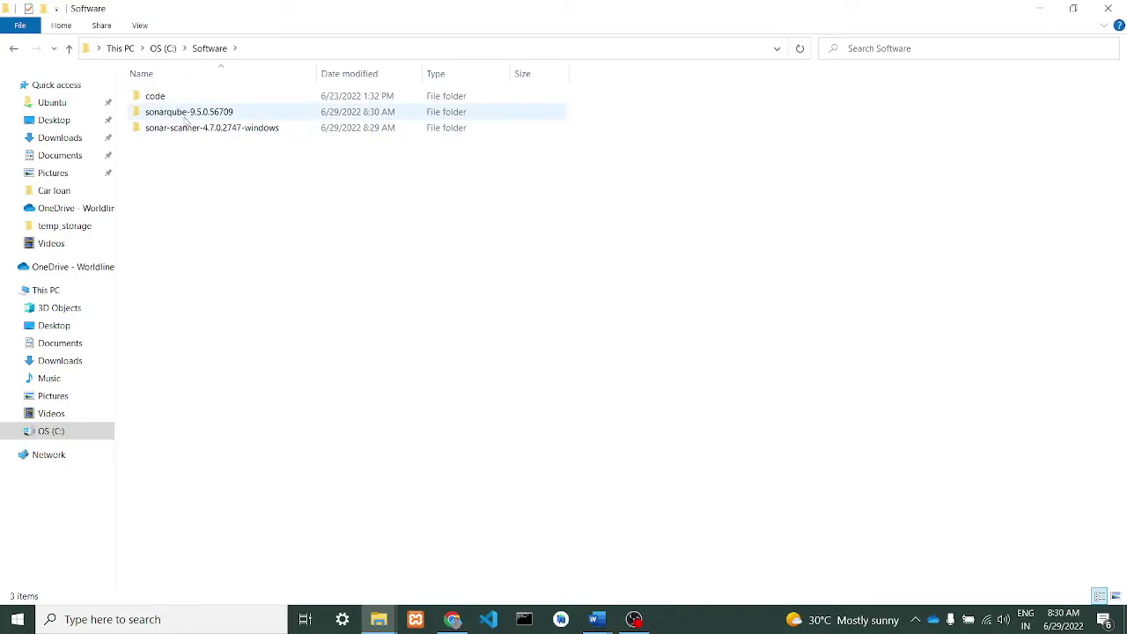
{"action": "mouse_move", "coordinate": [188, 113]}
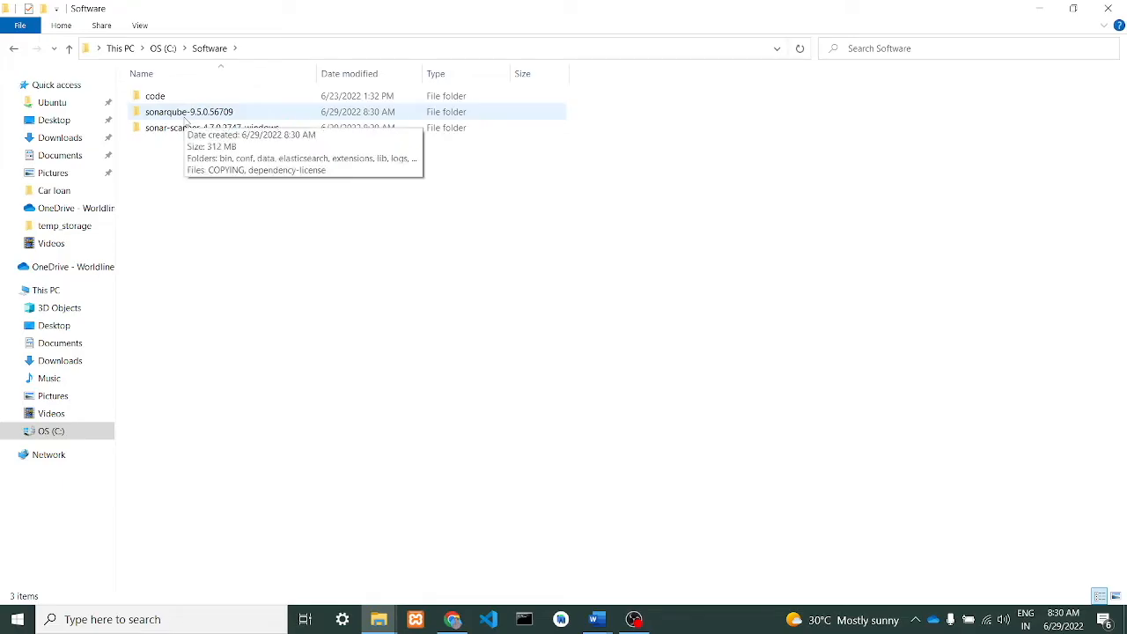
- Open sonarqube-9.5.0.56709\conf\sonar.properties in Notepad and locate the web port line
{"action": "double_click", "coordinate": [190, 111]}
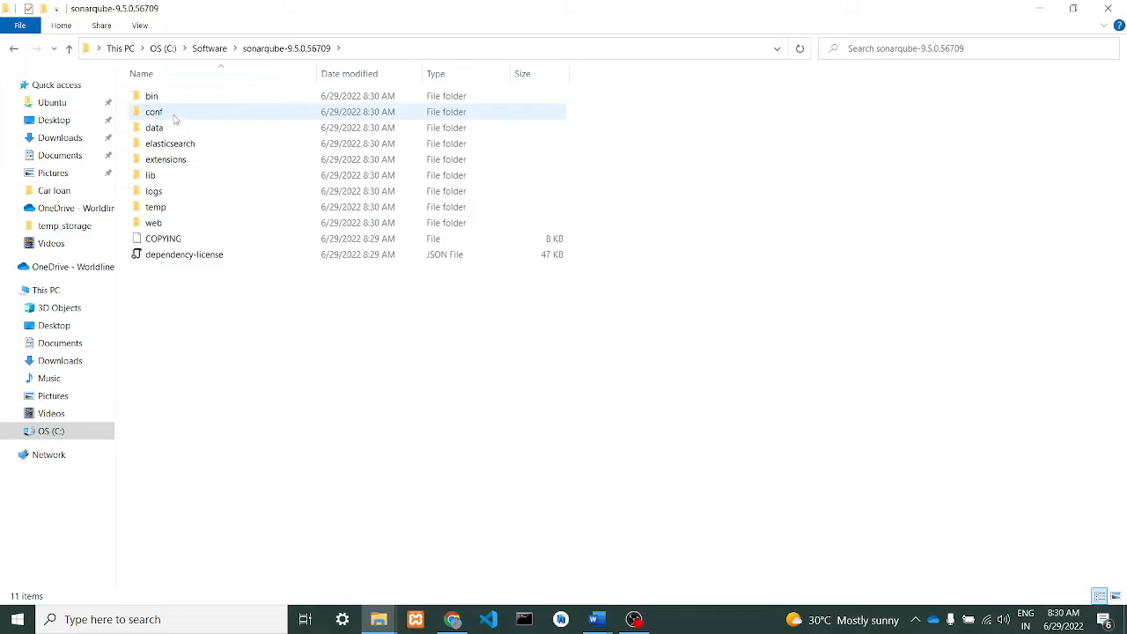
{"action": "double_click", "coordinate": [155, 112]}
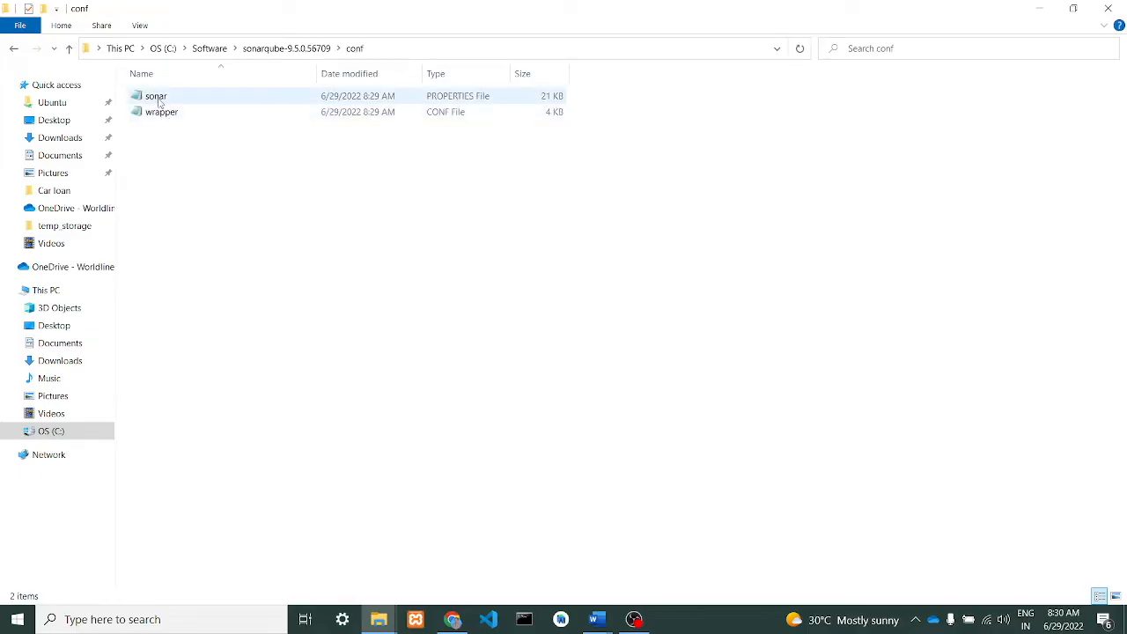
{"action": "left_click", "coordinate": [155, 95]}
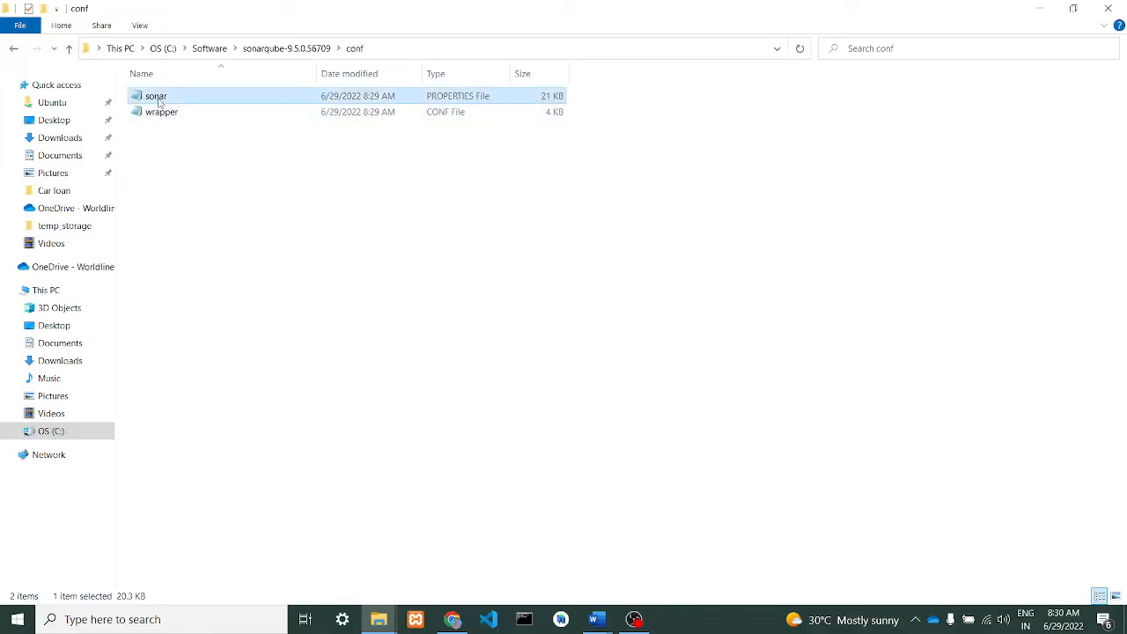
{"action": "double_click", "coordinate": [155, 95]}
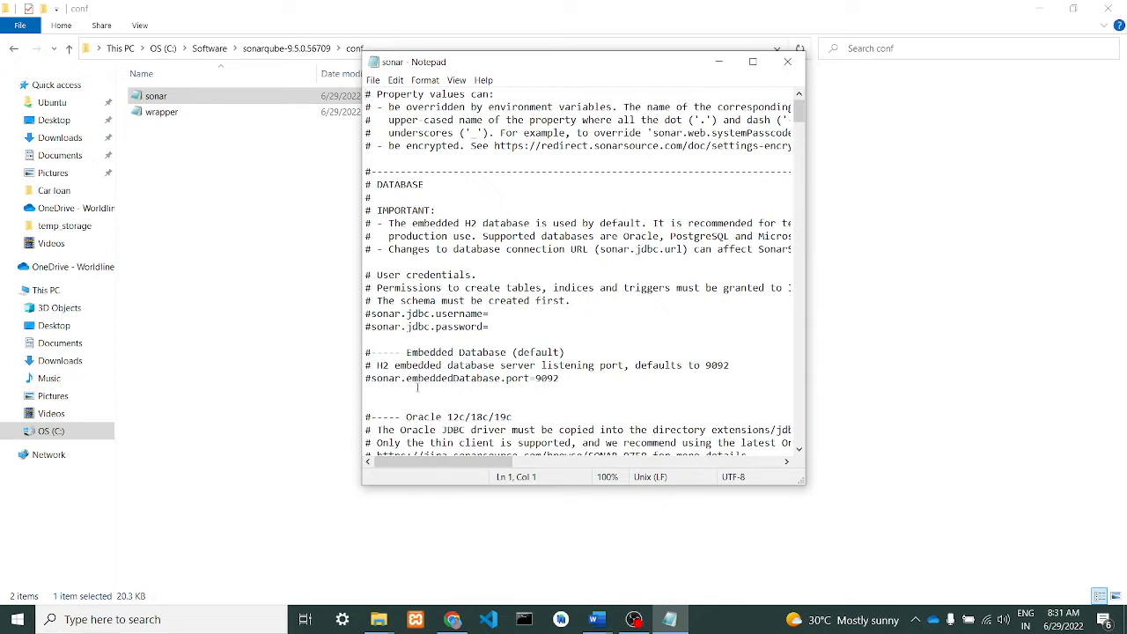
{"action": "scroll", "scroll_direction": "down", "scroll_amount": 3}
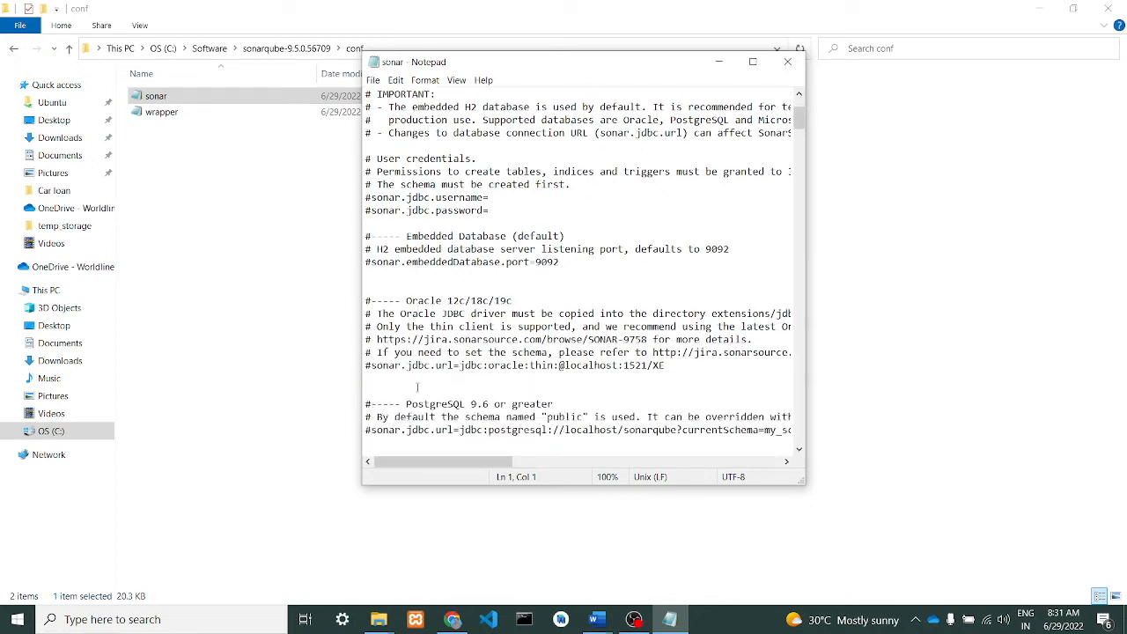
{"action": "scroll", "scroll_direction": "down", "scroll_amount": 3}
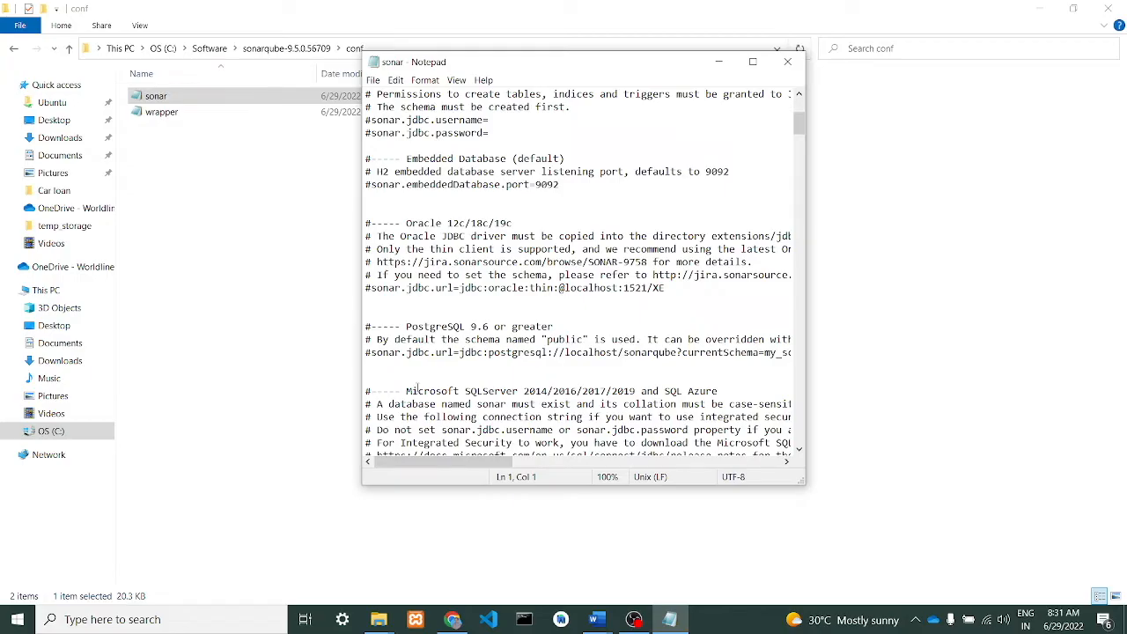
{"action": "scroll", "scroll_direction": "down", "scroll_amount": 3}
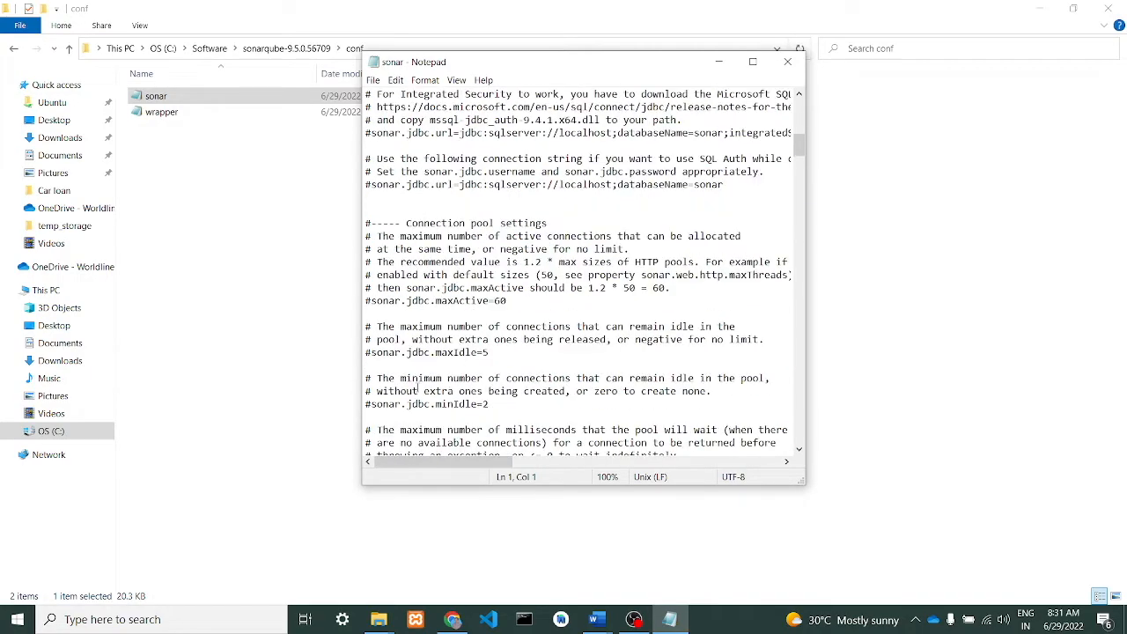
{"action": "scroll", "scroll_direction": "down", "scroll_amount": 3}
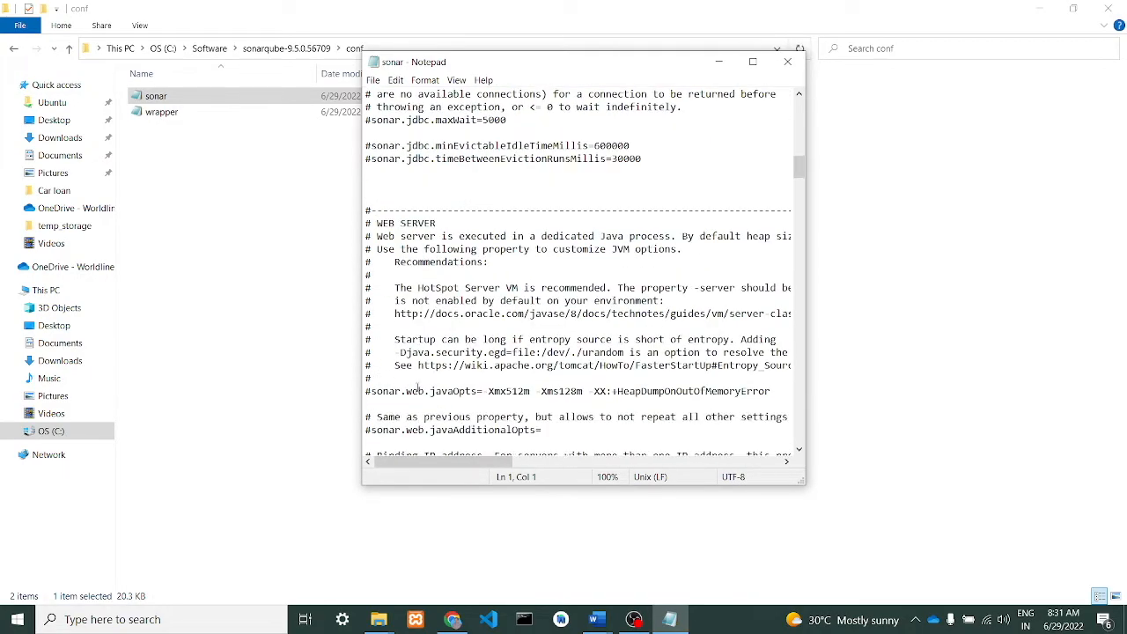
{"action": "scroll", "scroll_direction": "down", "scroll_amount": 3}
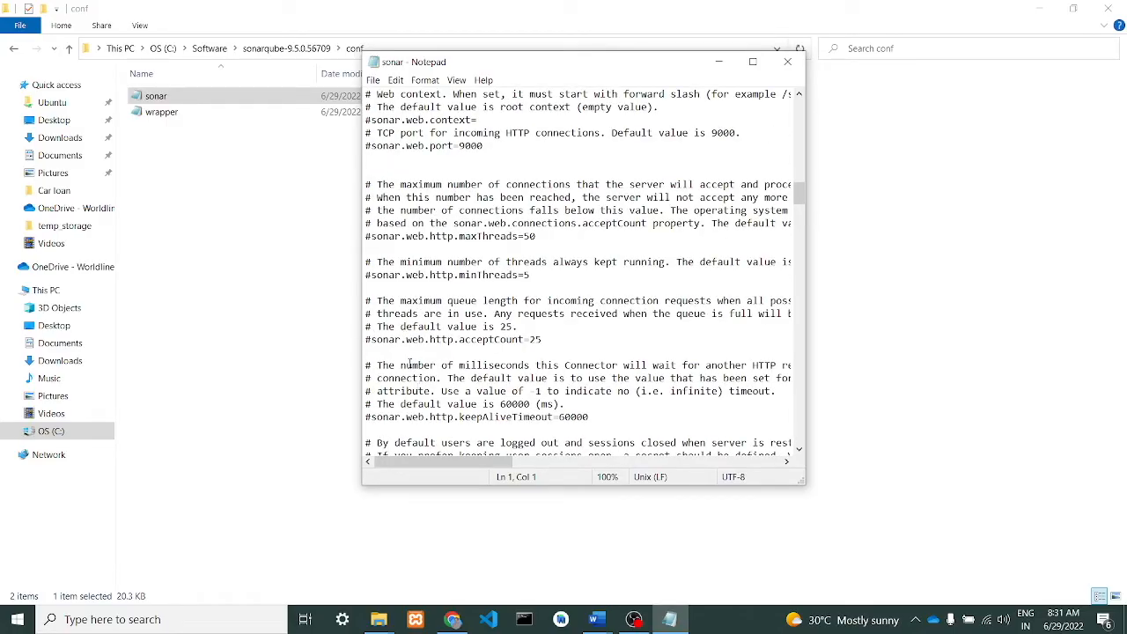
- Change sonar.web.port from 9000 to 9099 and save the file
{"action": "left_click", "coordinate": [369, 144]}
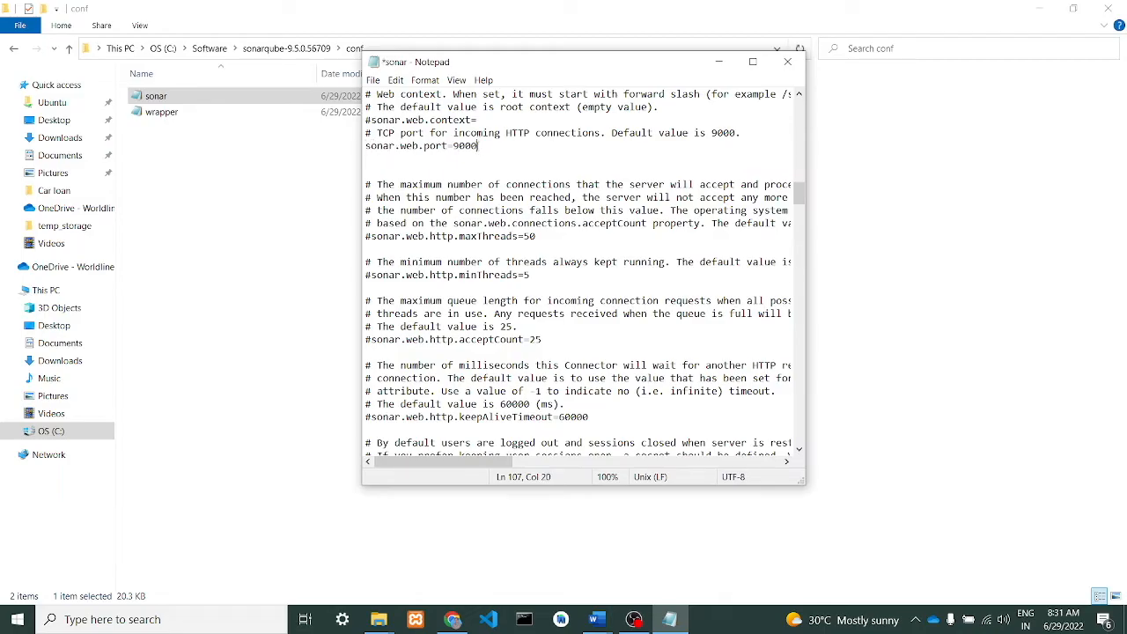
{"action": "key", "text": "backspace"}
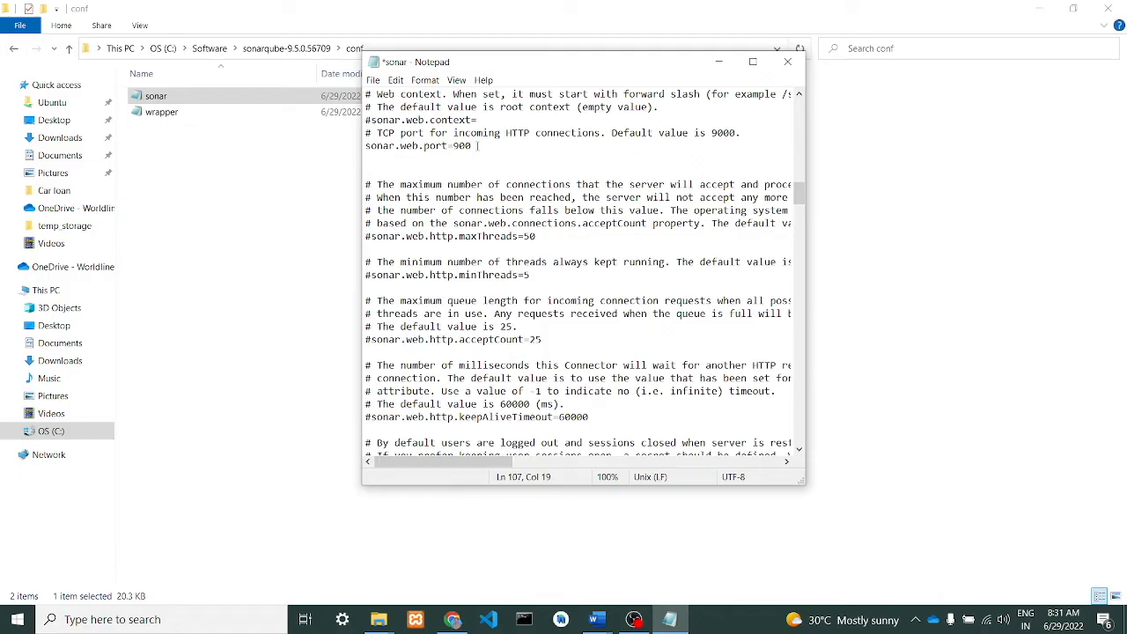
{"action": "key", "text": "Backspace"}
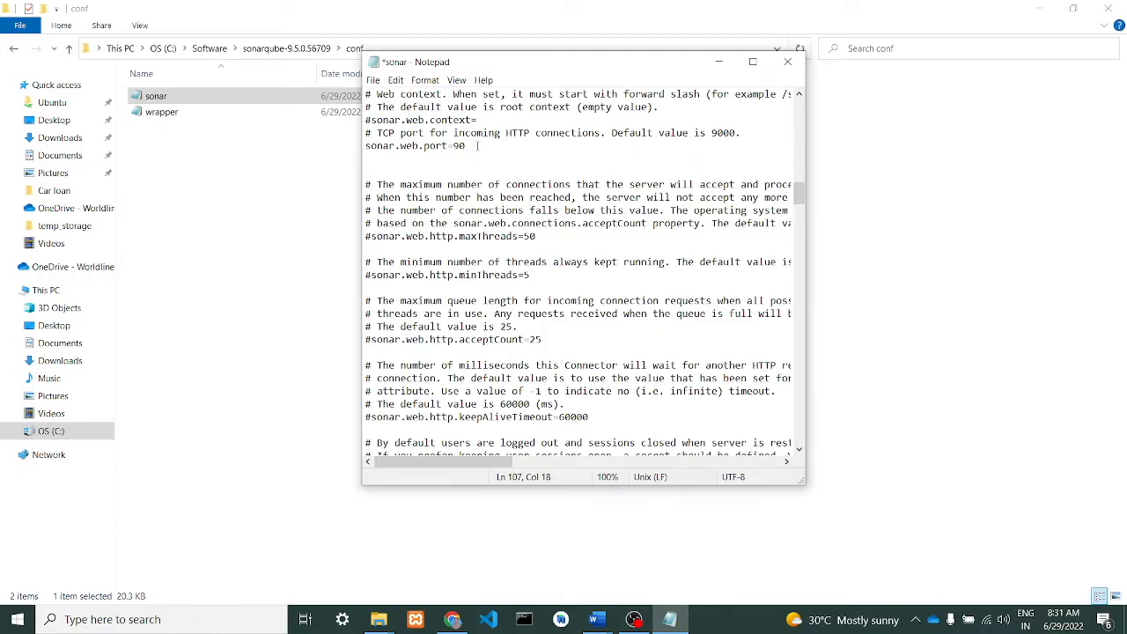
{"action": "type", "text": "9"}
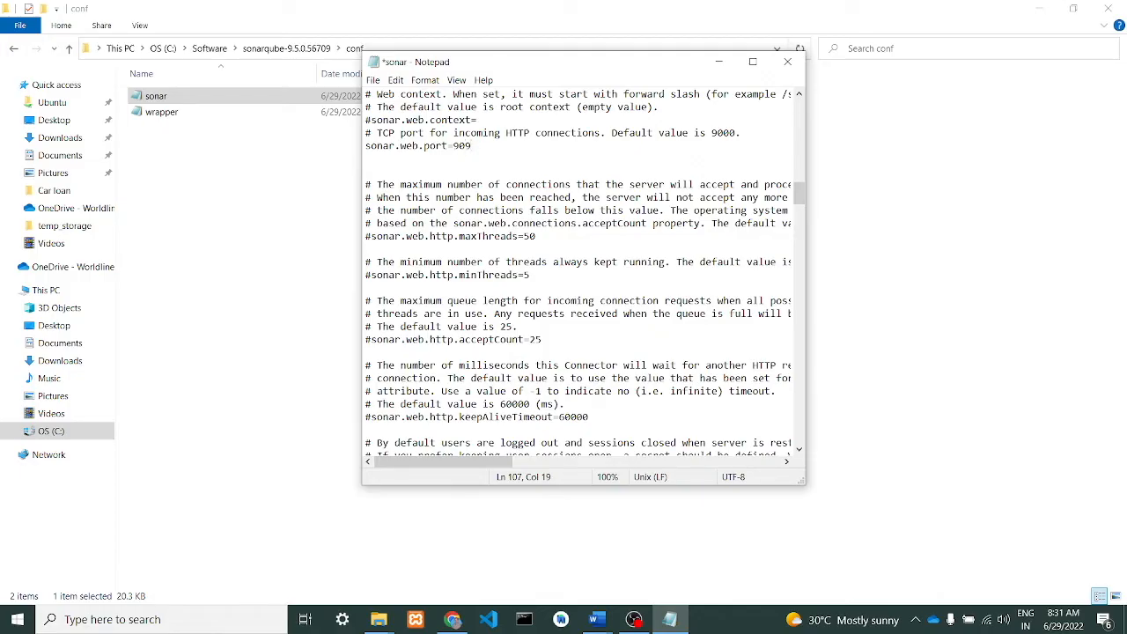
{"action": "type", "text": "9"}
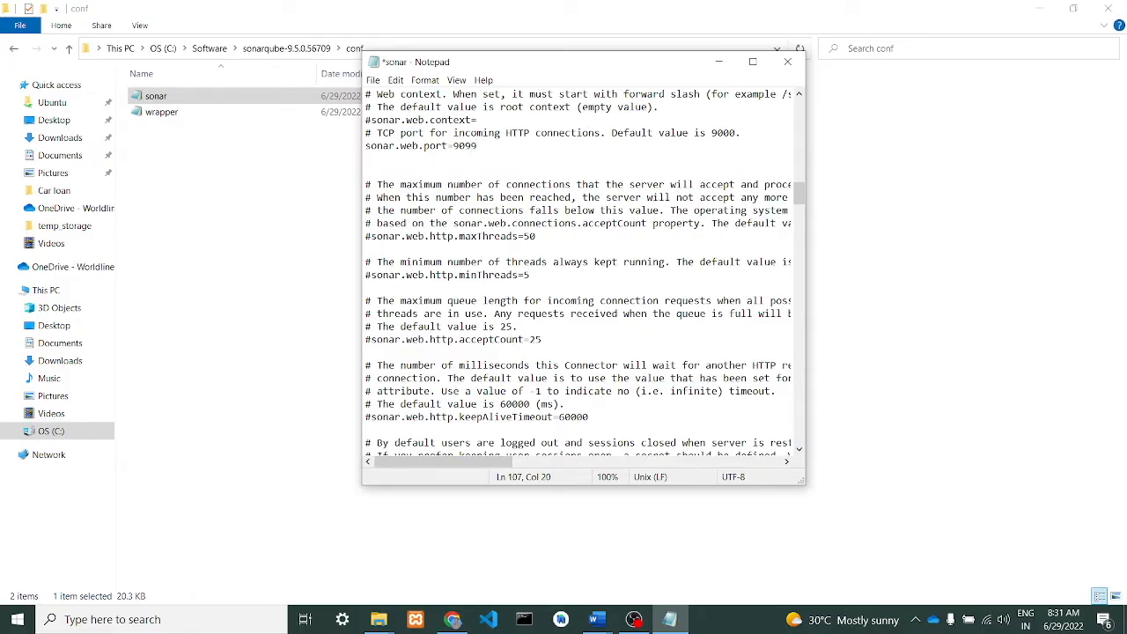
{"action": "scroll", "scroll_direction": "up", "scroll_amount": 3}
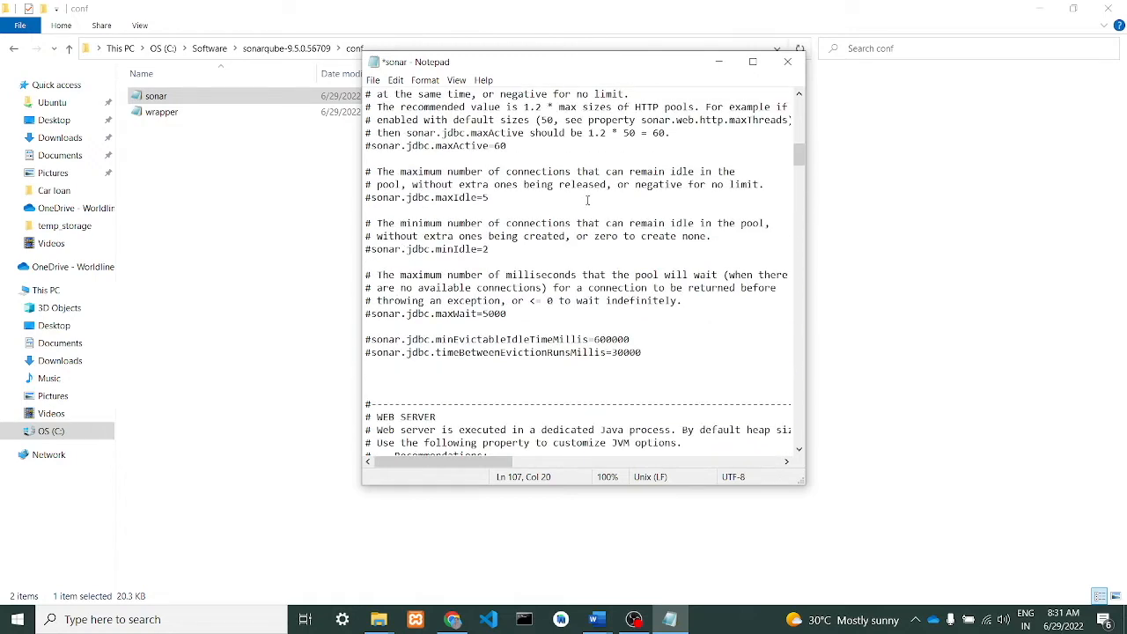
{"action": "scroll", "scroll_direction": "up", "scroll_amount": 3}
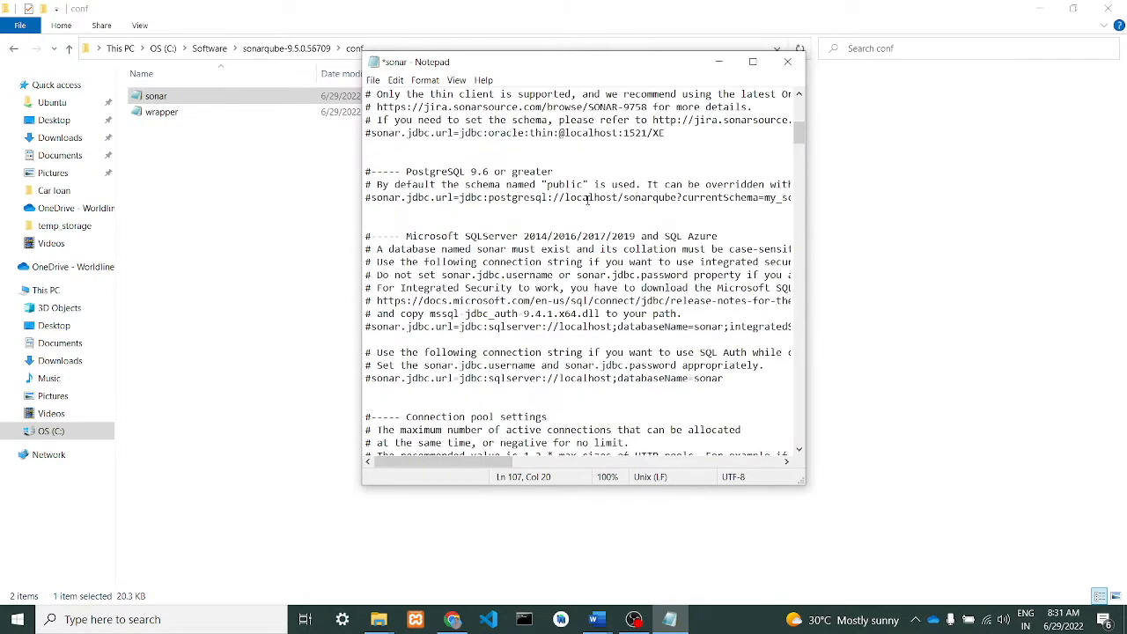
{"action": "scroll", "scroll_direction": "up", "scroll_amount": 3}
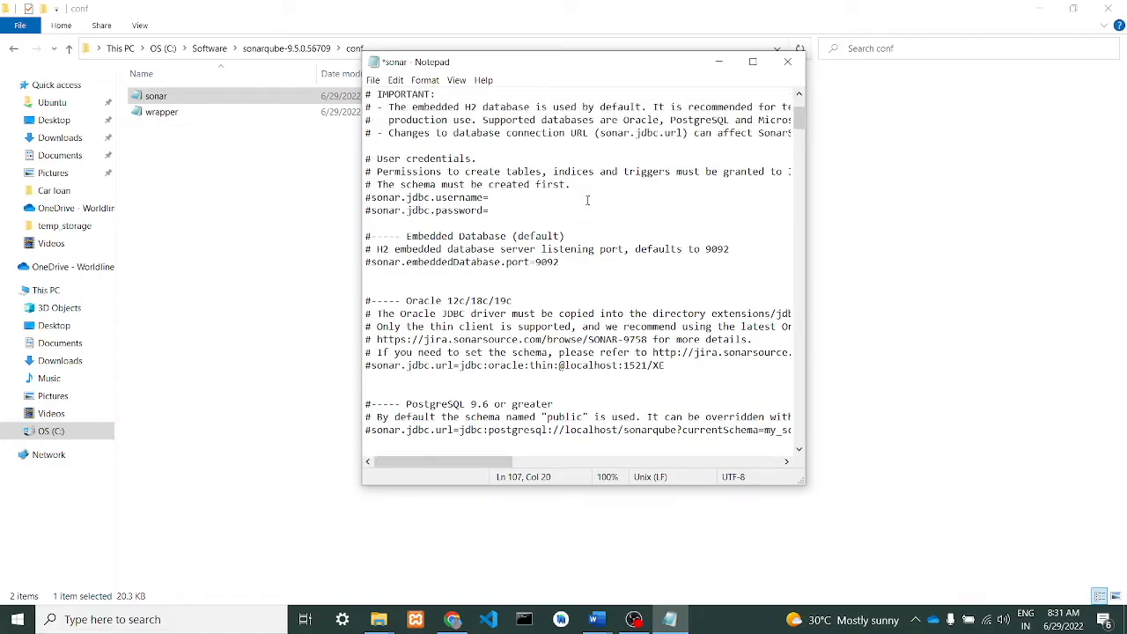
{"action": "scroll", "scroll_direction": "down", "scroll_amount": 3}
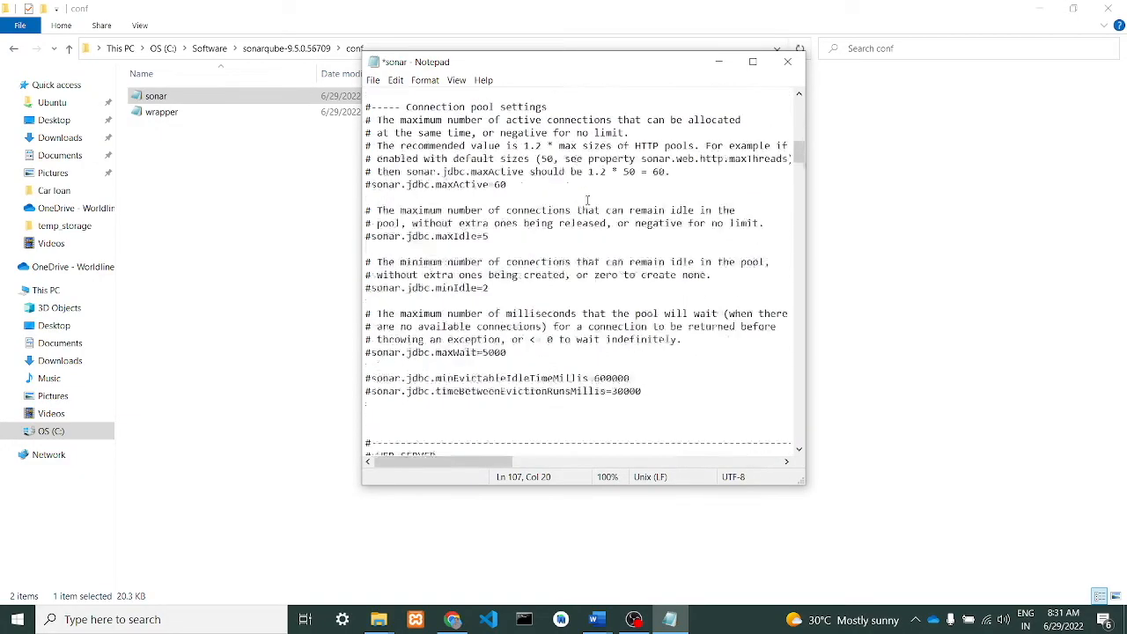
{"action": "scroll", "scroll_direction": "down", "scroll_amount": 3}
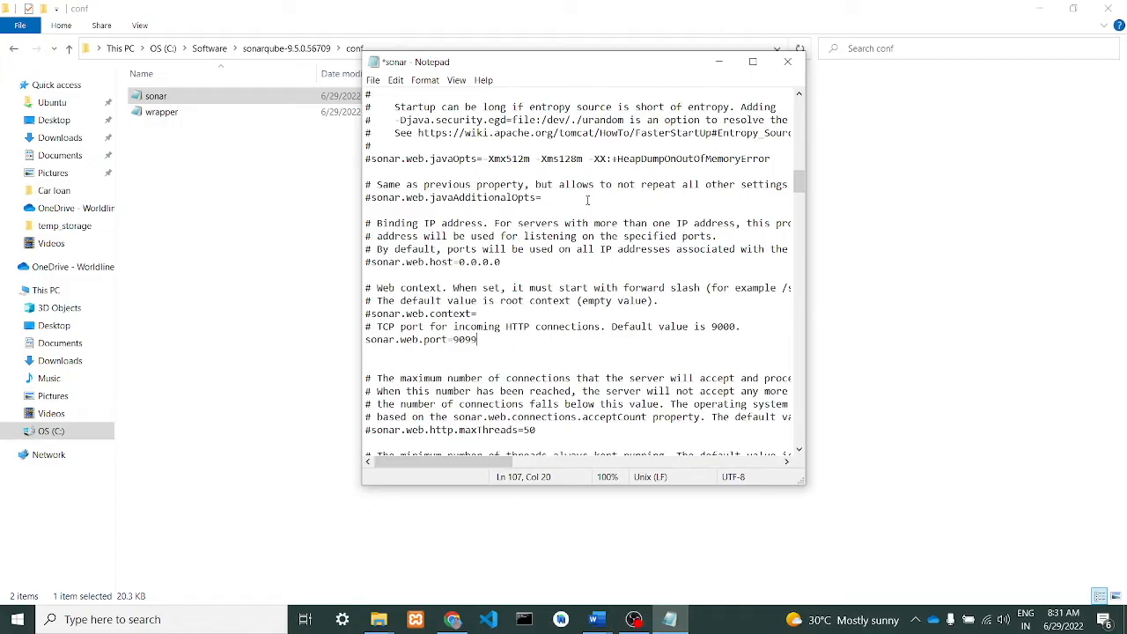
{"action": "left_click", "coordinate": [373, 81]}
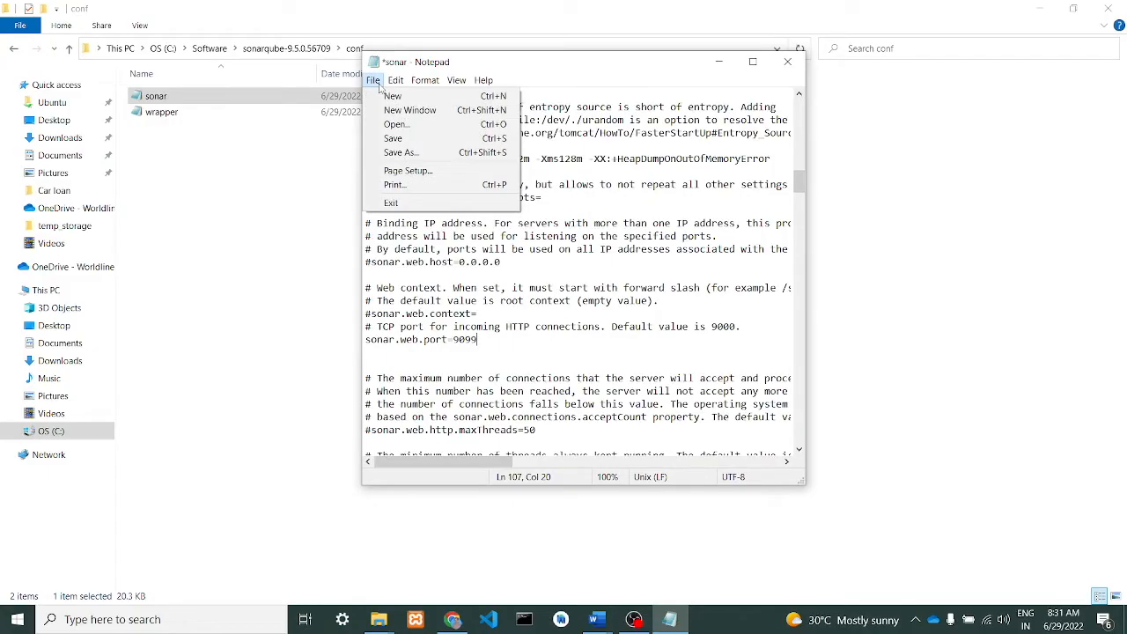
{"action": "left_click", "coordinate": [392, 138]}
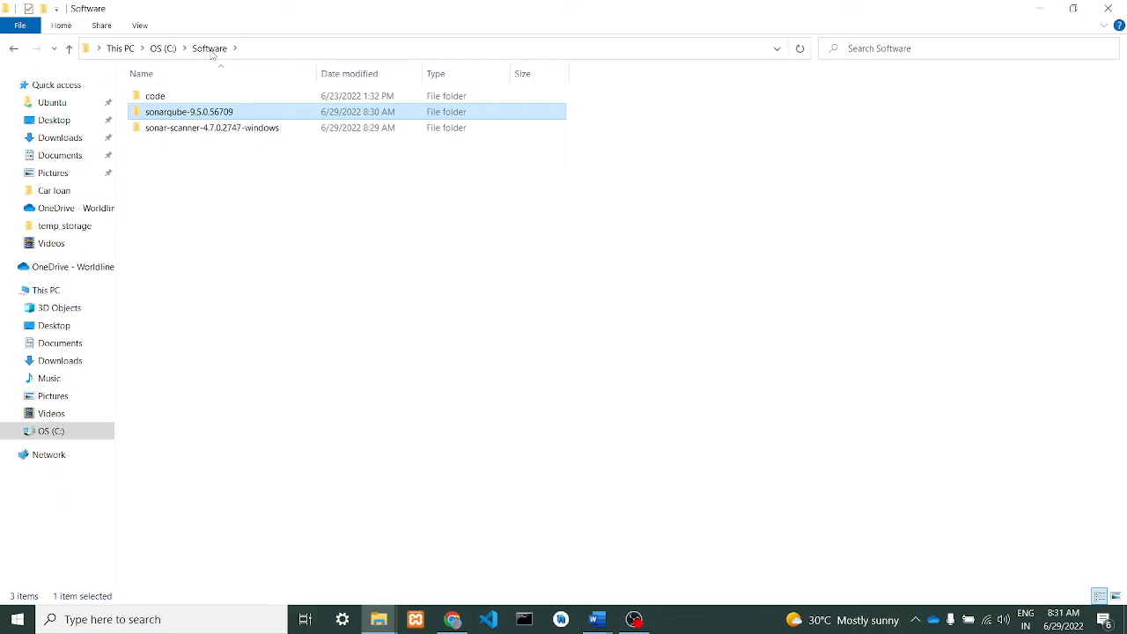
{"action": "mouse_move", "coordinate": [195, 127]}
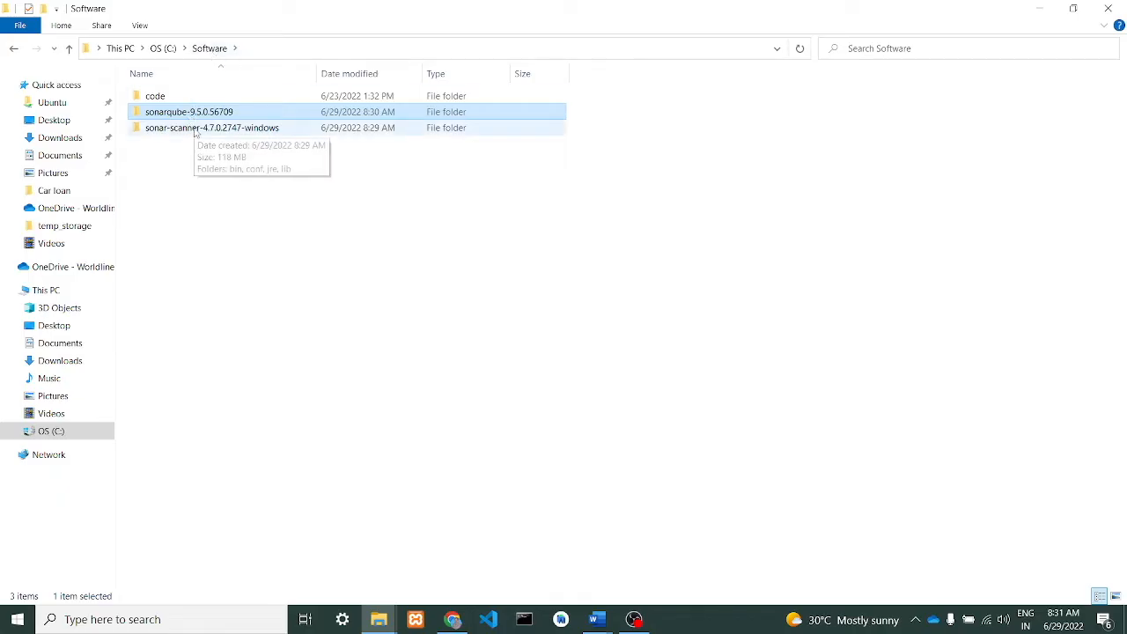
- Open sonar-scanner.properties from the scanner's conf folder for editing in Notepad
{"action": "left_click", "coordinate": [212, 127]}
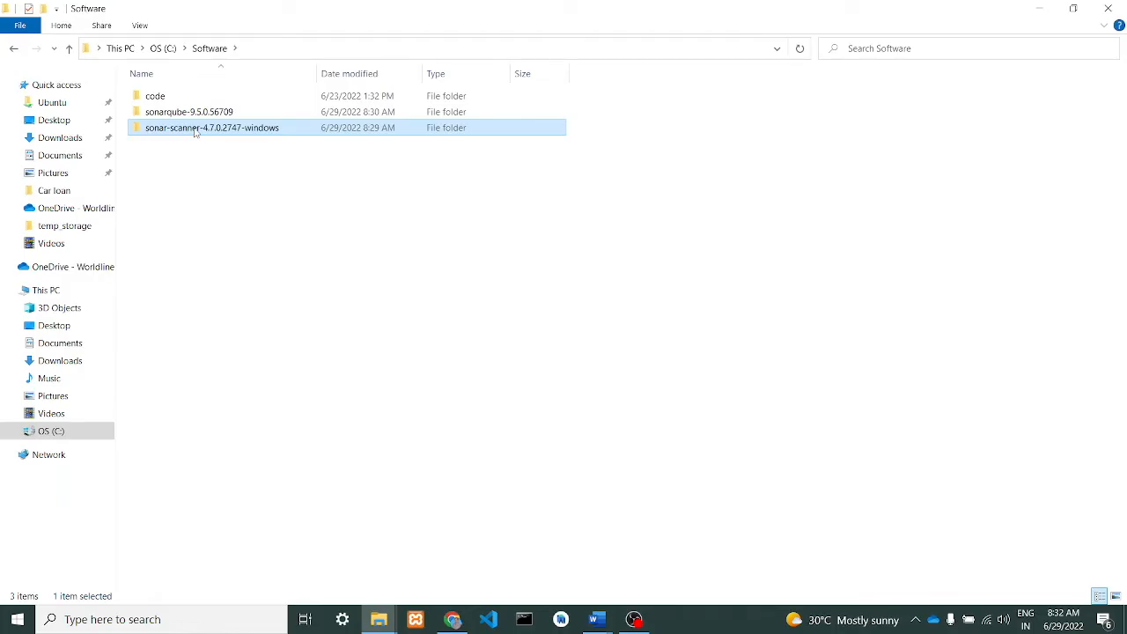
{"action": "double_click", "coordinate": [211, 127]}
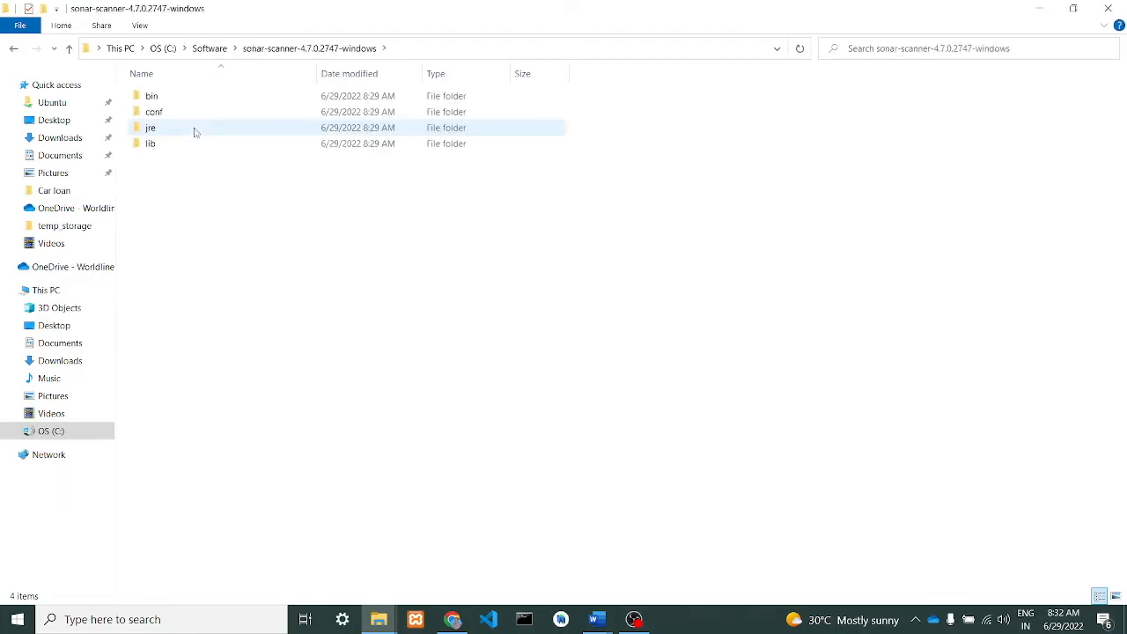
{"action": "left_click", "coordinate": [155, 111]}
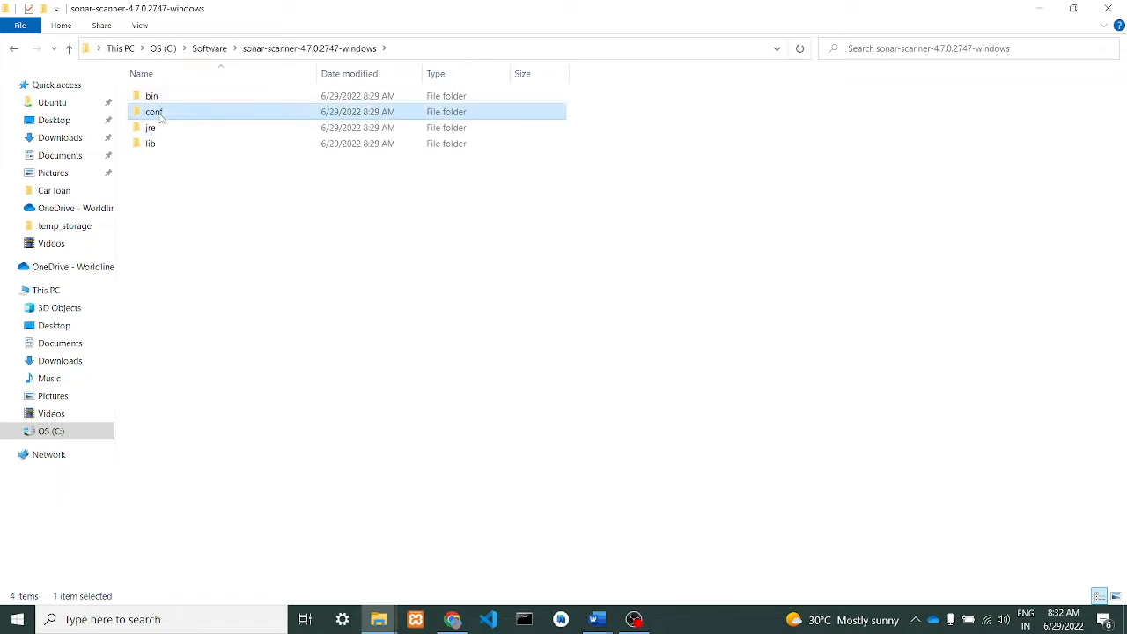
{"action": "double_click", "coordinate": [155, 111]}
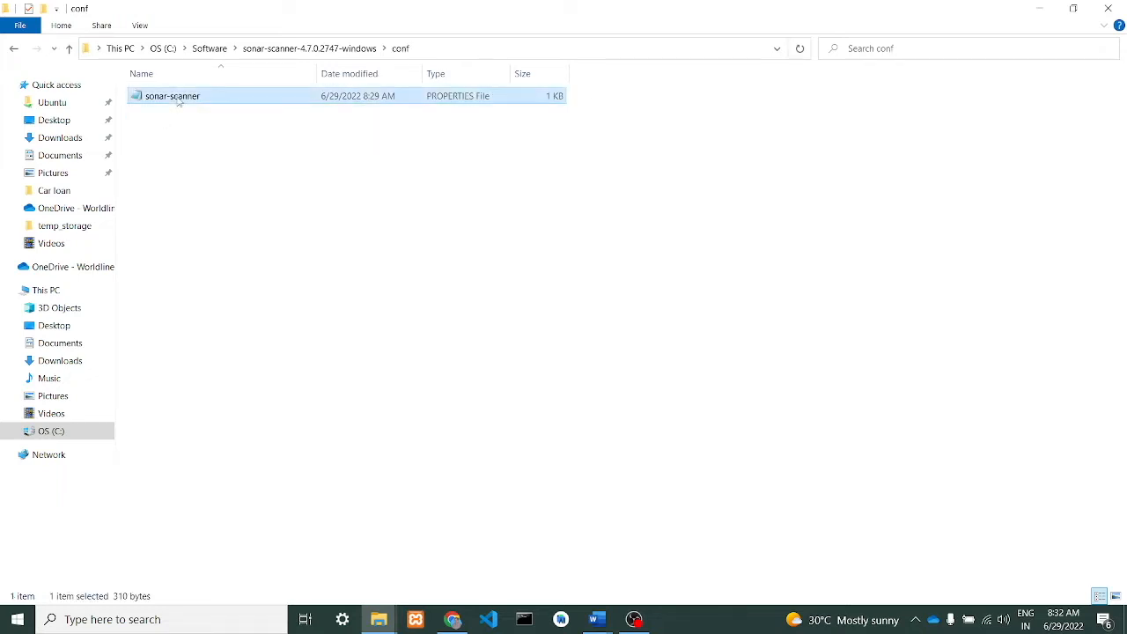
{"action": "right_click", "coordinate": [172, 95]}
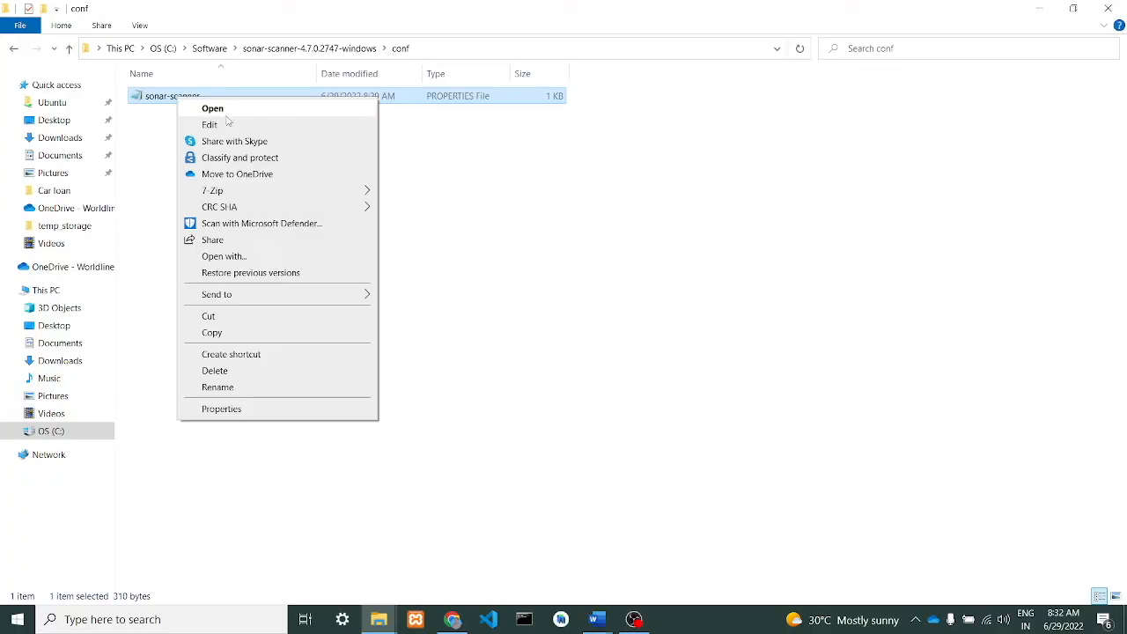
{"action": "left_click", "coordinate": [211, 107]}
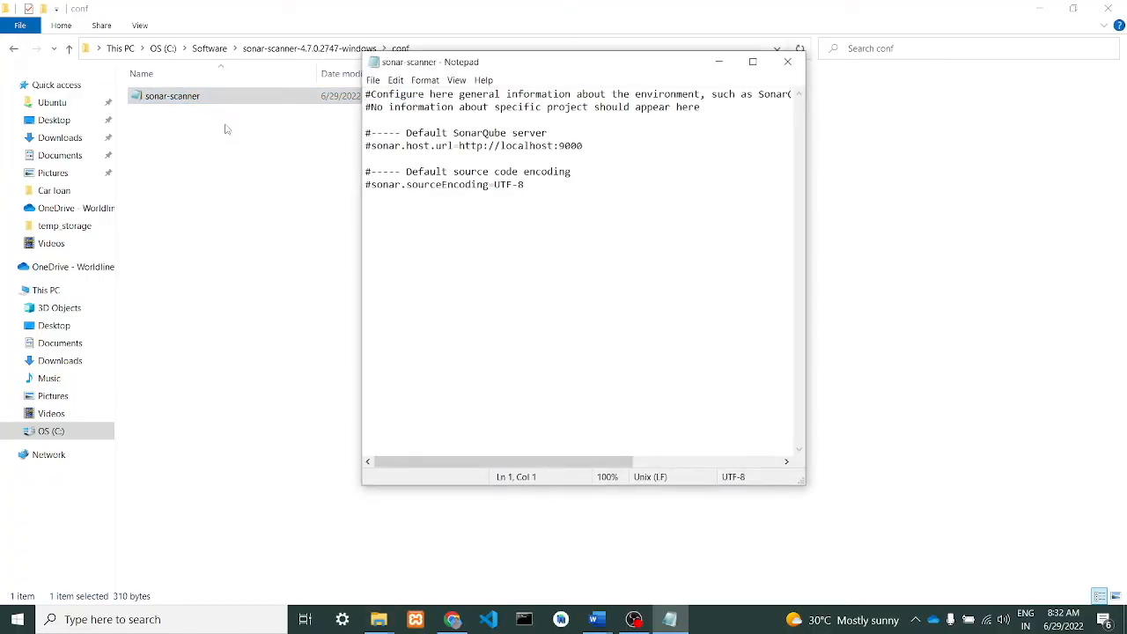
- Change the sonar.host.url port to localhost:9099, save the file and close Notepad
{"action": "left_click", "coordinate": [583, 145]}
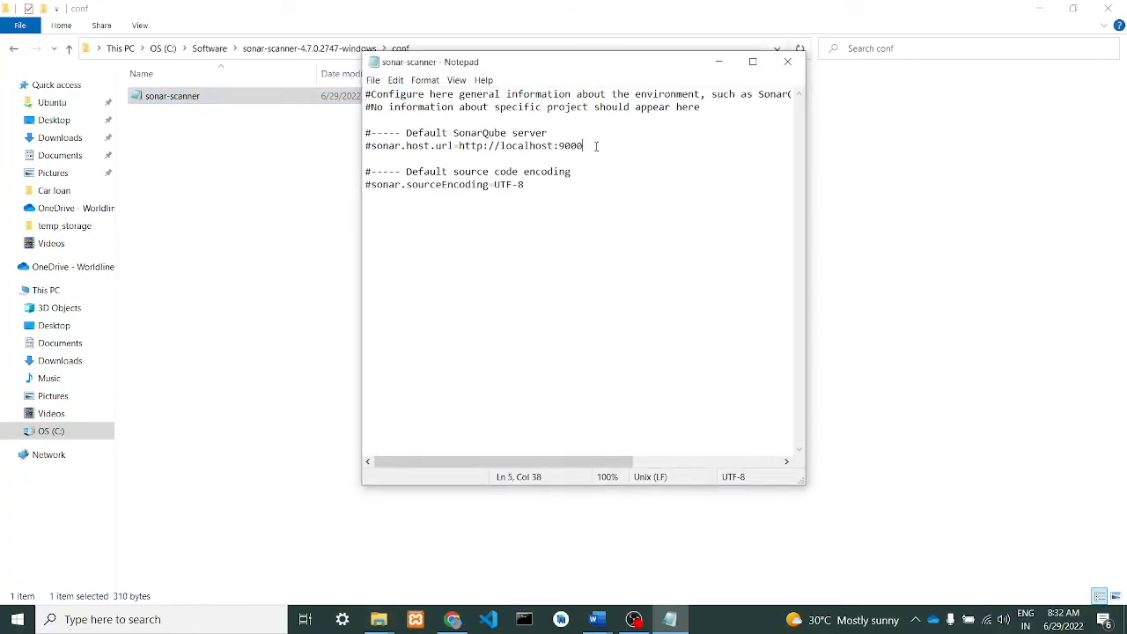
{"action": "key", "text": "BackSpace"}
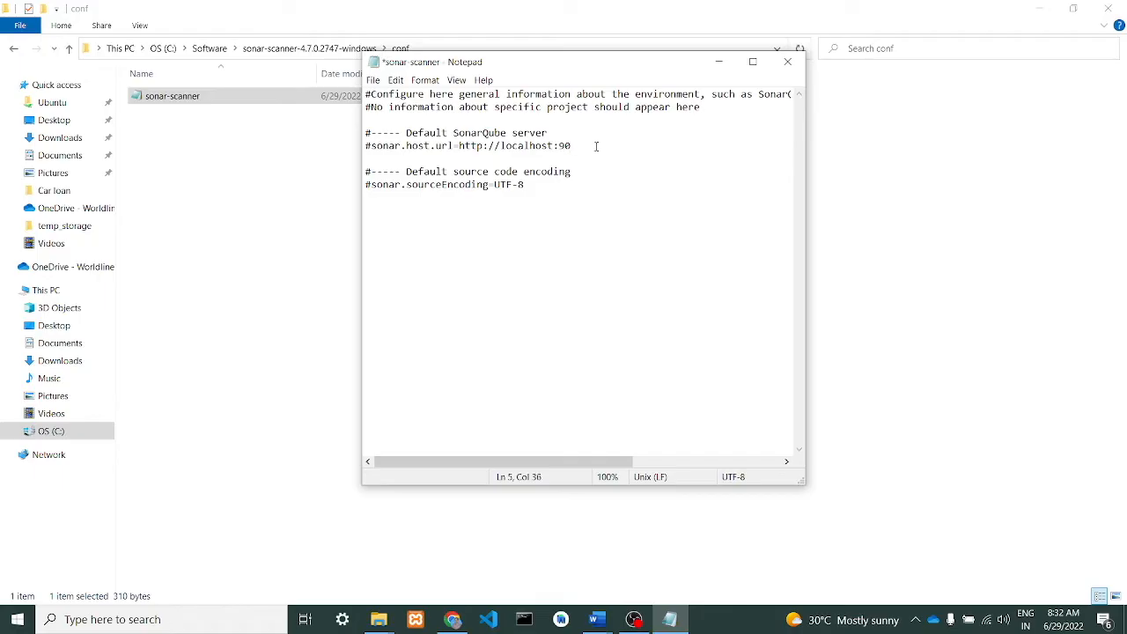
{"action": "type", "text": "99"}
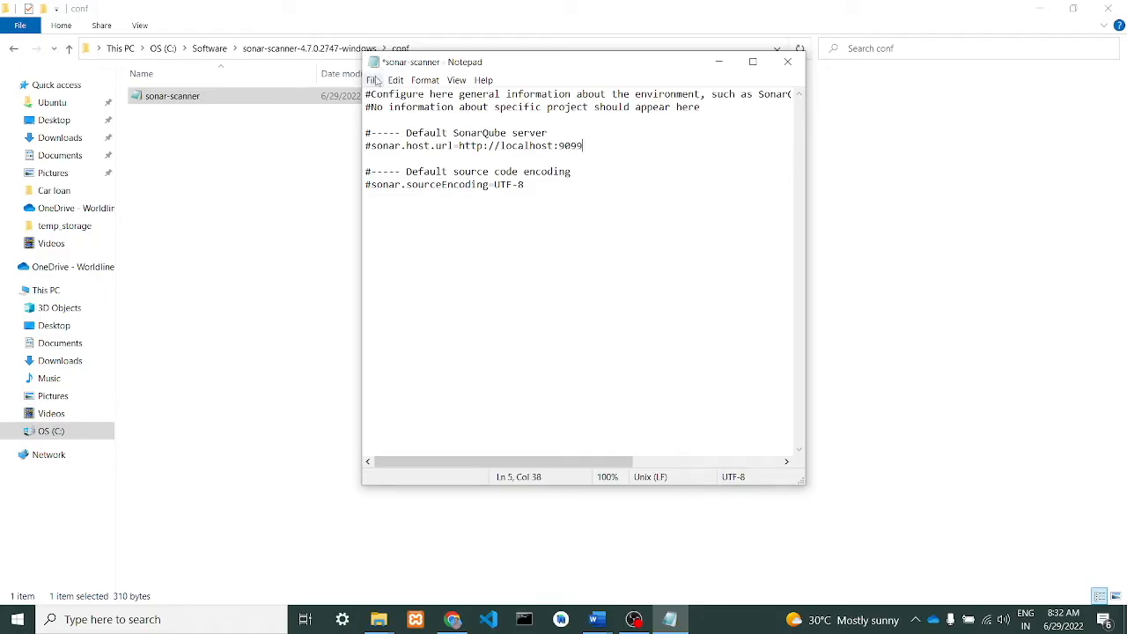
{"action": "left_click", "coordinate": [373, 79]}
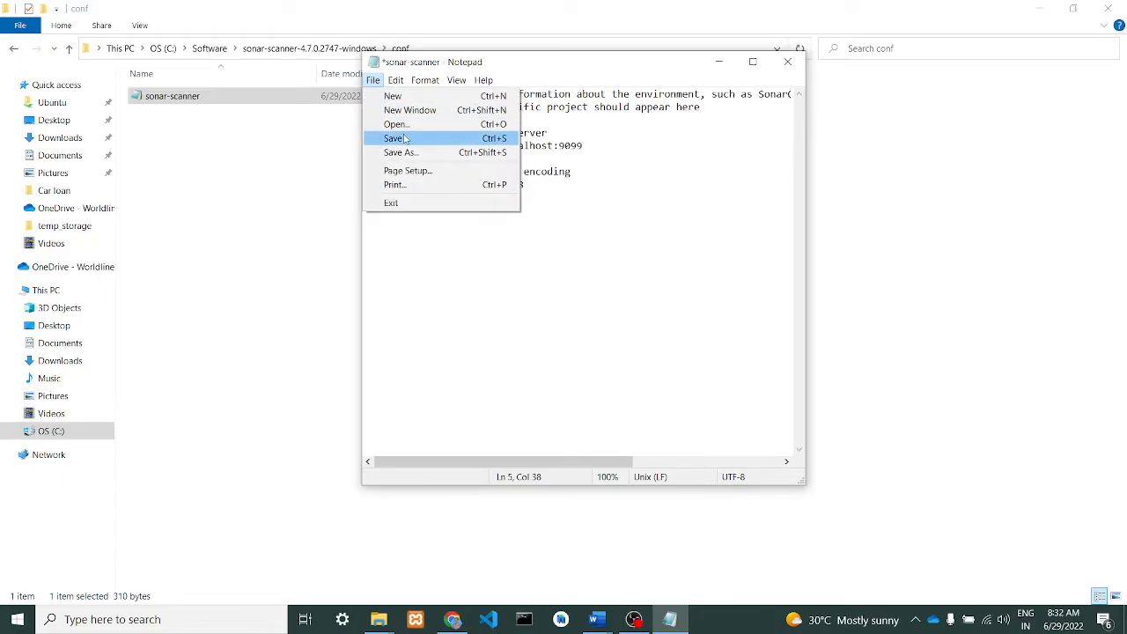
{"action": "left_click", "coordinate": [394, 137]}
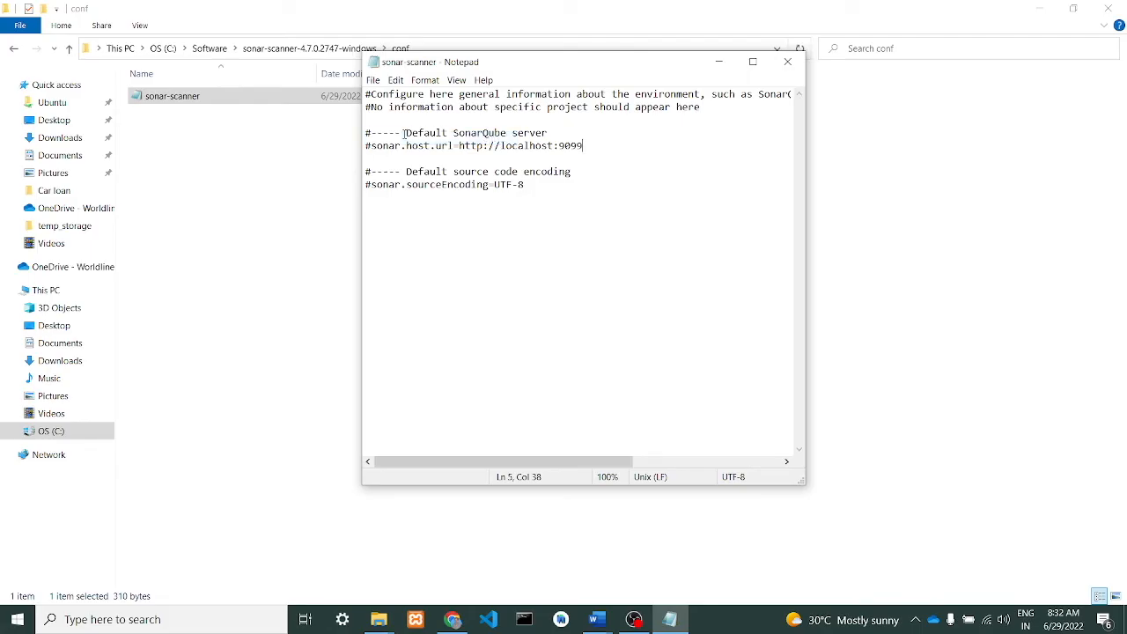
{"action": "left_click", "coordinate": [787, 62]}
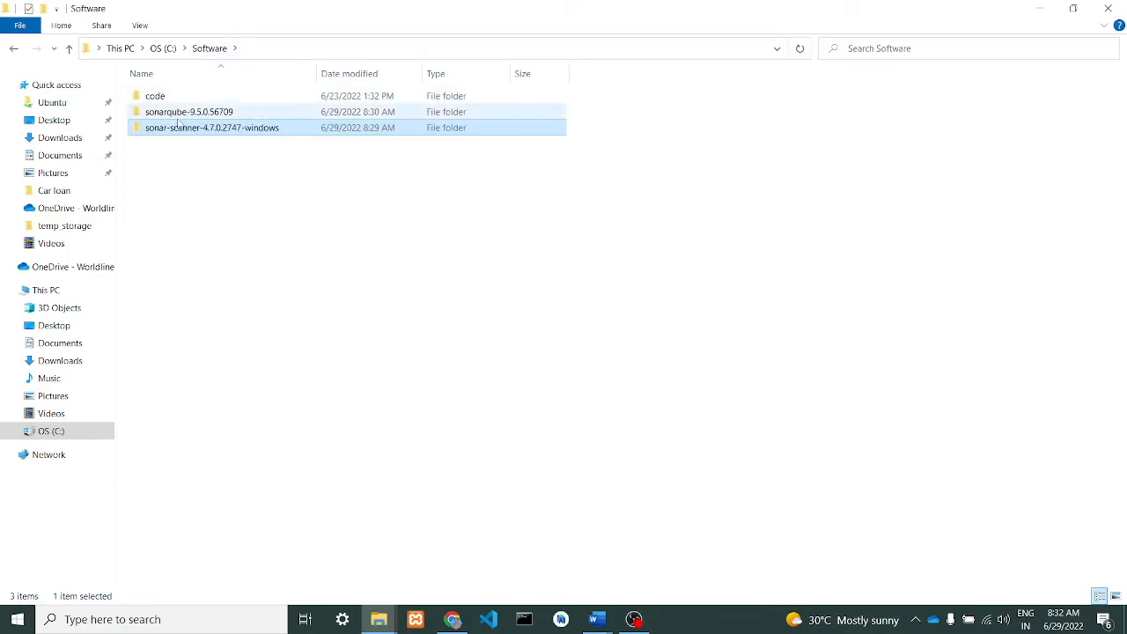
- Run StartSonar from sonarqube-9.5.0.56709\bin\windows-x86-64 to start the server console
{"action": "left_click", "coordinate": [190, 111]}
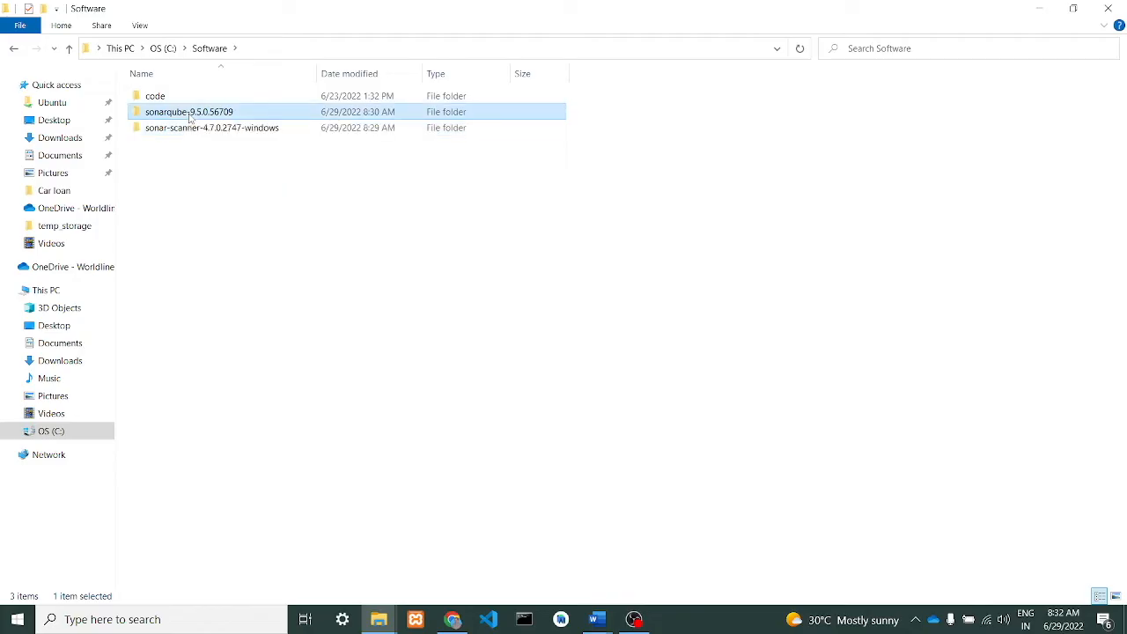
{"action": "double_click", "coordinate": [190, 112]}
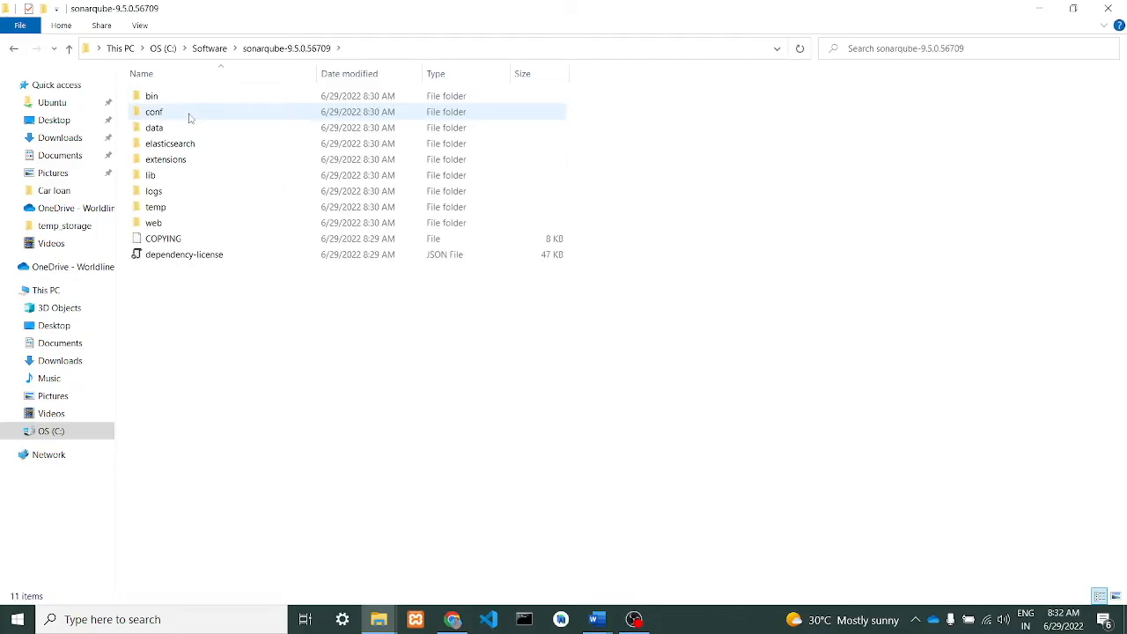
{"action": "double_click", "coordinate": [151, 95]}
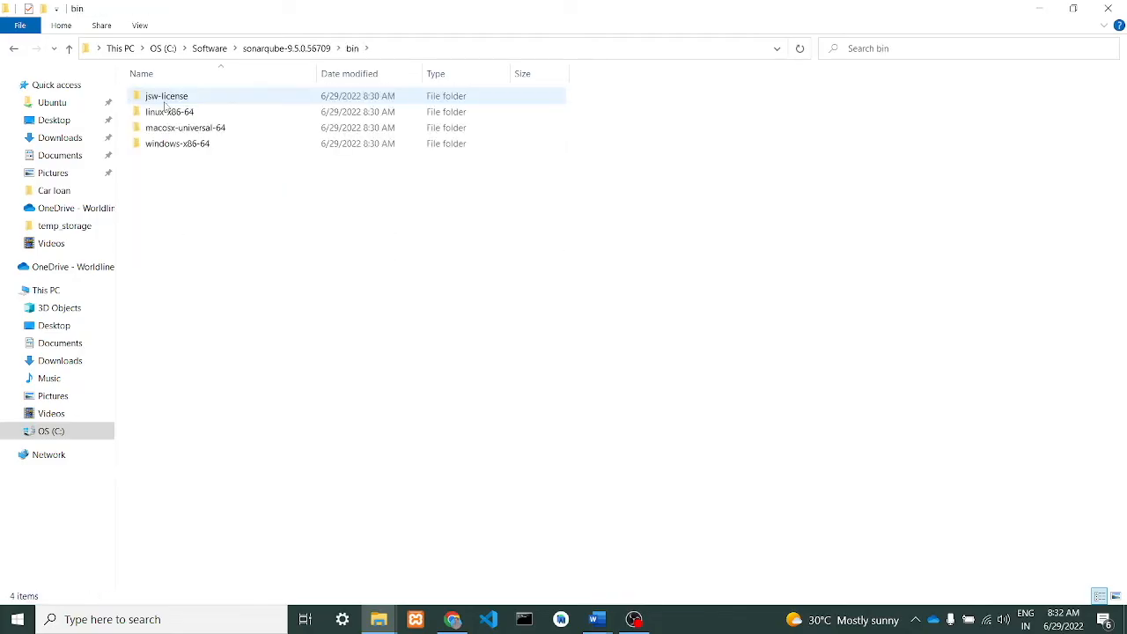
{"action": "left_click", "coordinate": [176, 143]}
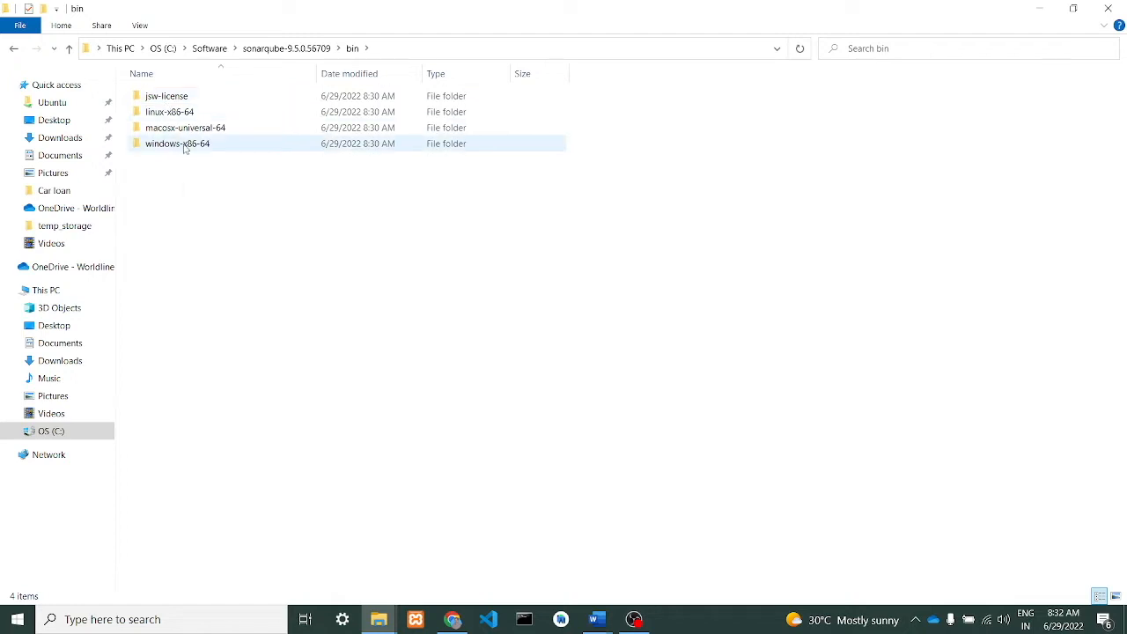
{"action": "double_click", "coordinate": [176, 145]}
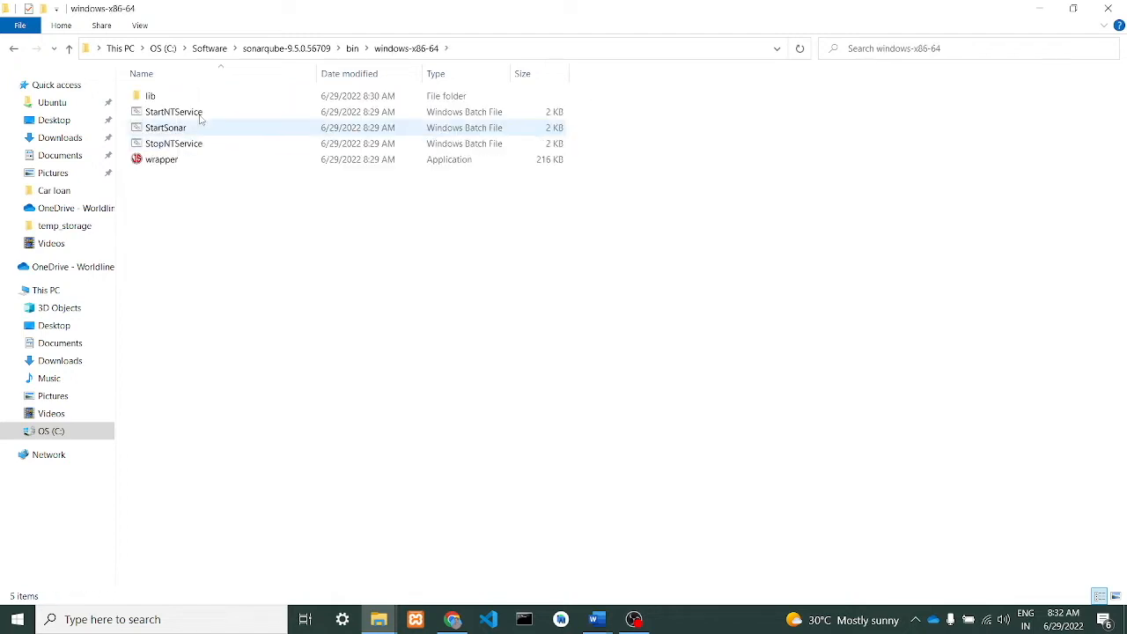
{"action": "left_click", "coordinate": [172, 113]}
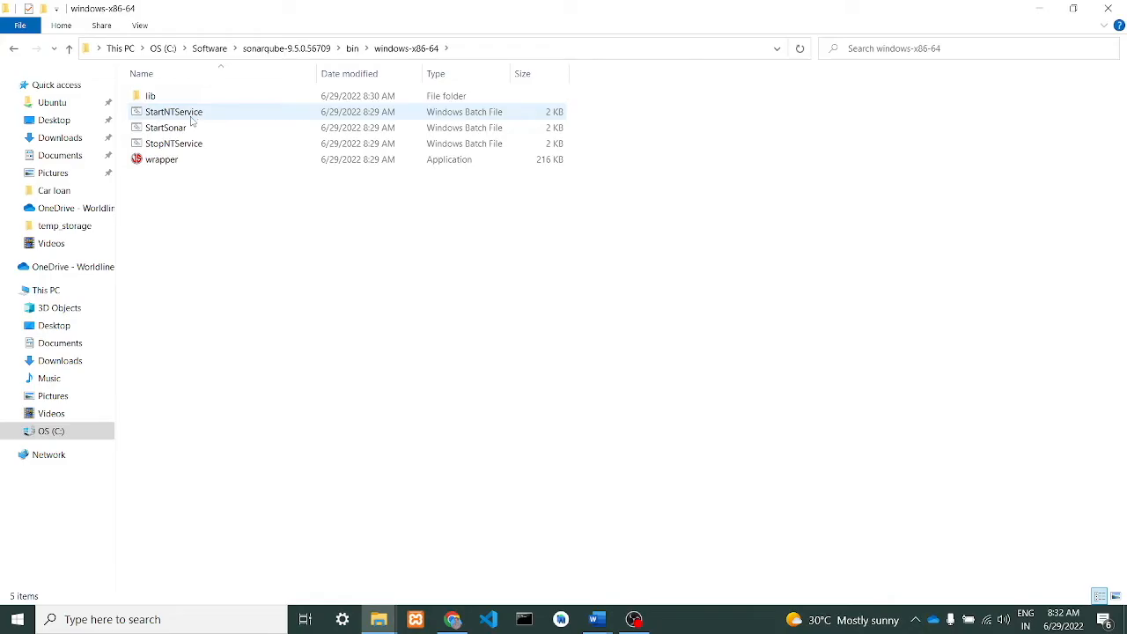
{"action": "left_click", "coordinate": [165, 127]}
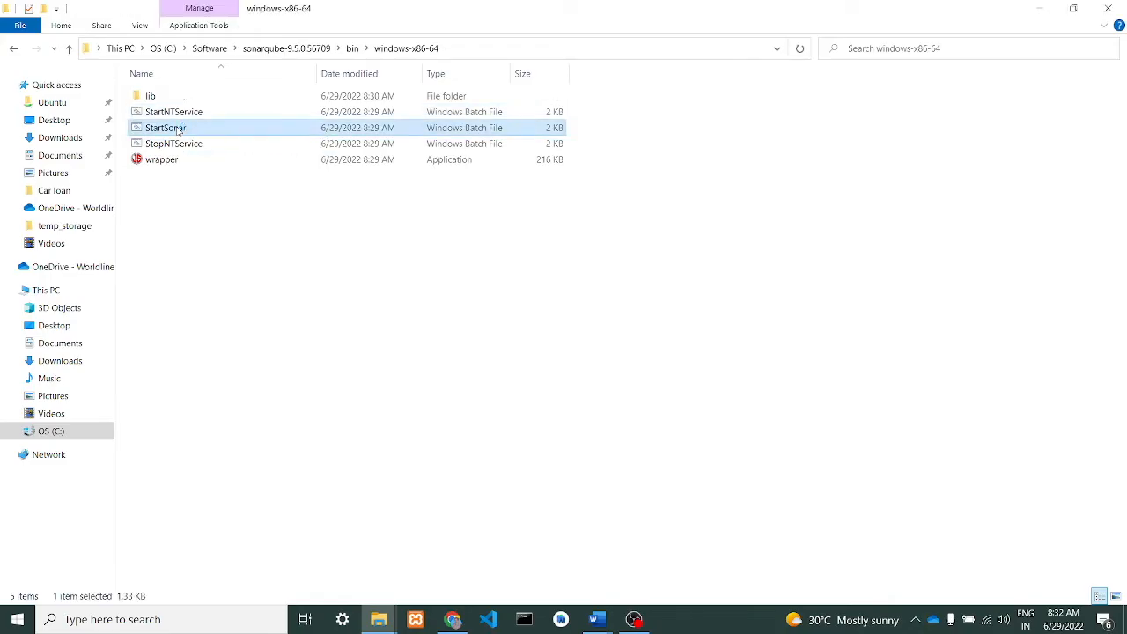
{"action": "double_click", "coordinate": [165, 127]}
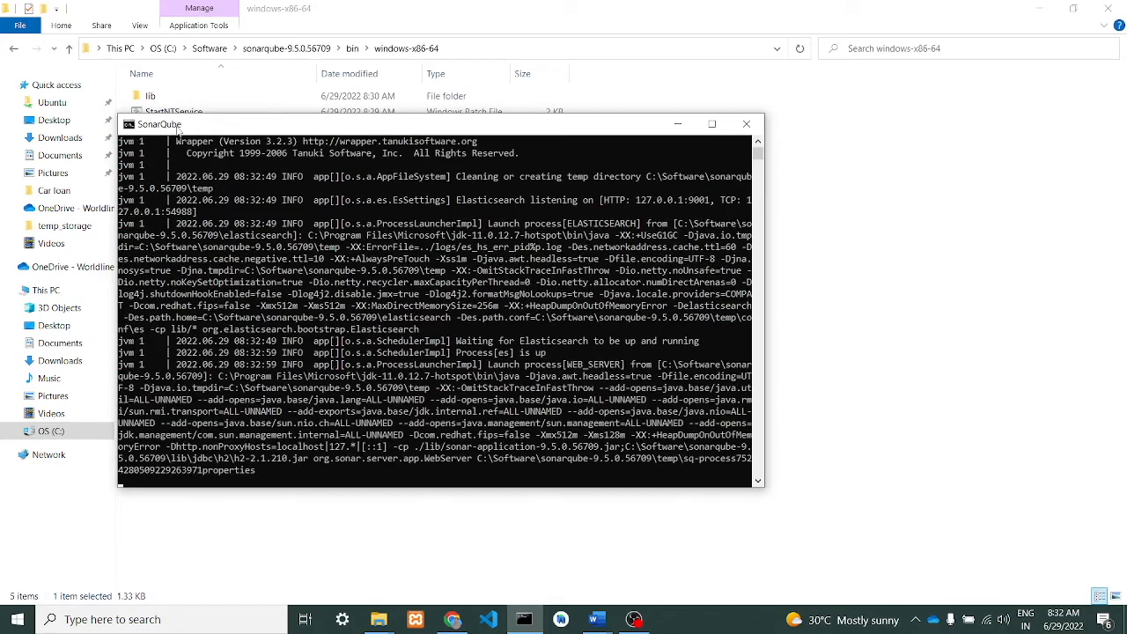
{"action": "mouse_move", "coordinate": [450, 619]}
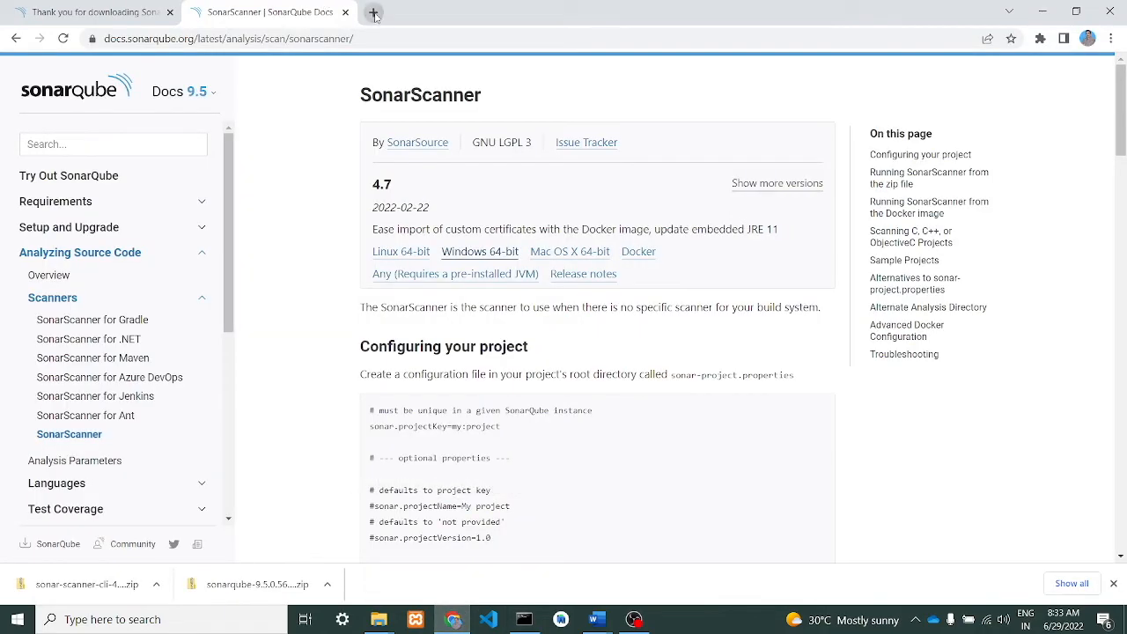
- Load localhost:9099 in a new tab and log in to SonarQube with the default admin credentials
{"action": "left_click", "coordinate": [373, 12]}
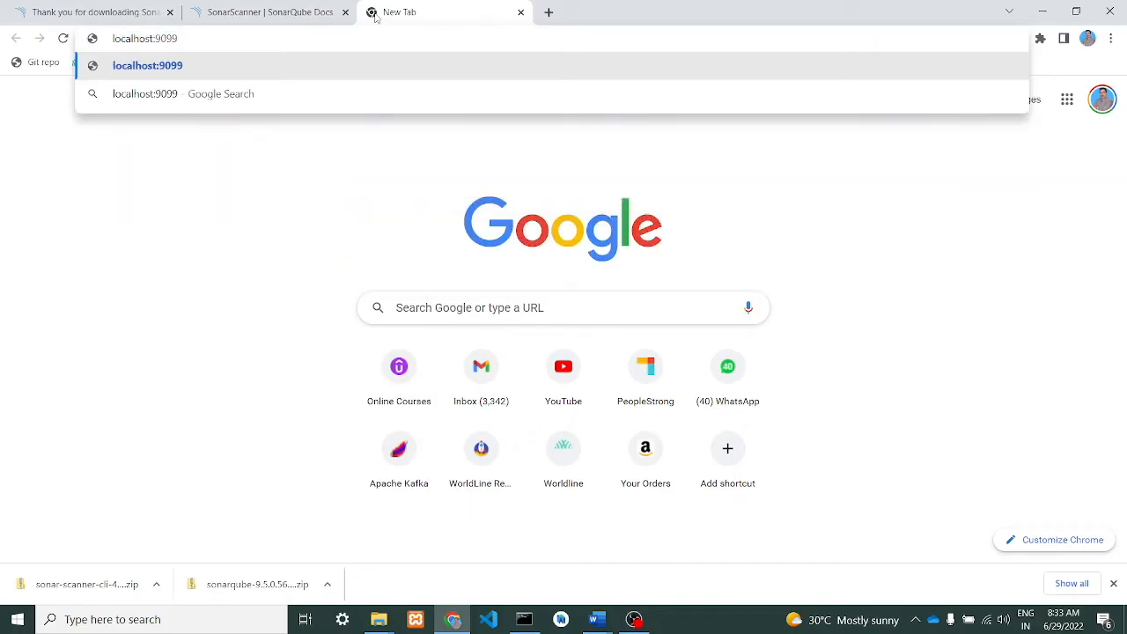
{"action": "left_click", "coordinate": [148, 65]}
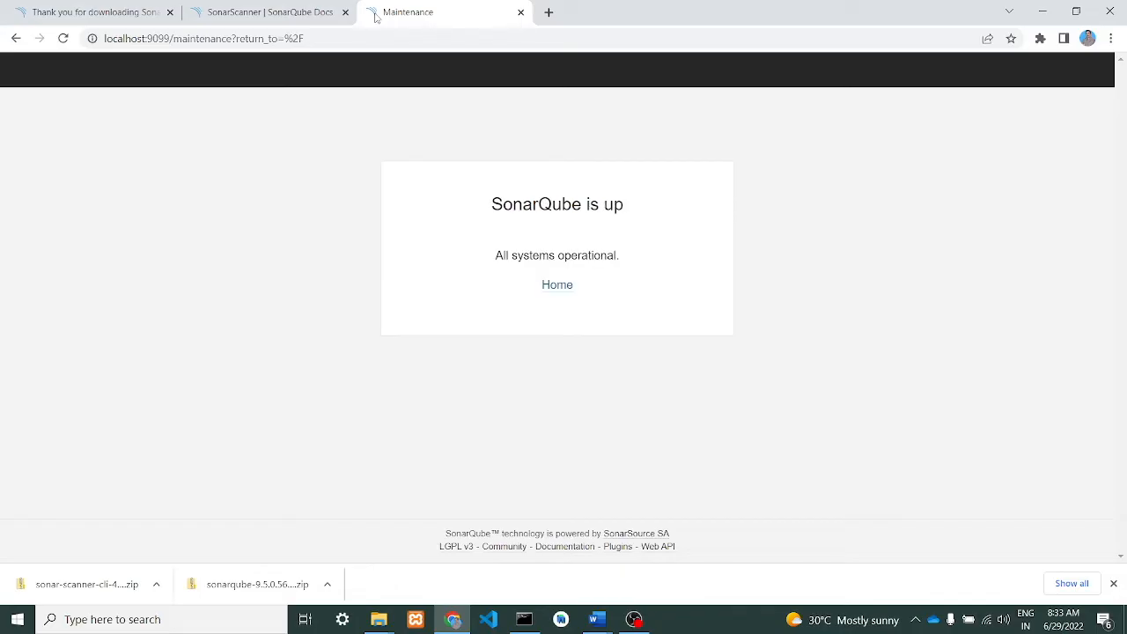
{"action": "left_click", "coordinate": [556, 286]}
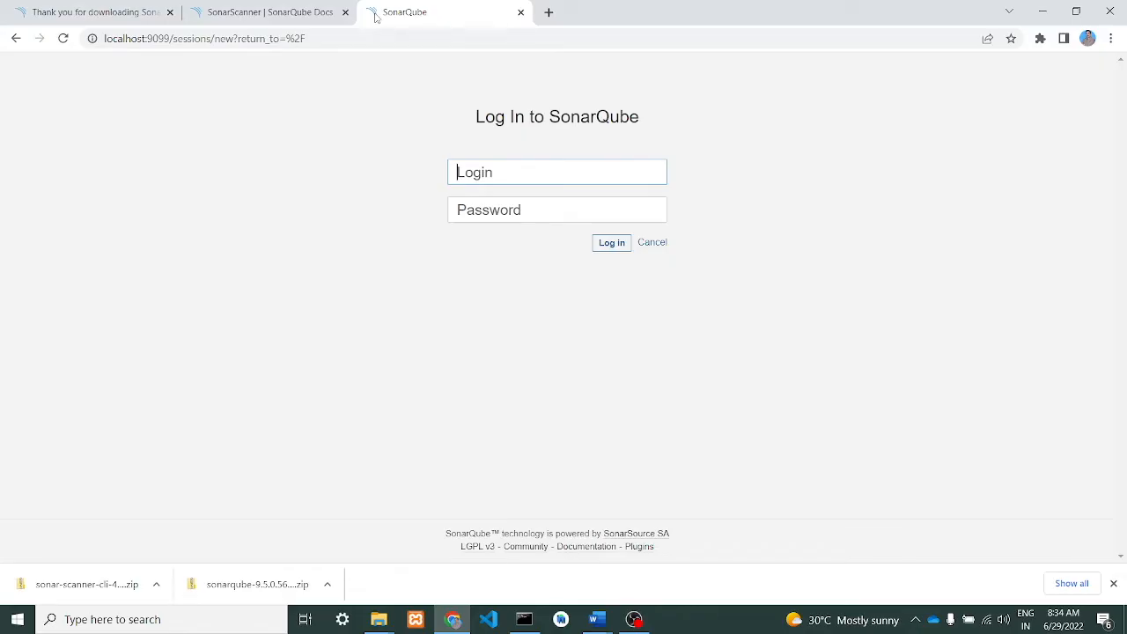
{"action": "type", "text": "ad"}
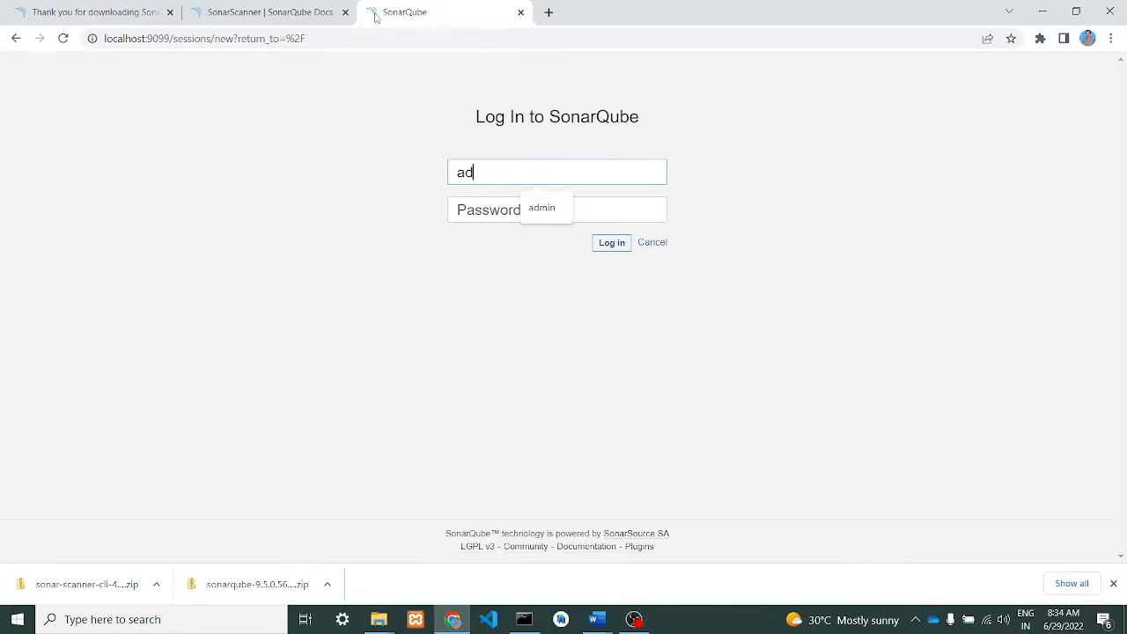
{"action": "left_click", "coordinate": [543, 207]}
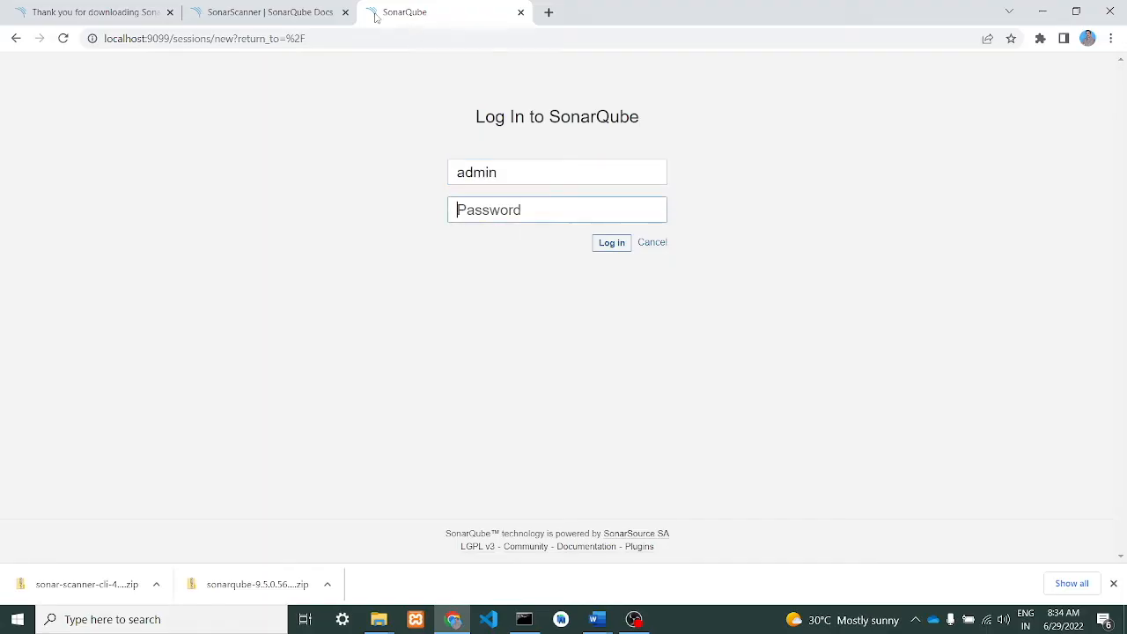
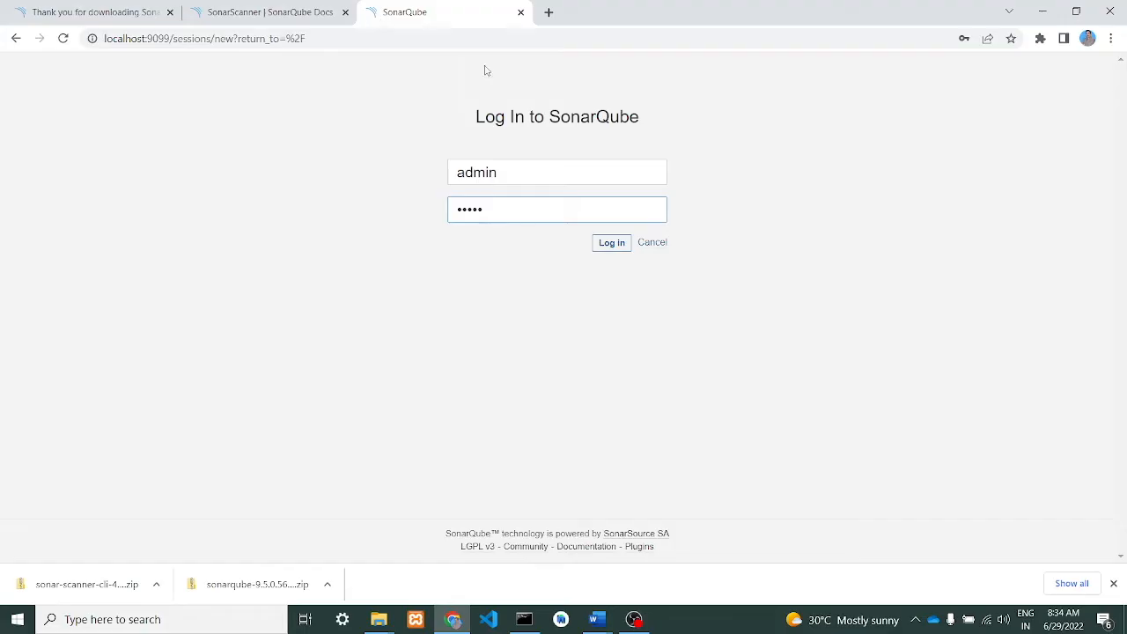
{"action": "left_click", "coordinate": [611, 243]}
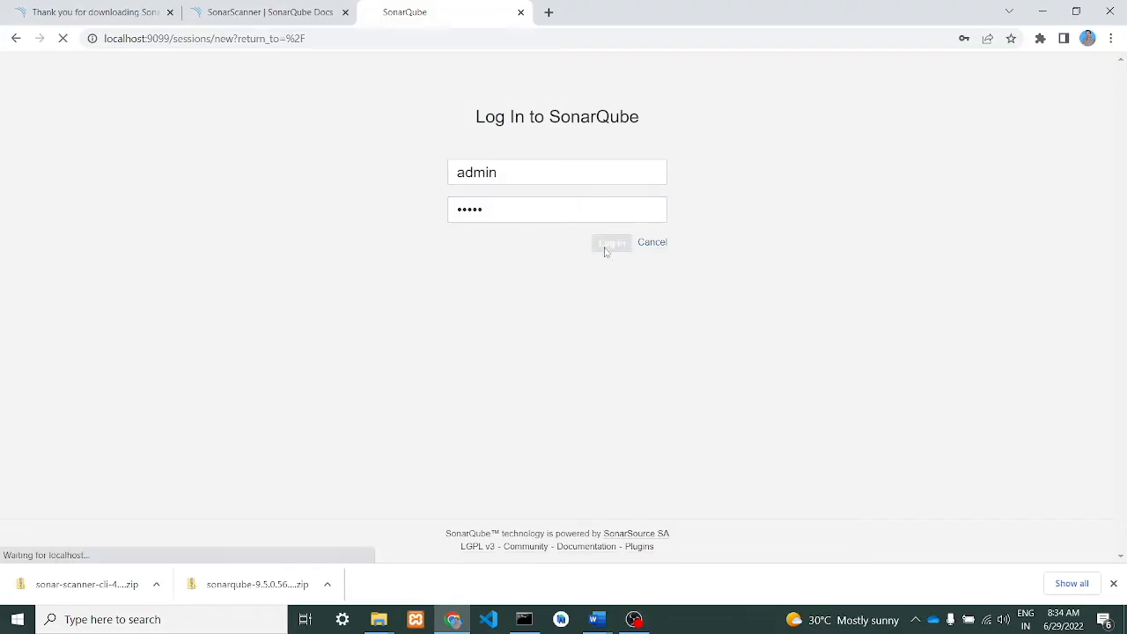
{"action": "left_click", "coordinate": [611, 243]}
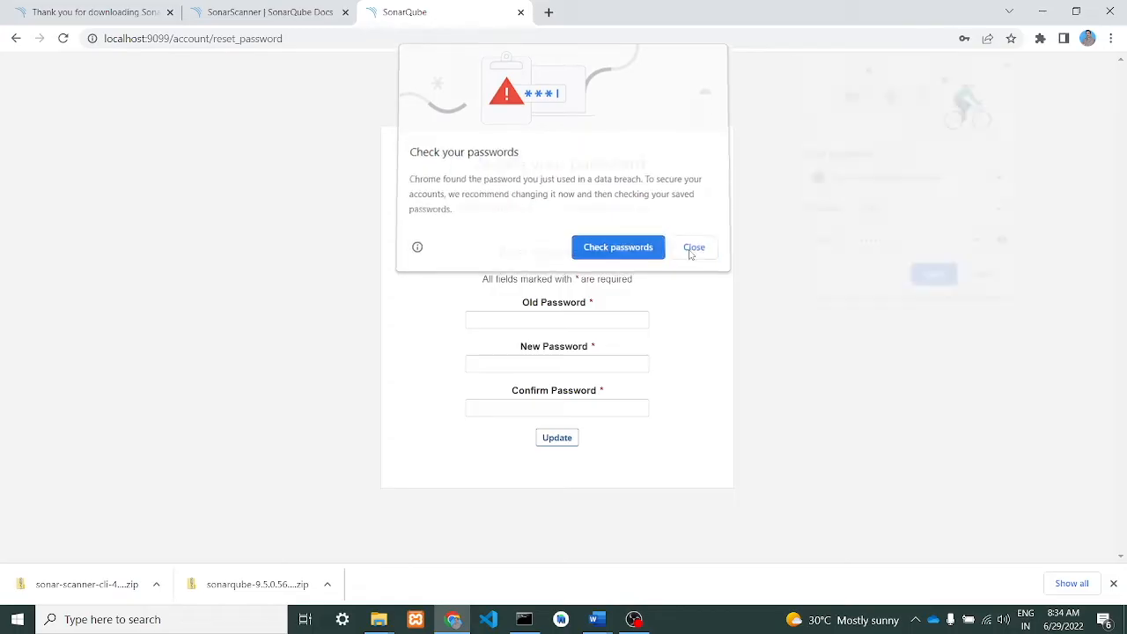
- Dismiss Chrome's password breach warning and submit the new admin password
{"action": "left_click", "coordinate": [694, 246]}
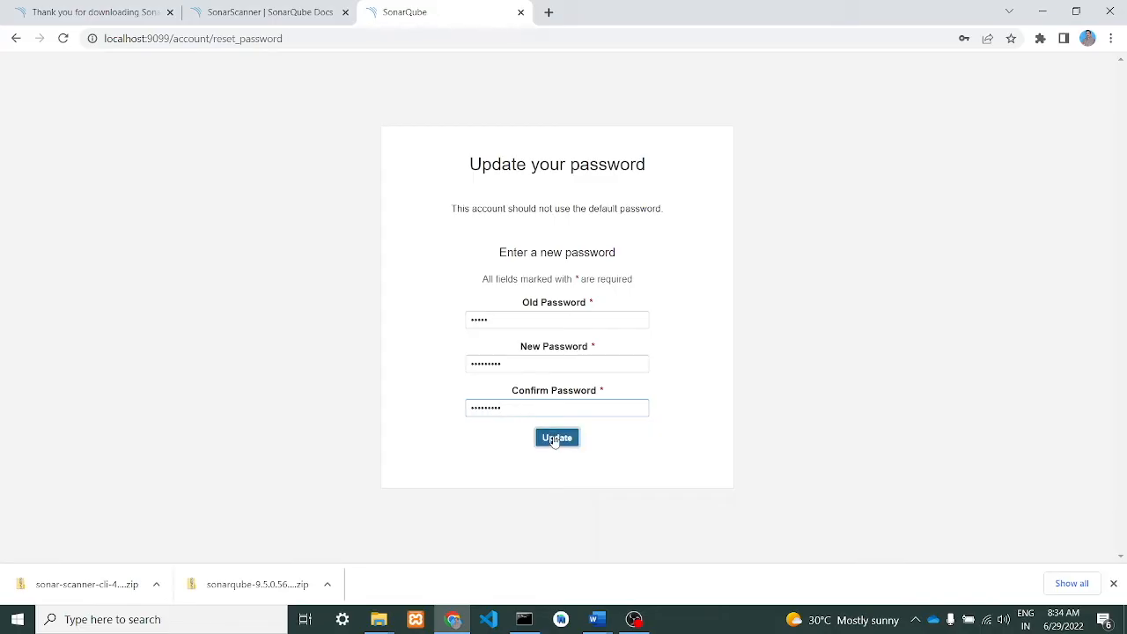
{"action": "left_click", "coordinate": [556, 437]}
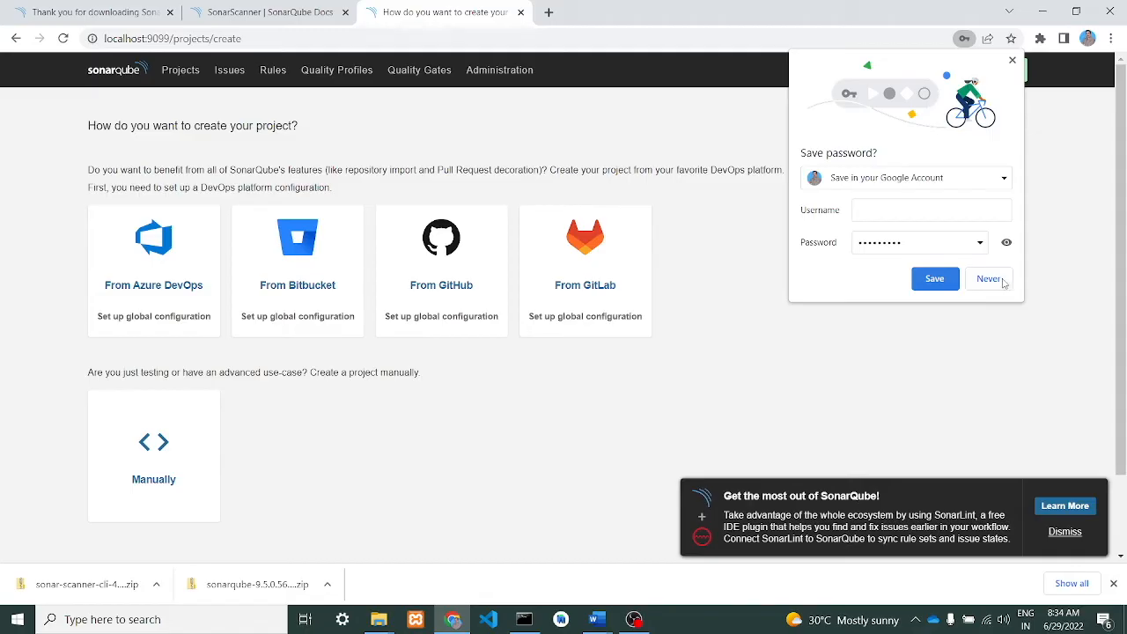
- Manually create project TTG_php as display name and key, declining Chrome's password save
{"action": "left_click", "coordinate": [988, 278]}
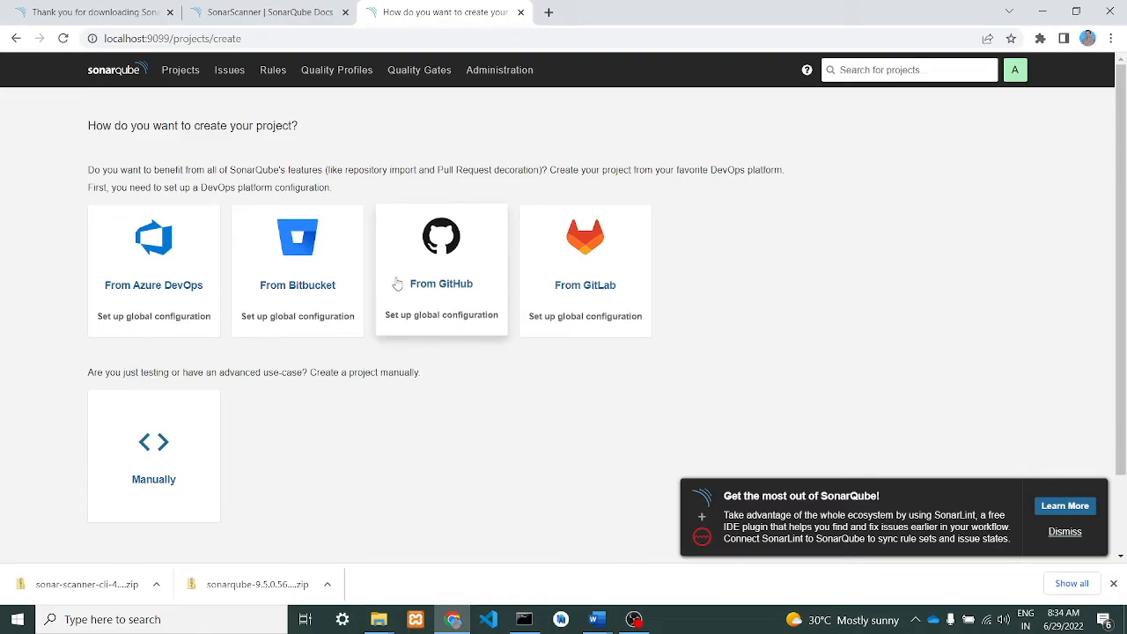
{"action": "mouse_move", "coordinate": [179, 71]}
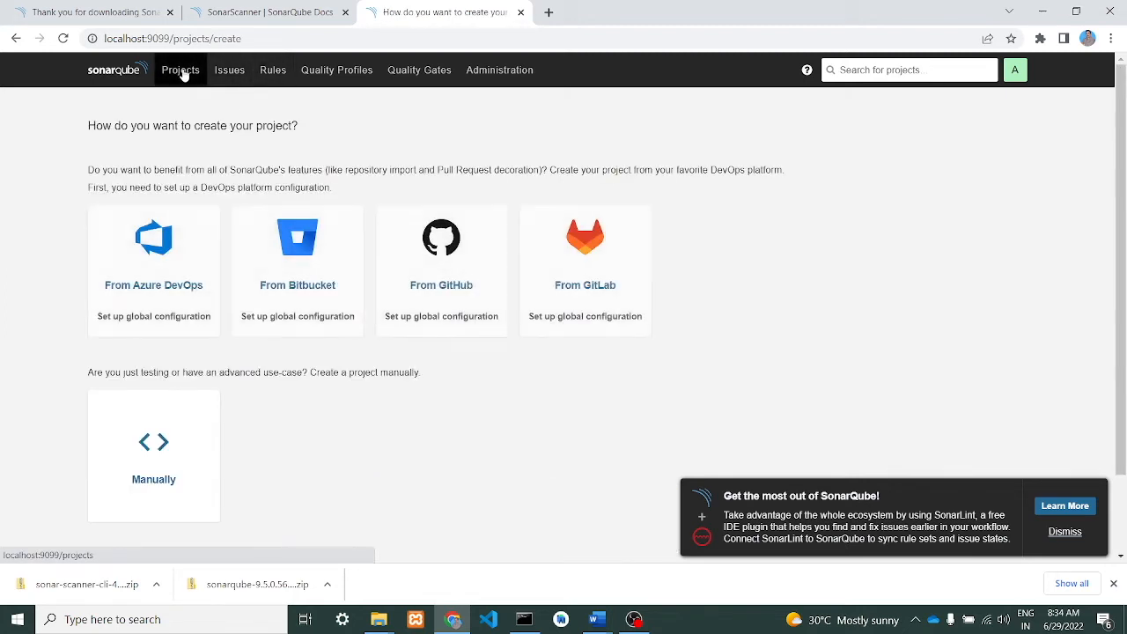
{"action": "mouse_move", "coordinate": [255, 391]}
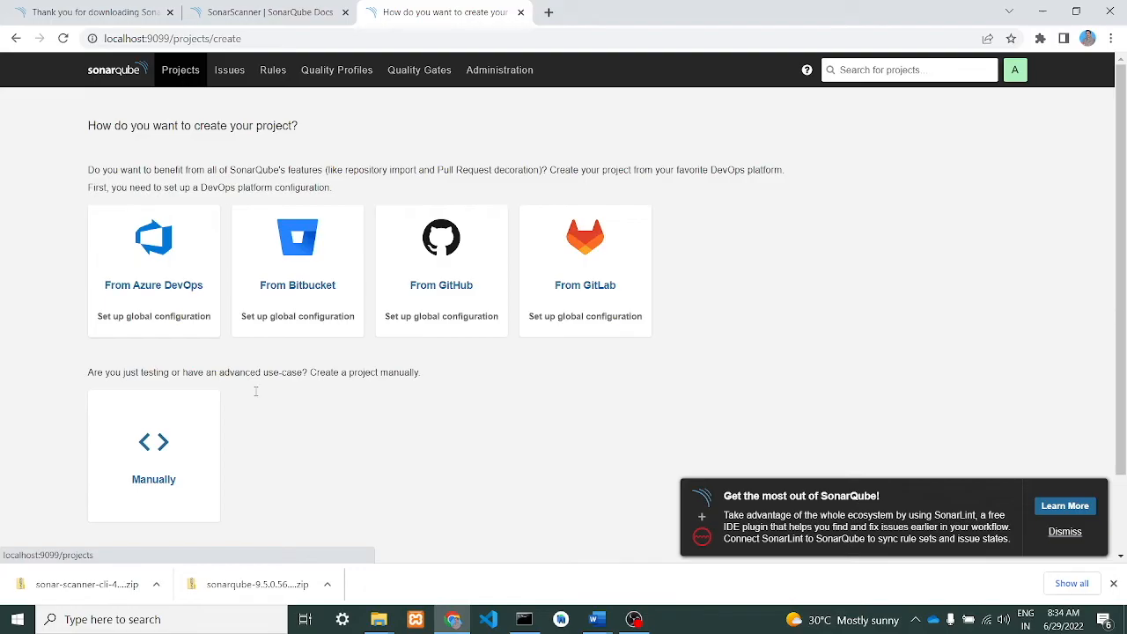
{"action": "left_click", "coordinate": [153, 440]}
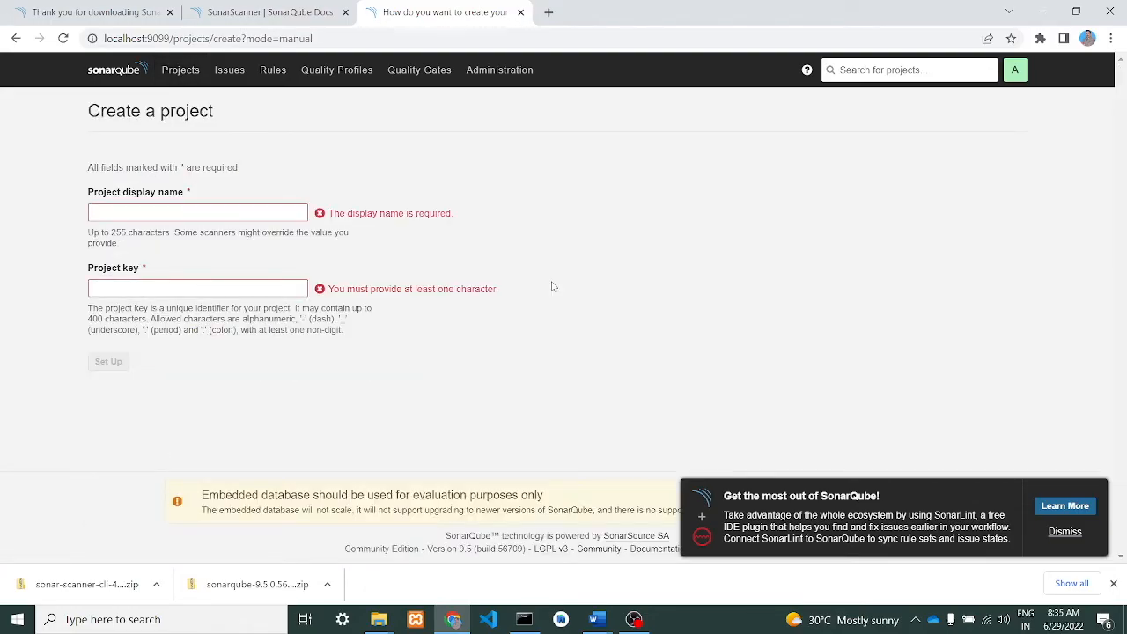
{"action": "type", "text": "TTG"}
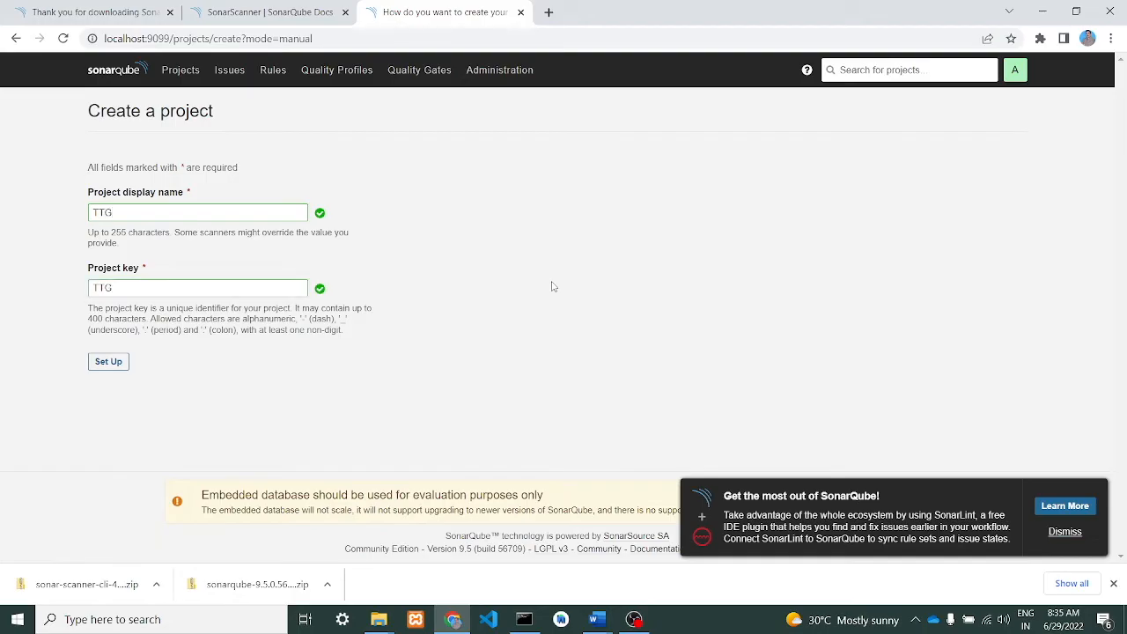
{"action": "type", "text": "_php"}
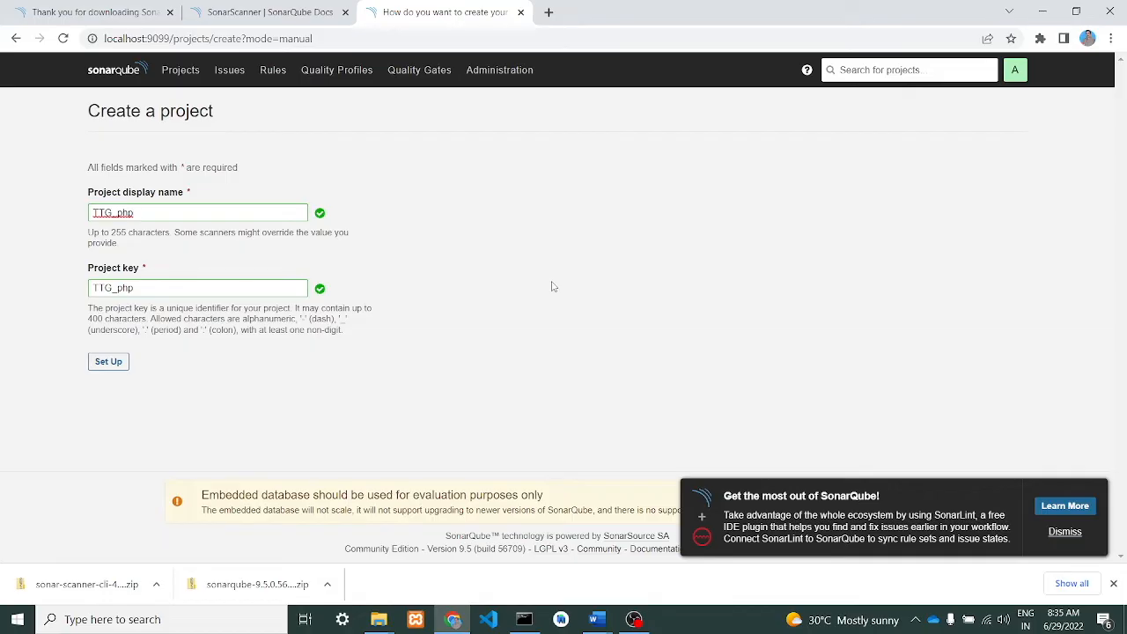
{"action": "mouse_move", "coordinate": [155, 365]}
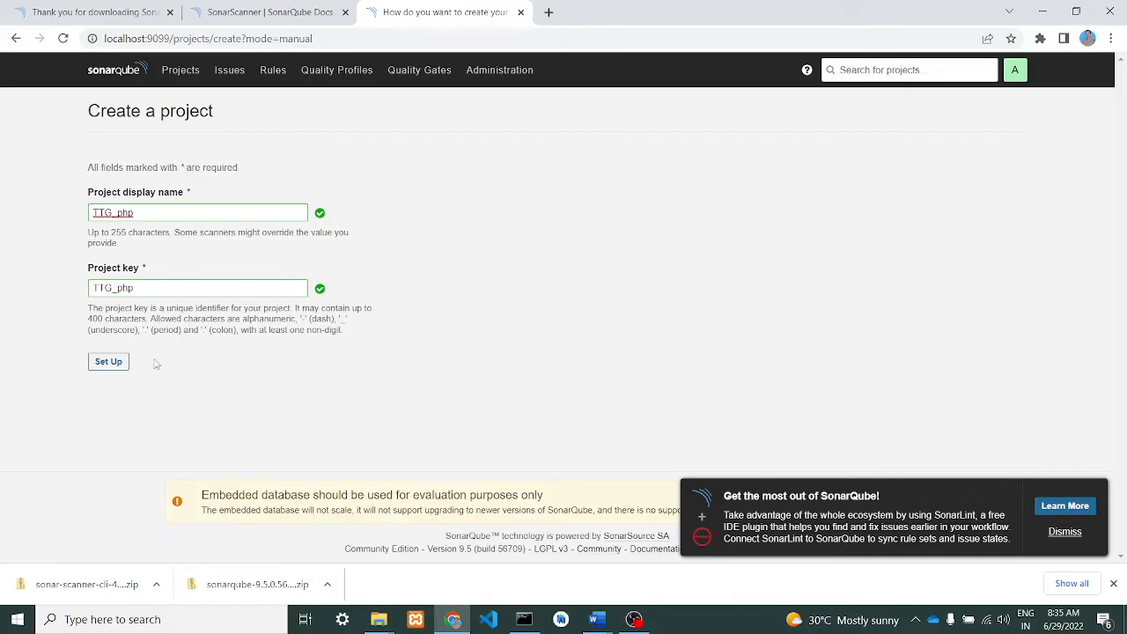
{"action": "left_click", "coordinate": [107, 361]}
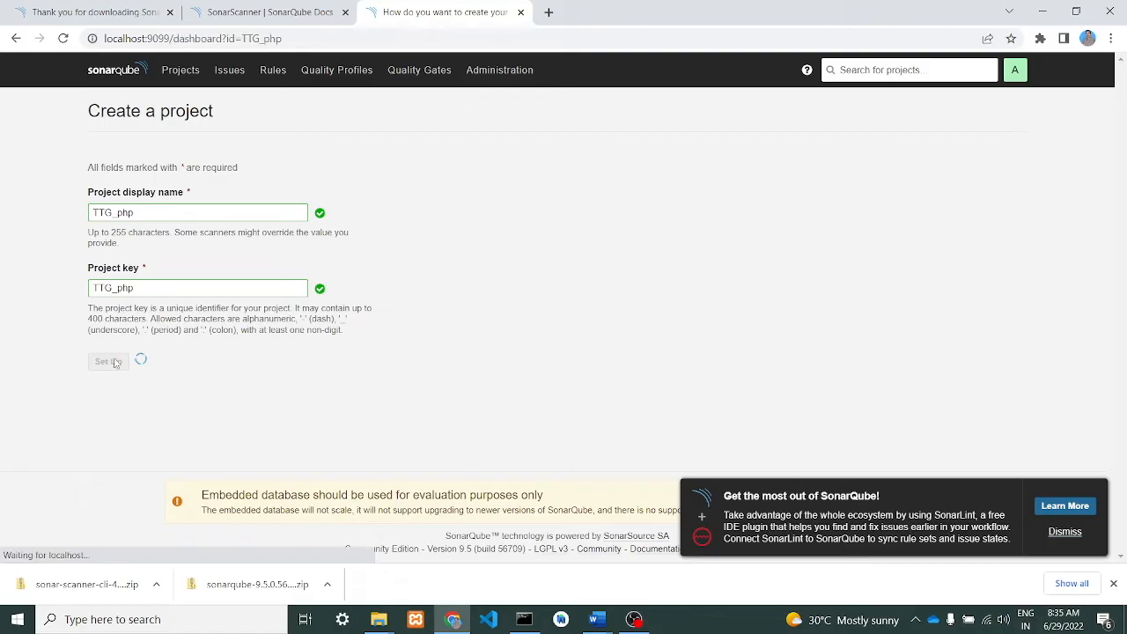
{"action": "left_click", "coordinate": [107, 361]}
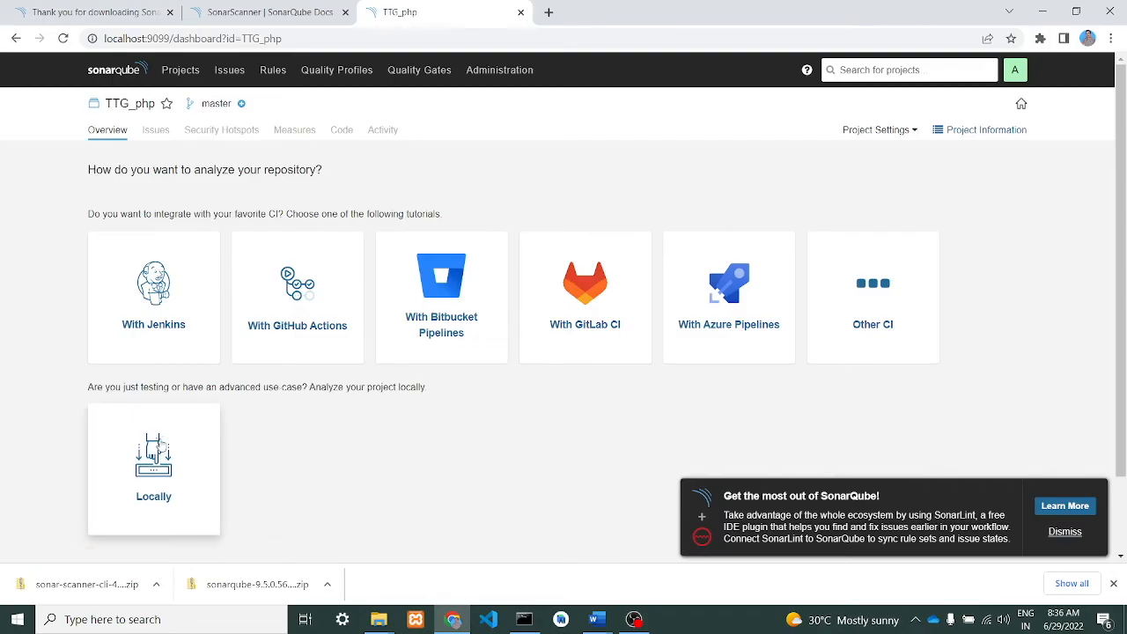
- Choose local analysis and generate an analysis token for the TTG_php project
{"action": "left_click", "coordinate": [153, 468]}
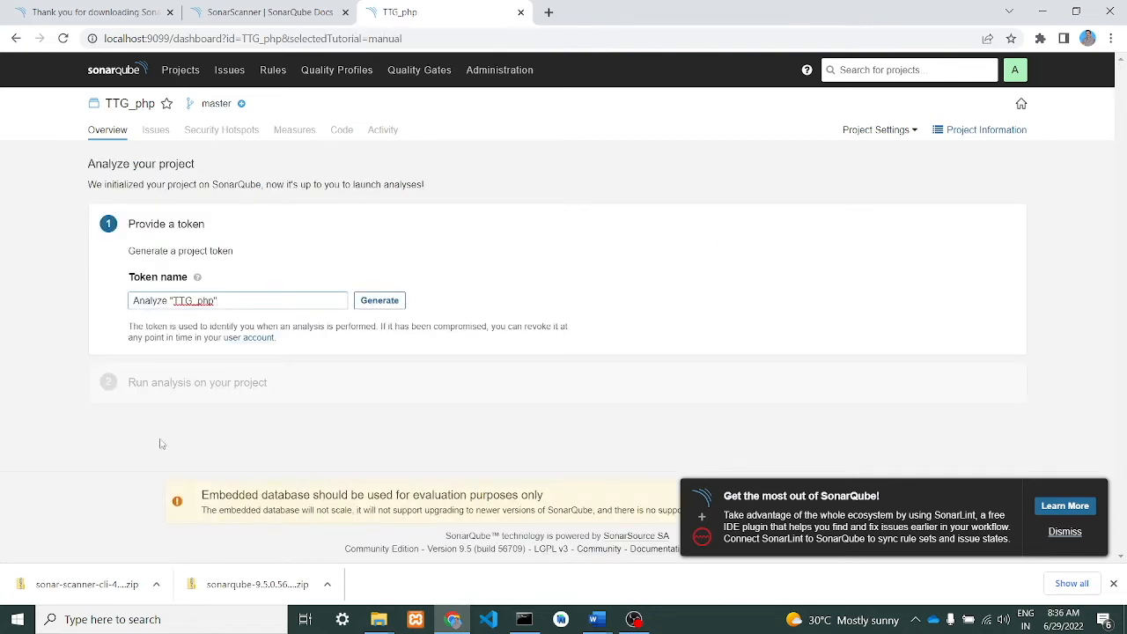
{"action": "left_click", "coordinate": [237, 299]}
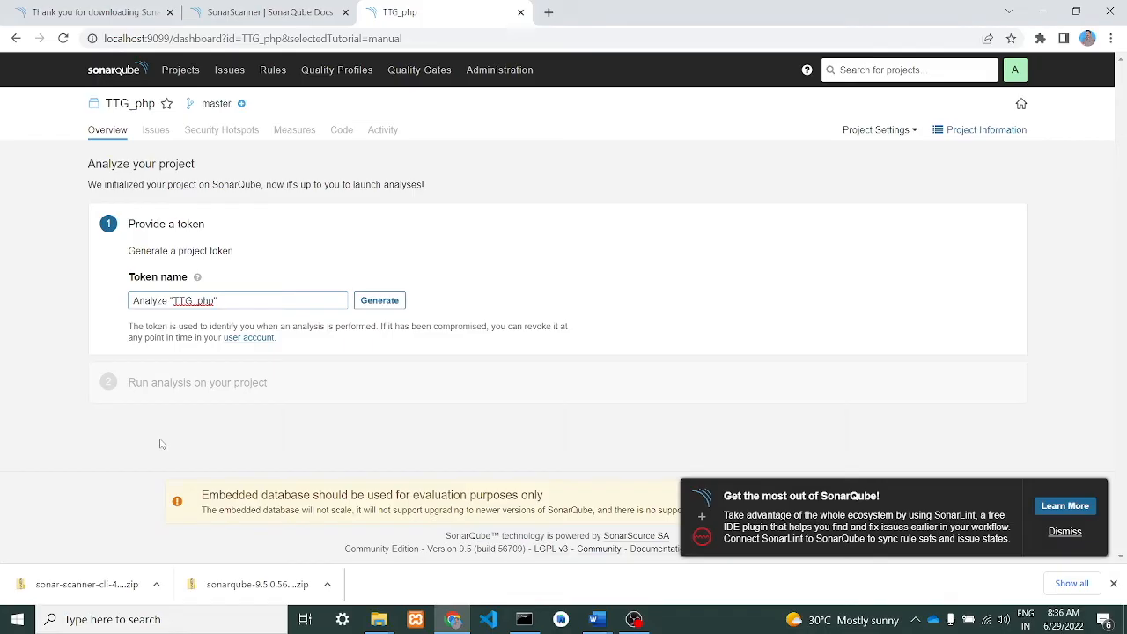
{"action": "mouse_move", "coordinate": [220, 228]}
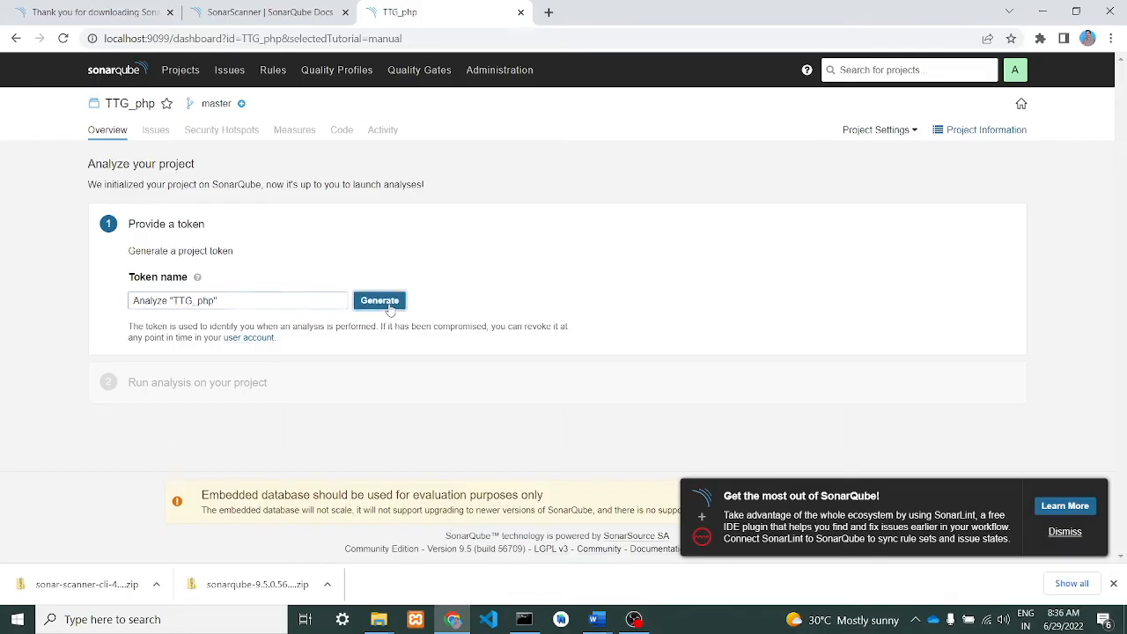
{"action": "left_click", "coordinate": [381, 300]}
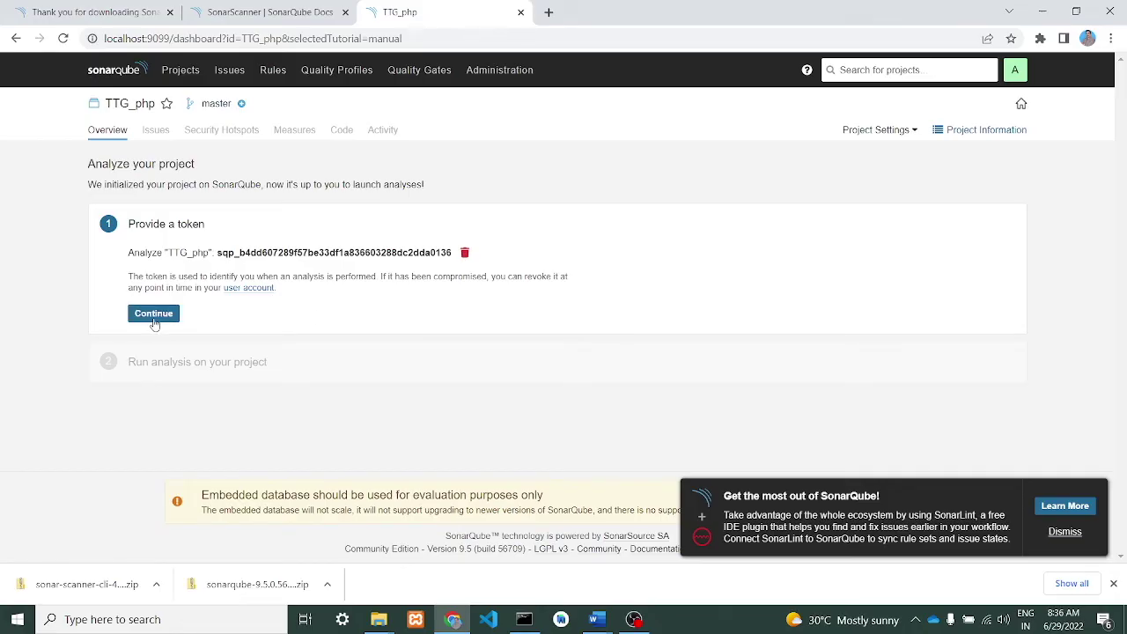
{"action": "left_click", "coordinate": [154, 314]}
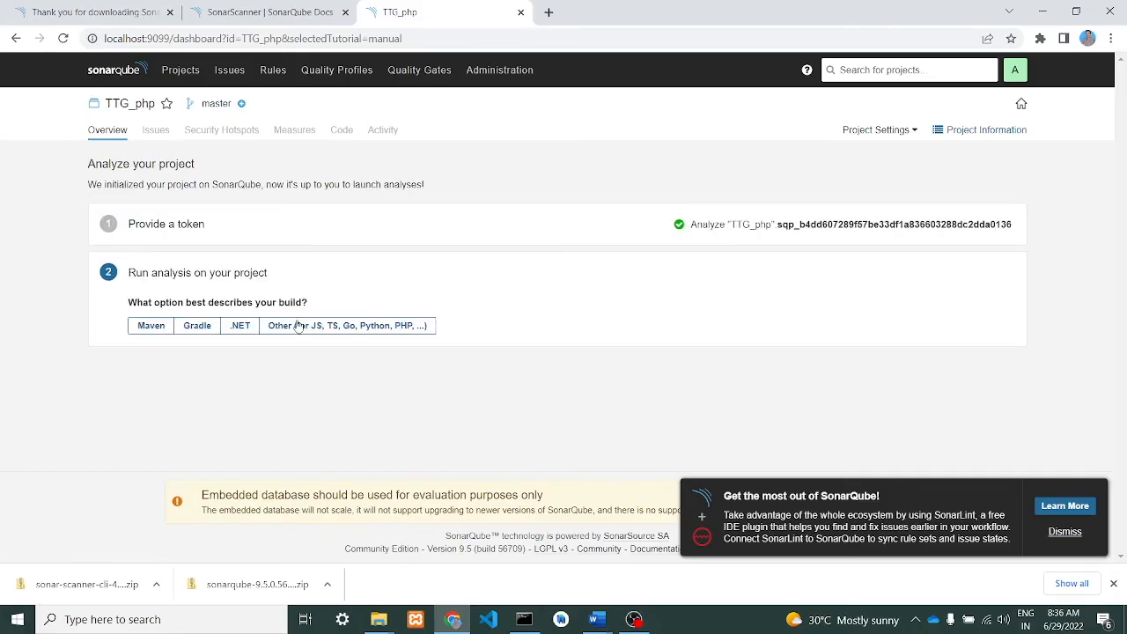
{"action": "mouse_move", "coordinate": [307, 328]}
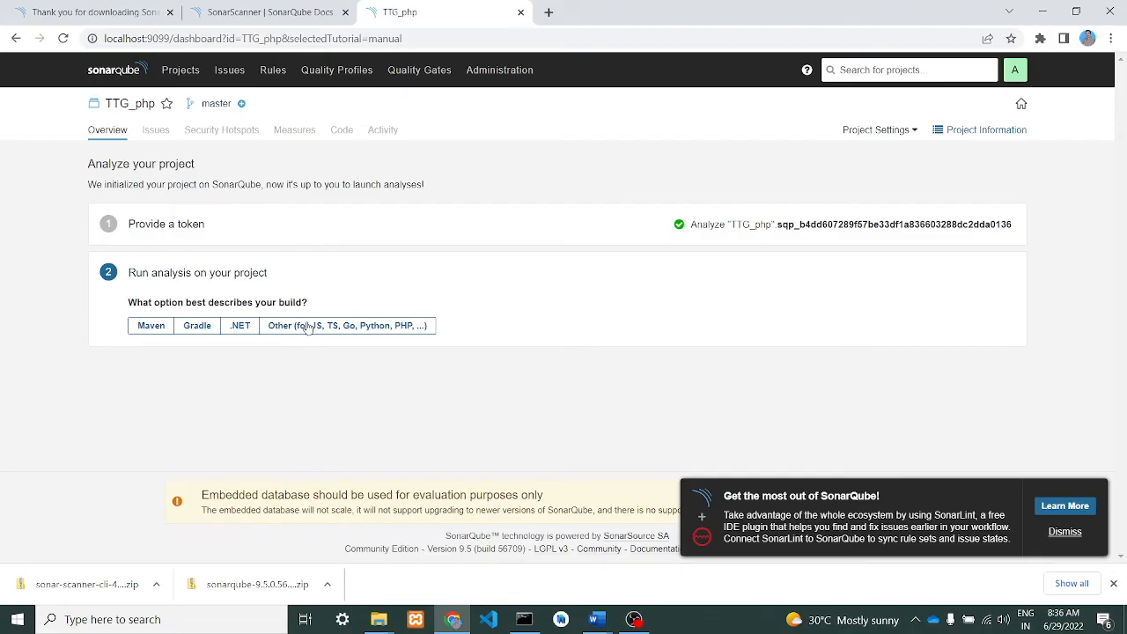
- Select the Other (PHP) build type on Windows and copy the scanner command
{"action": "left_click", "coordinate": [346, 324]}
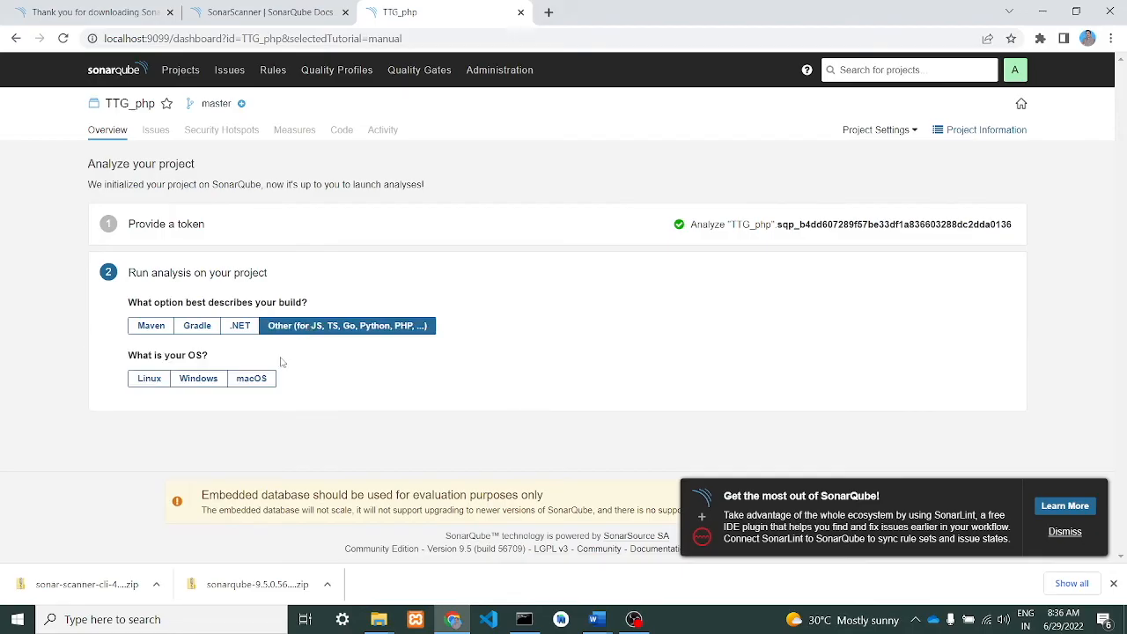
{"action": "left_click", "coordinate": [198, 377]}
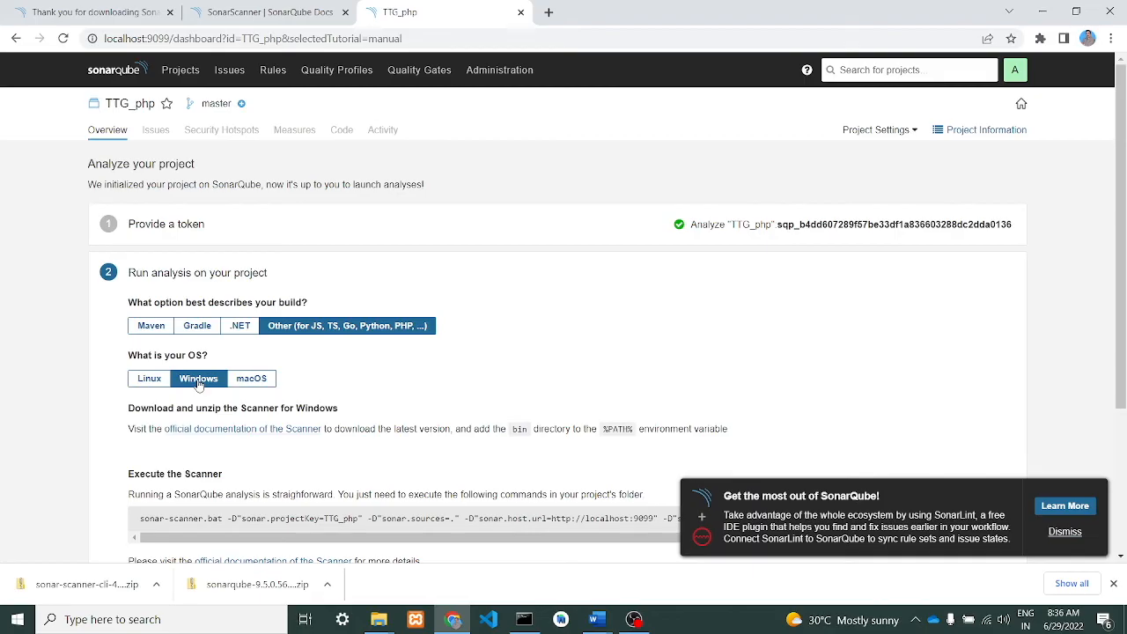
{"action": "scroll", "scroll_direction": "down", "scroll_amount": 3}
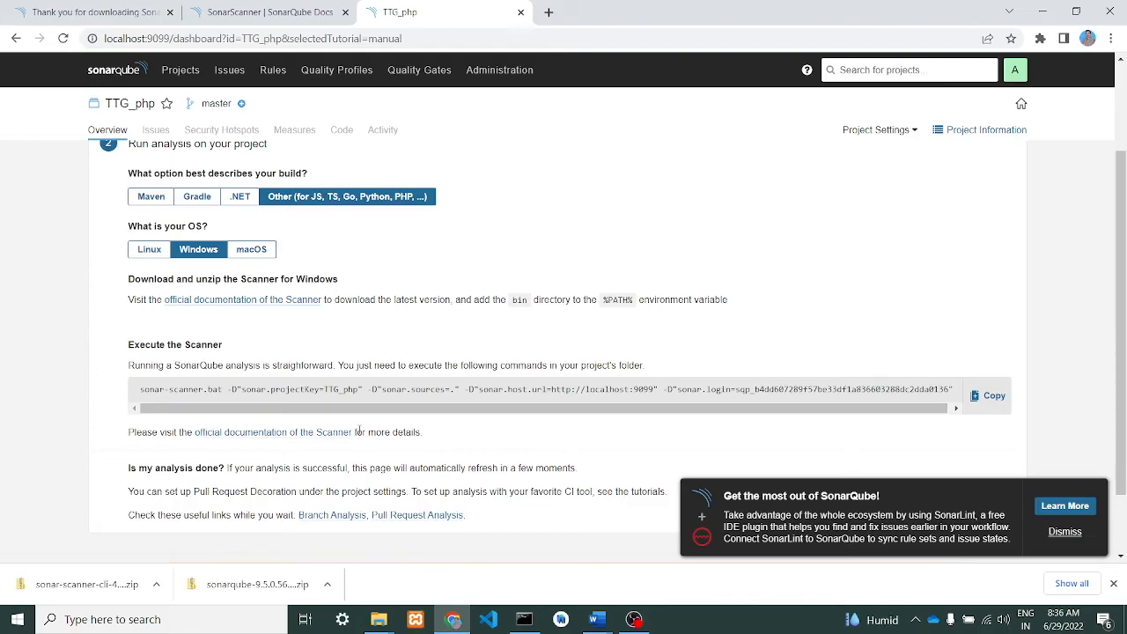
{"action": "mouse_move", "coordinate": [732, 408]}
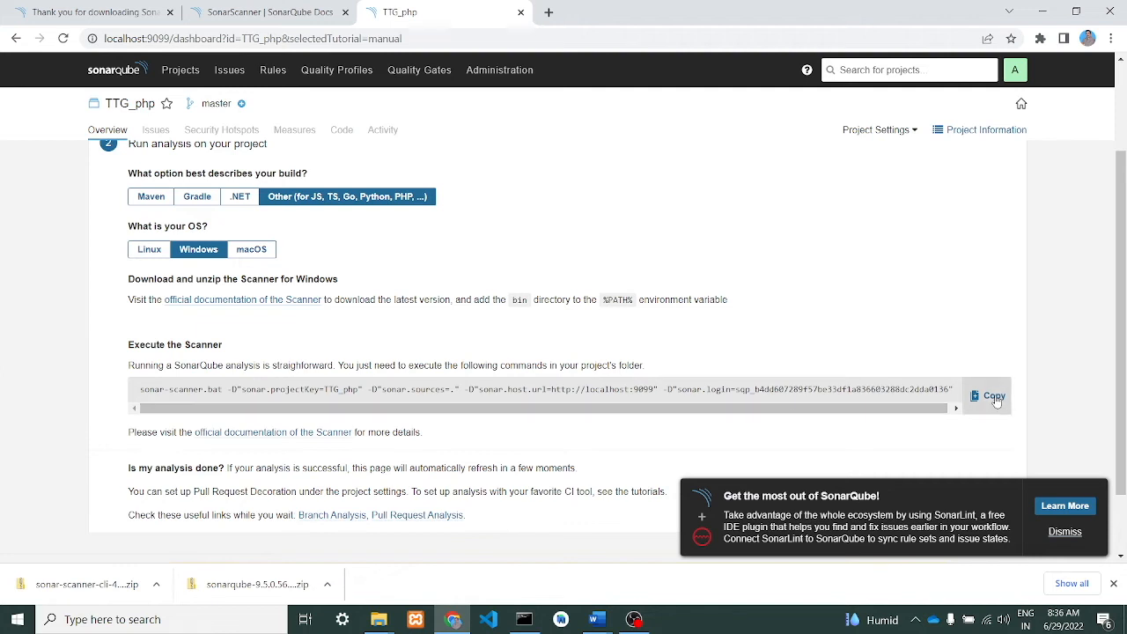
{"action": "left_click", "coordinate": [988, 395]}
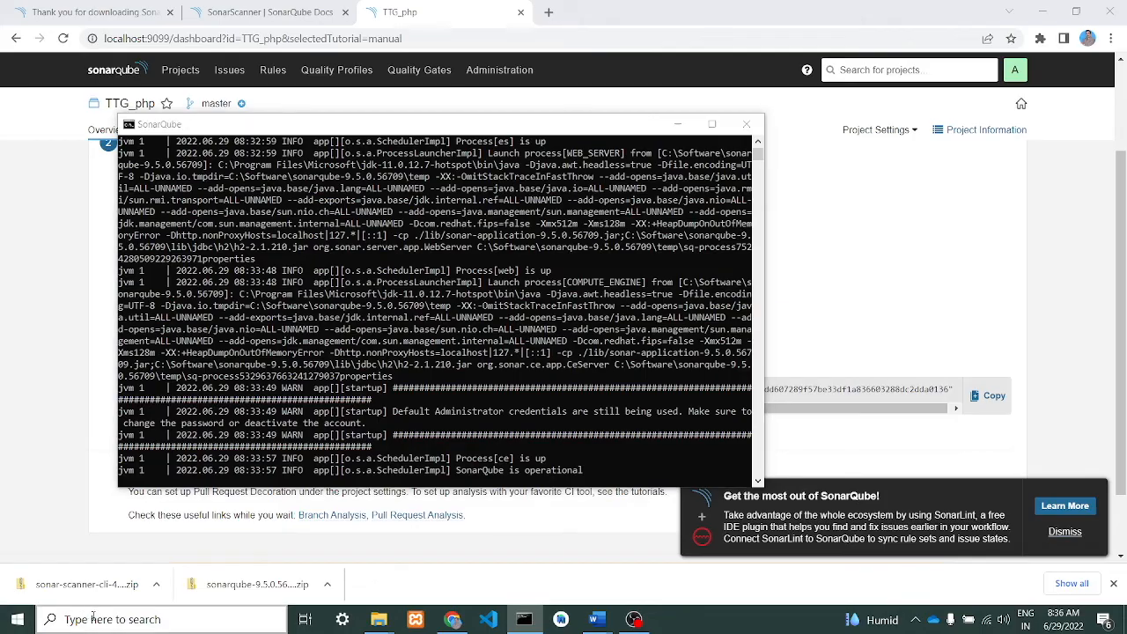
- Start a new Command Prompt and move into C:\Software, listing its contents
{"action": "left_click", "coordinate": [14, 619]}
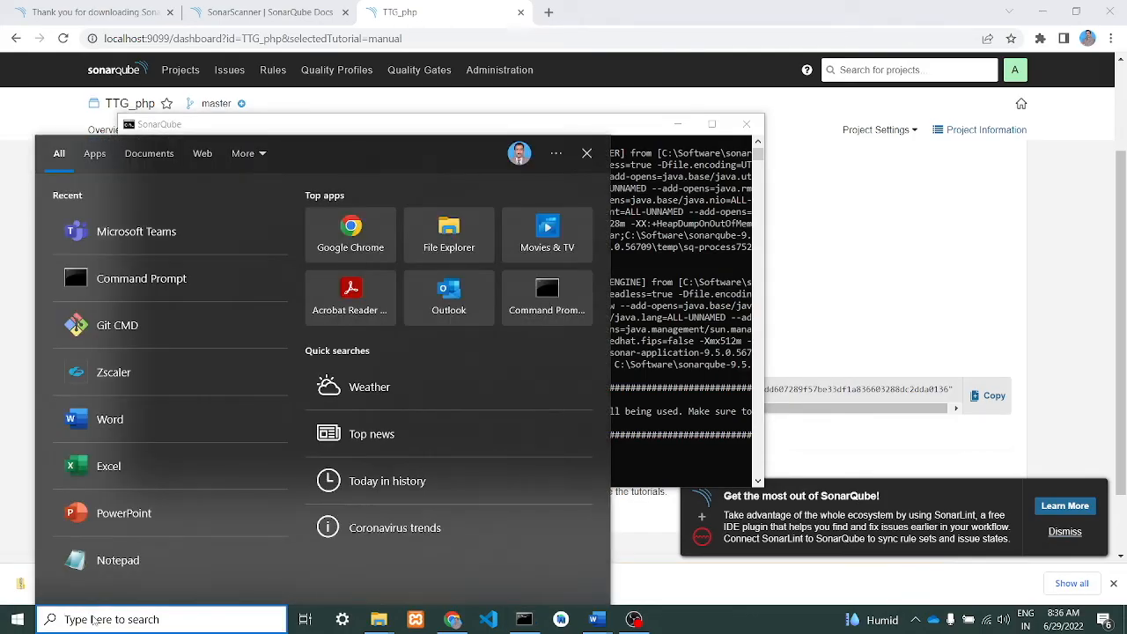
{"action": "left_click", "coordinate": [141, 278]}
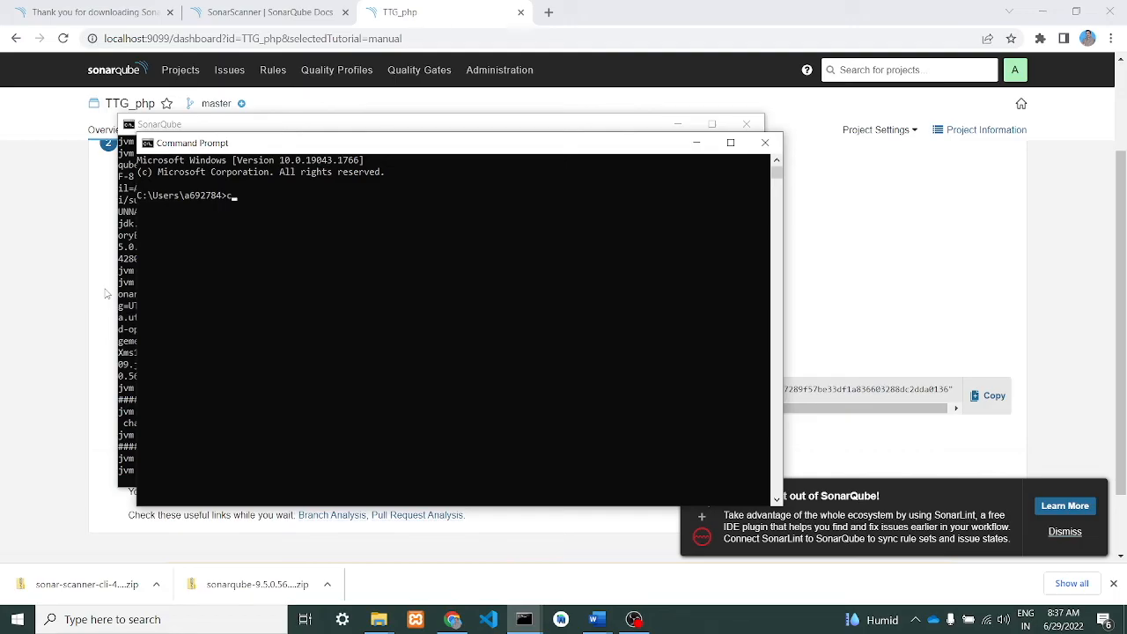
{"action": "type", "text": "d /"}
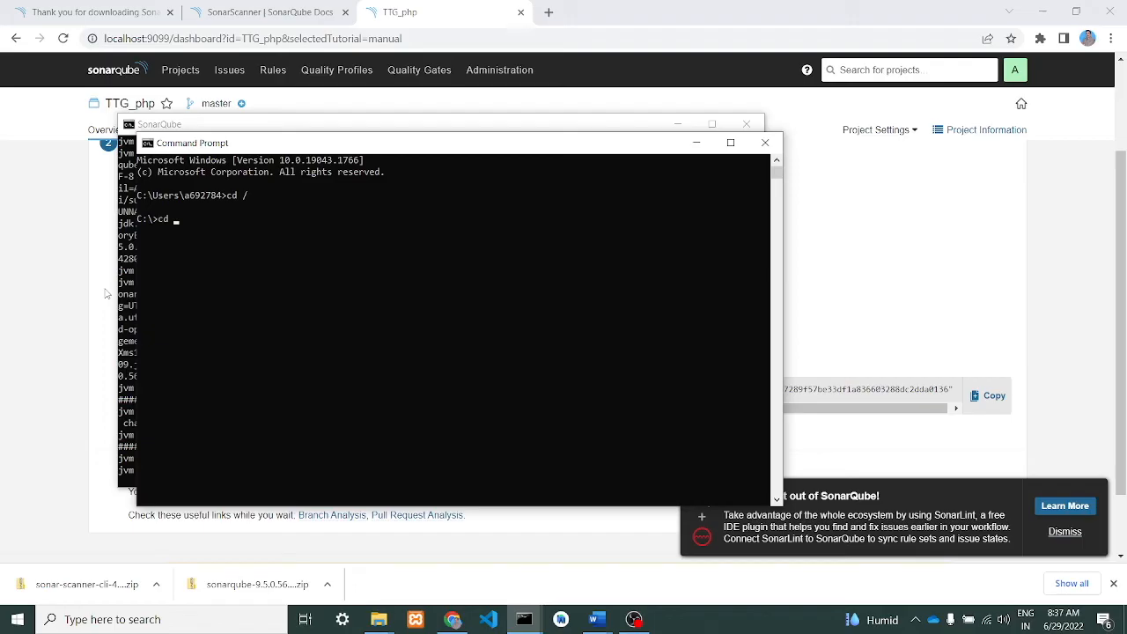
{"action": "type", "text": "soft"}
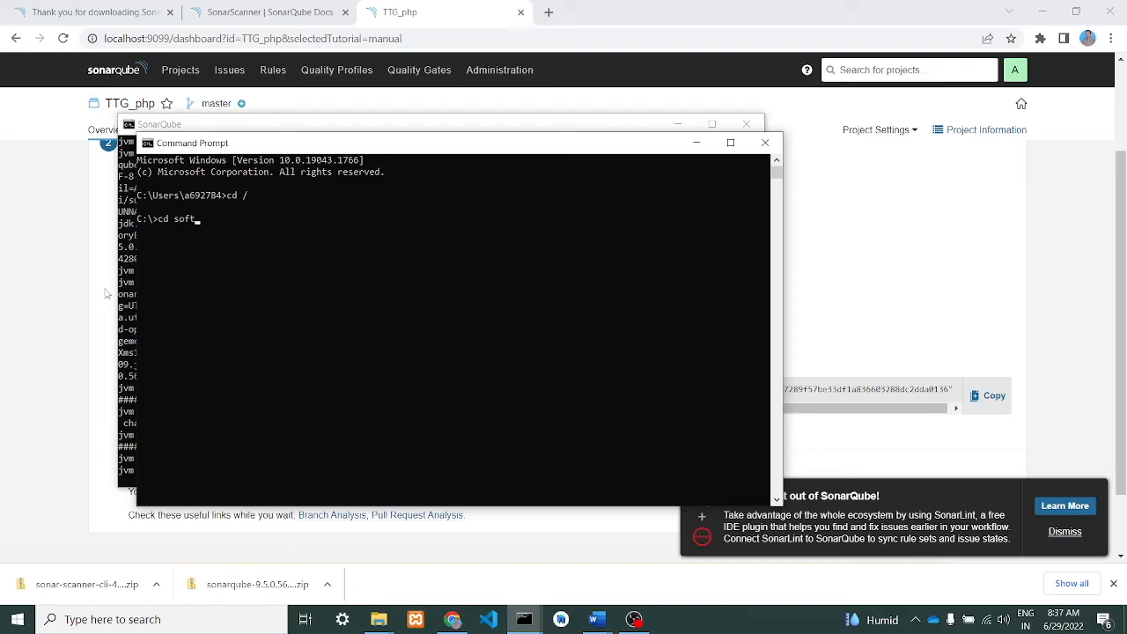
{"action": "key", "text": "Return"}
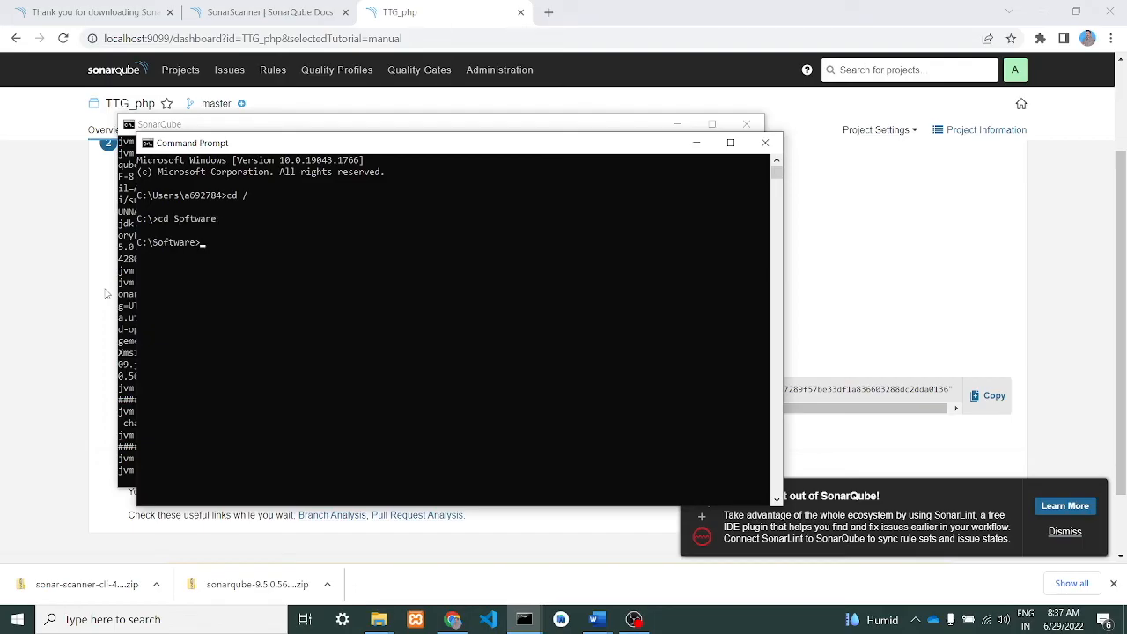
{"action": "type", "text": "dir"}
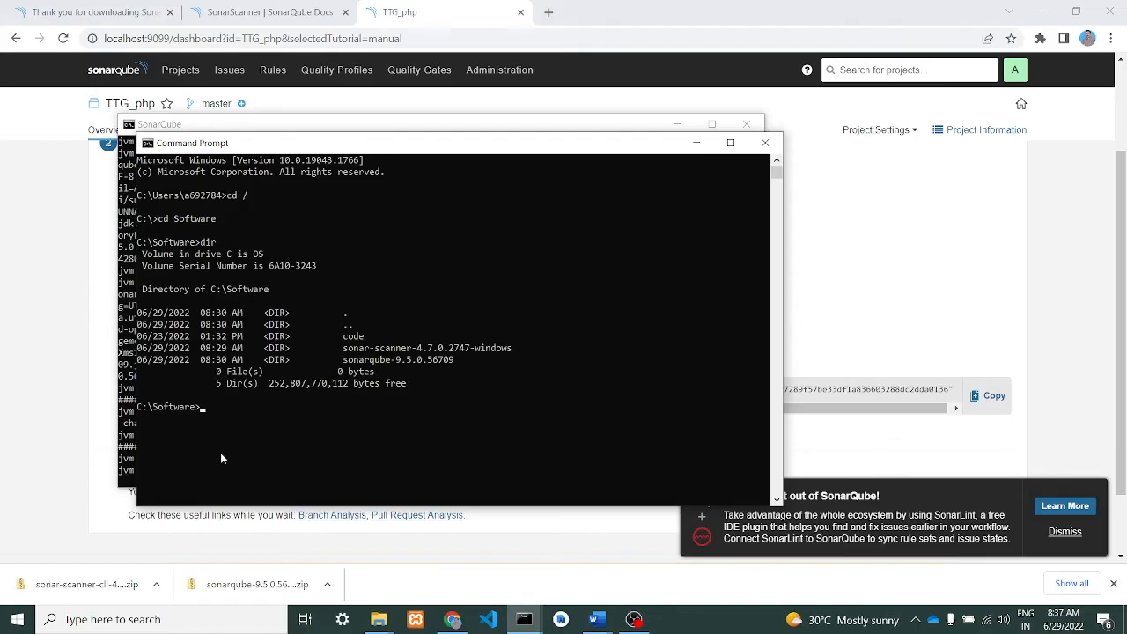
- Change into the SonarScanner installation's bin folder and list its contents
{"action": "type", "text": "cd"}
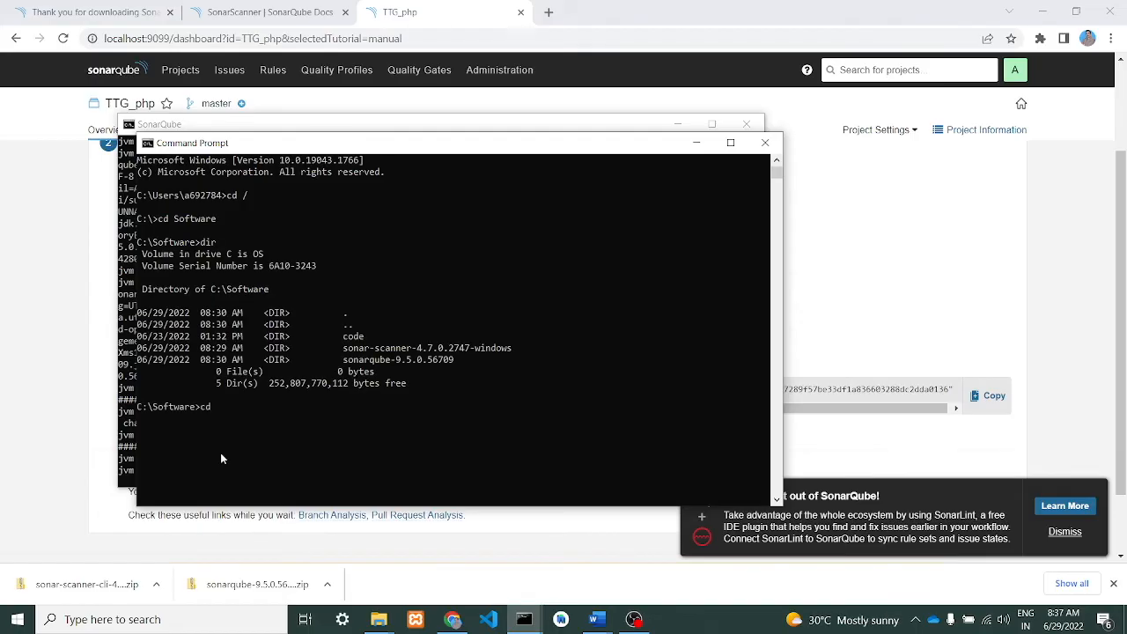
{"action": "type", "text": "sonarqube-9.5.0.56709"}
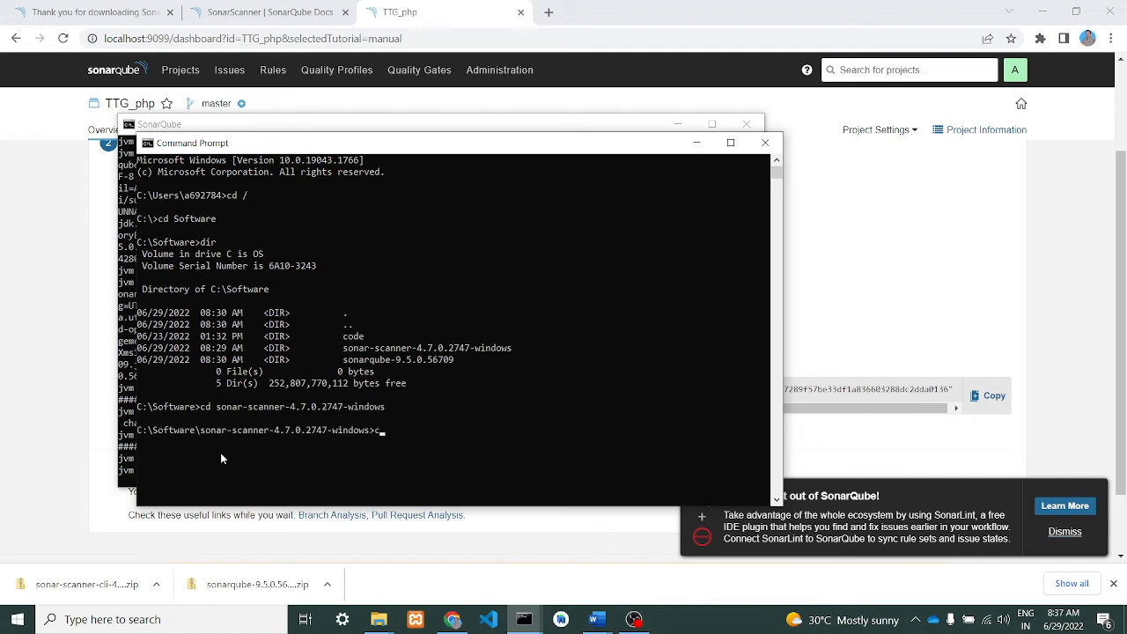
{"action": "type", "text": "d bin"}
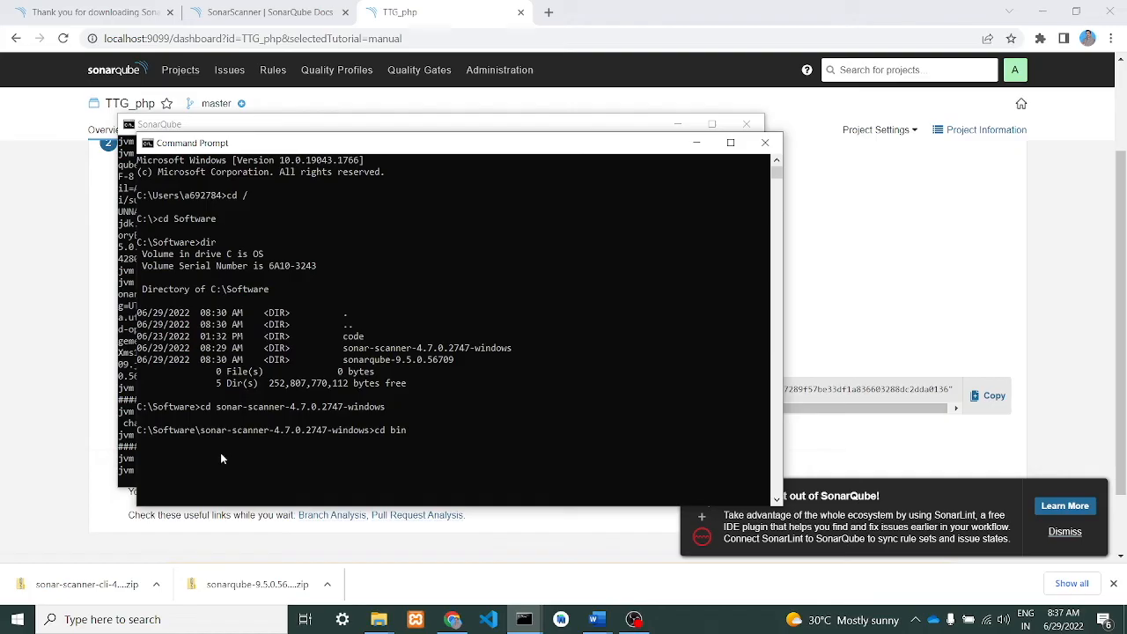
{"action": "key", "text": "Return"}
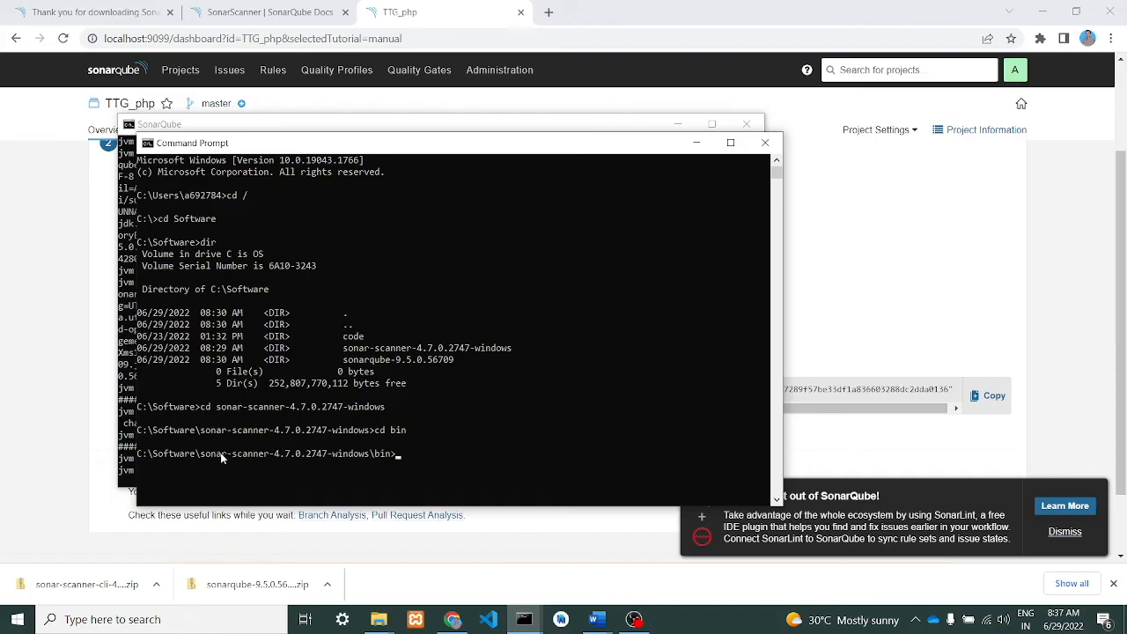
{"action": "type", "text": "dir"}
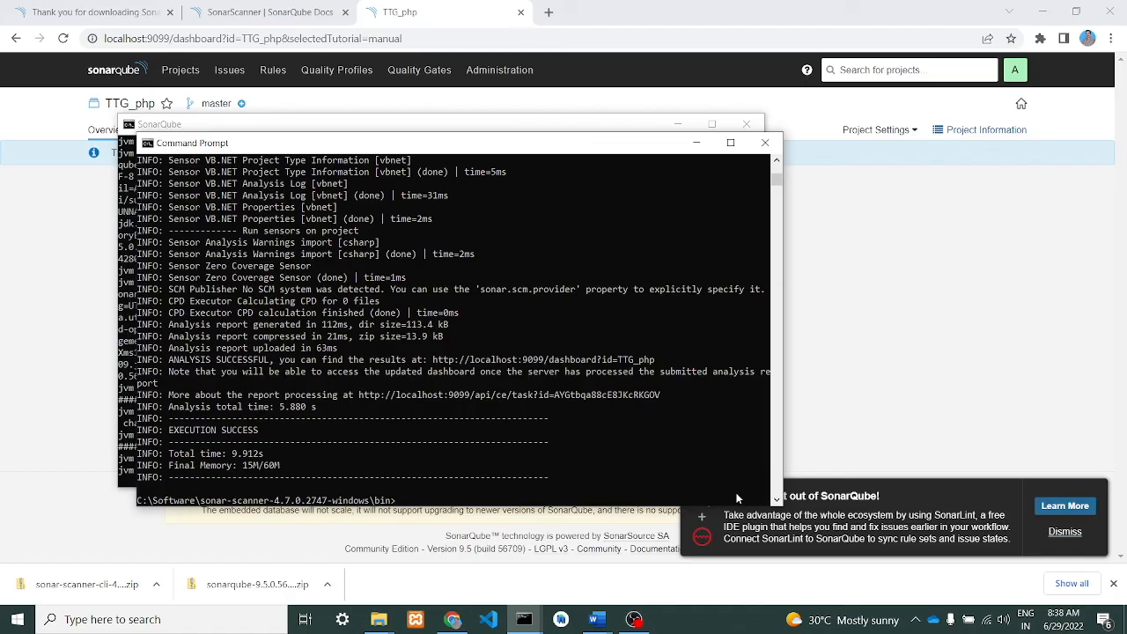
{"action": "mouse_move", "coordinate": [925, 340]}
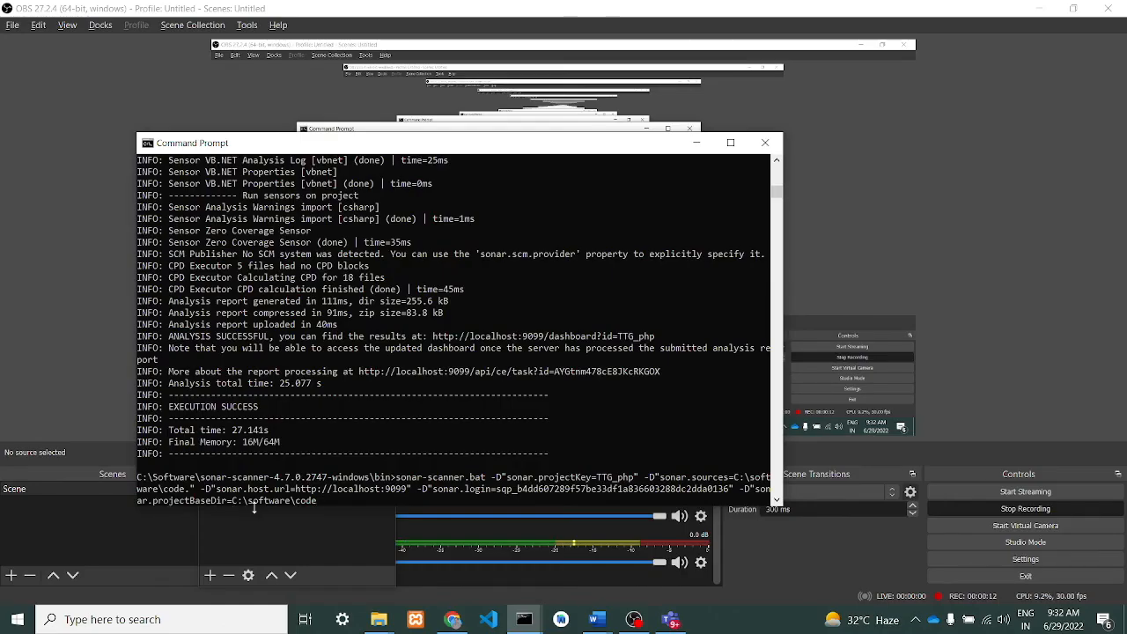
- Scroll the scanner output to follow the run through to EXECUTION SUCCESS
{"action": "scroll", "scroll_direction": "down", "scroll_amount": 3}
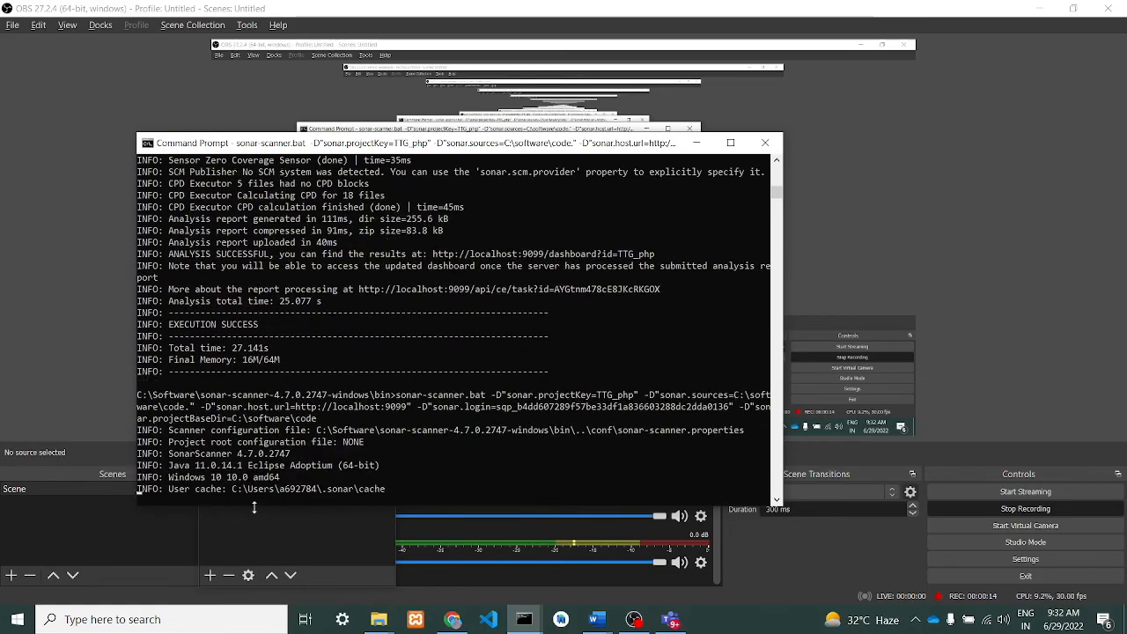
{"action": "scroll", "scroll_direction": "down", "scroll_amount": 3}
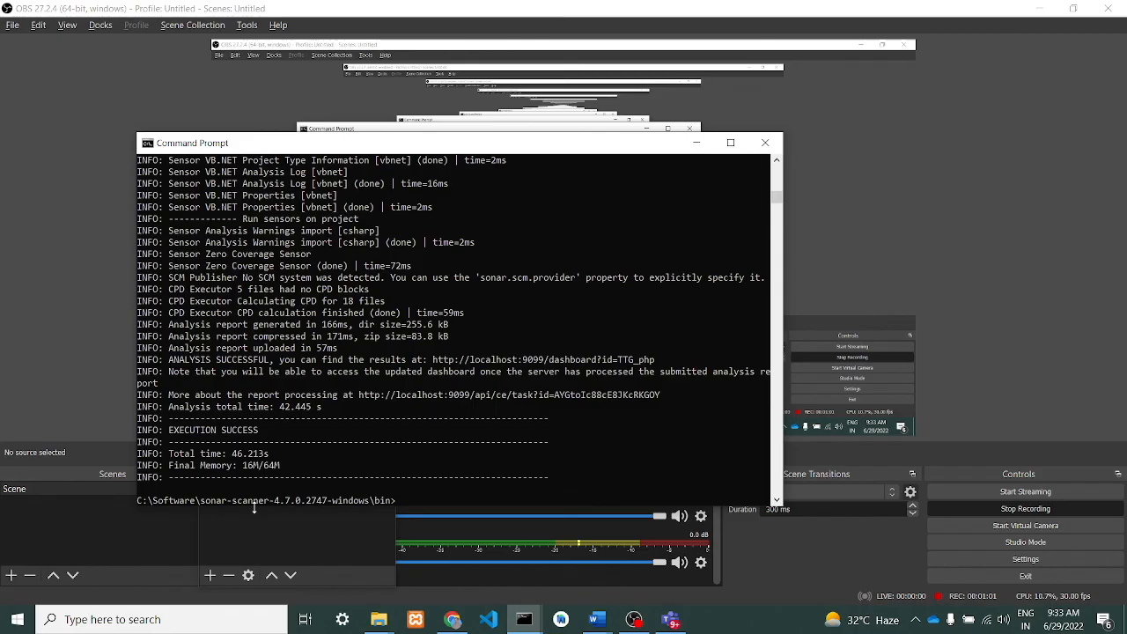
{"action": "mouse_move", "coordinate": [359, 577]}
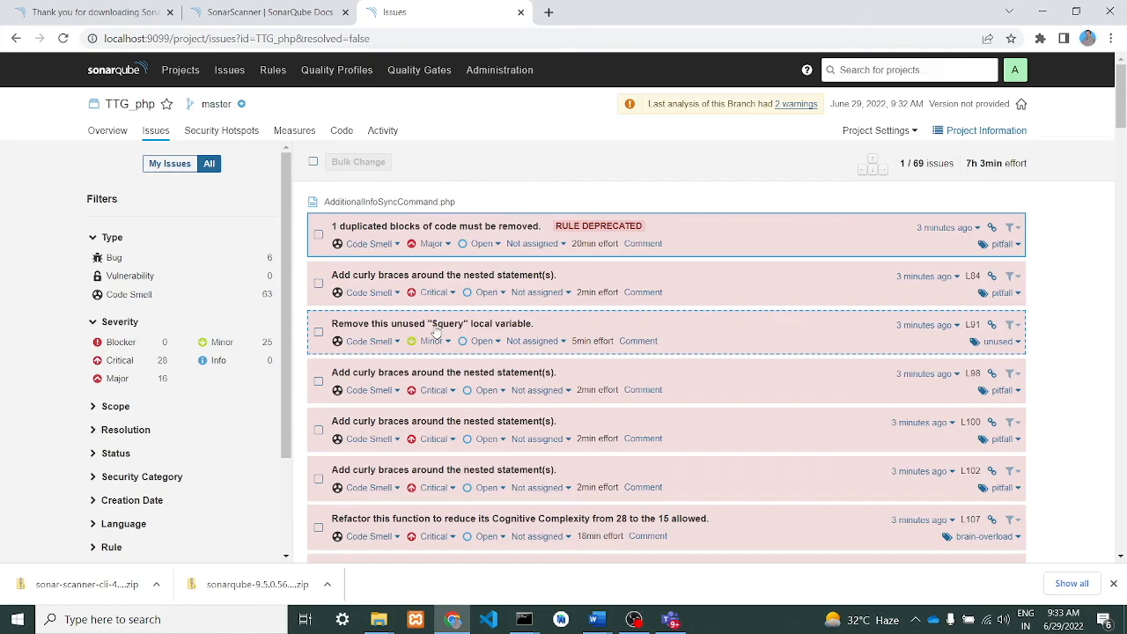
- View the 'Remove this unused $query local variable' issue in its source code
{"action": "left_click", "coordinate": [430, 324]}
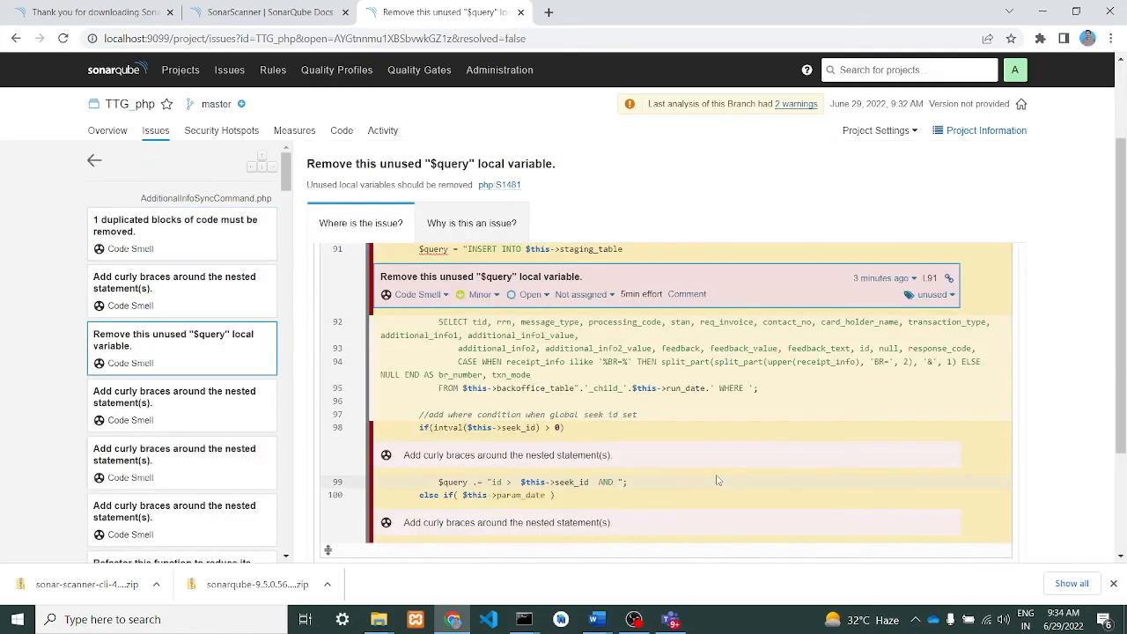